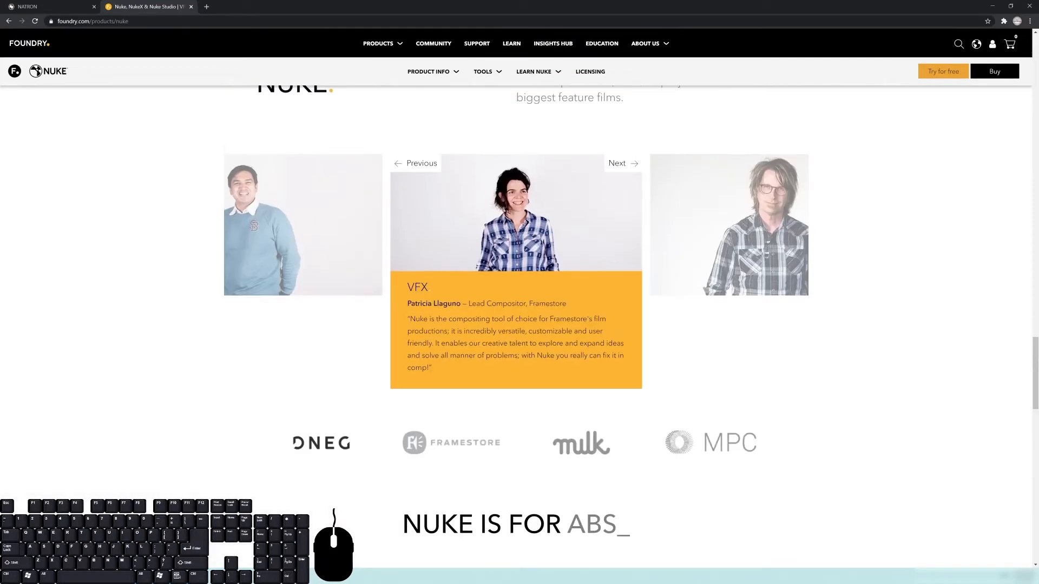
Step: Scroll down the Nuke product page to the Nukepedia and Pricing sections
scroll("down", 3)
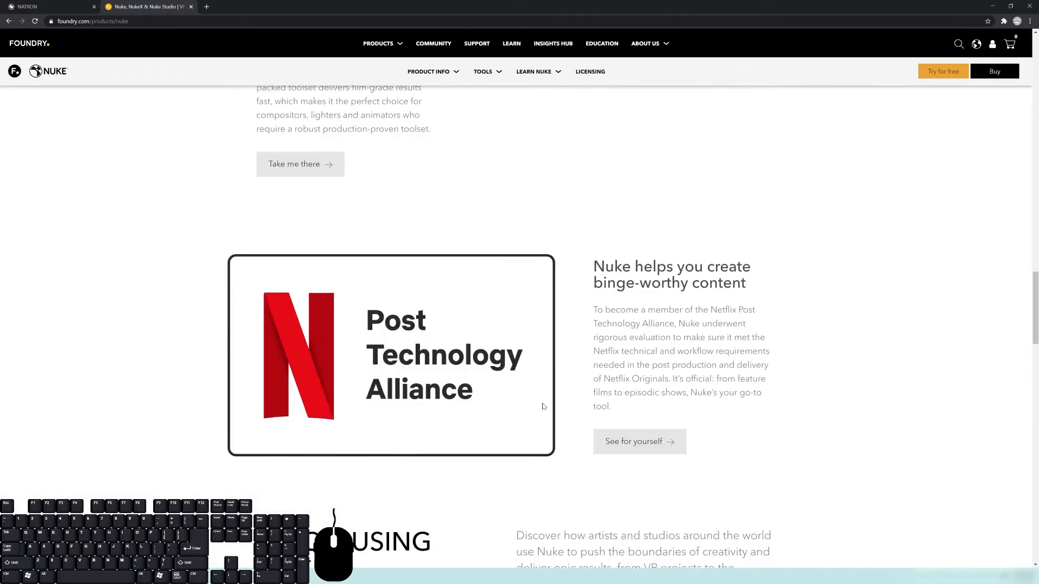
scroll("down", 3)
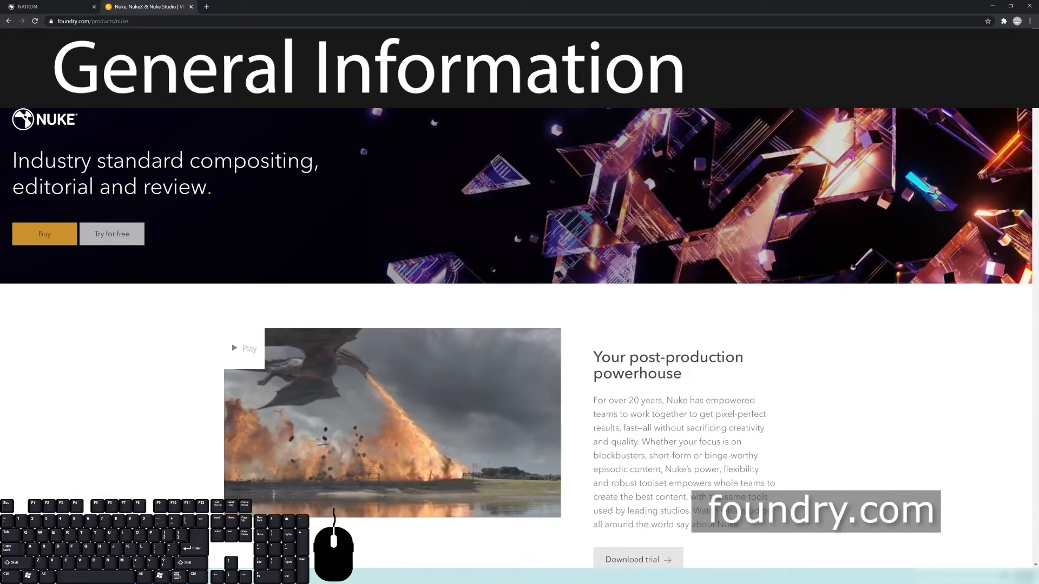
mouse_move(463, 157)
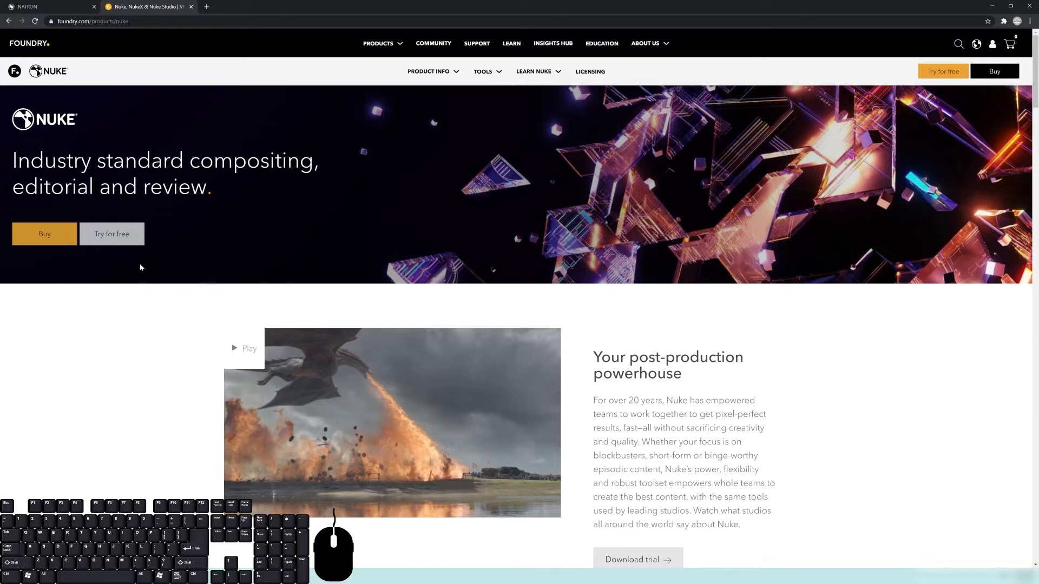
scroll("down", 3)
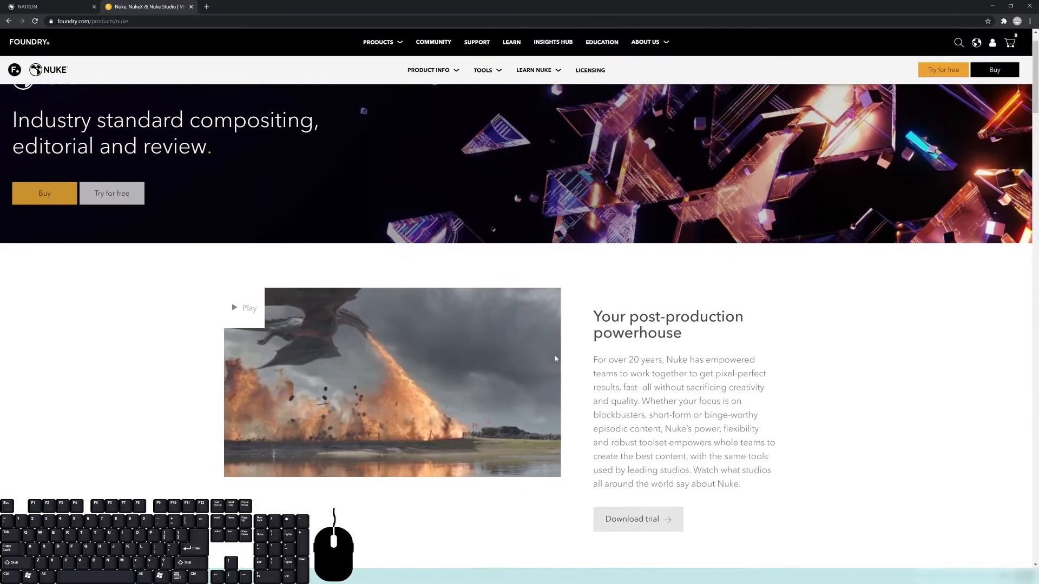
scroll("down", 3)
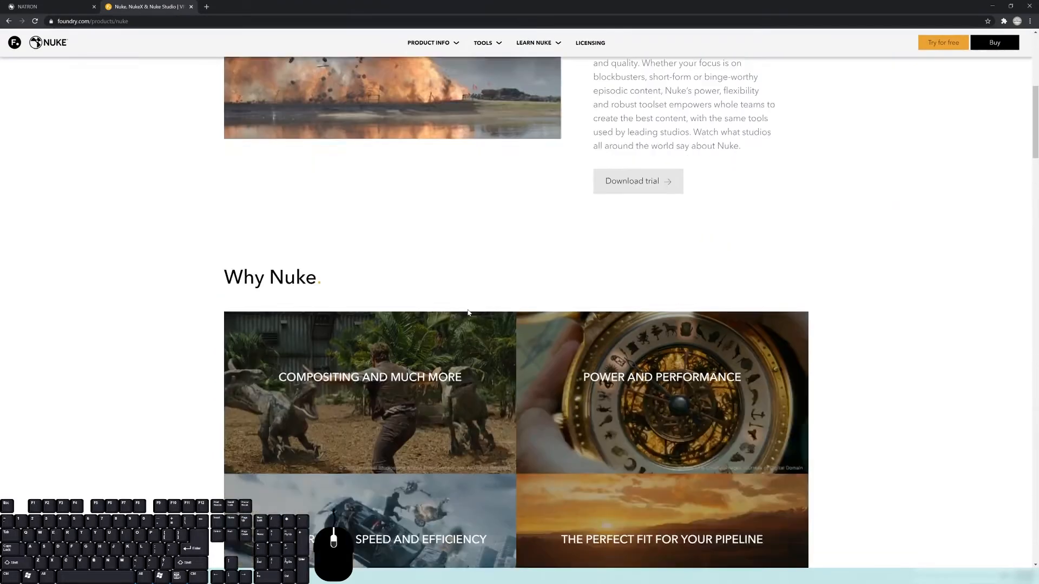
scroll("down", 3)
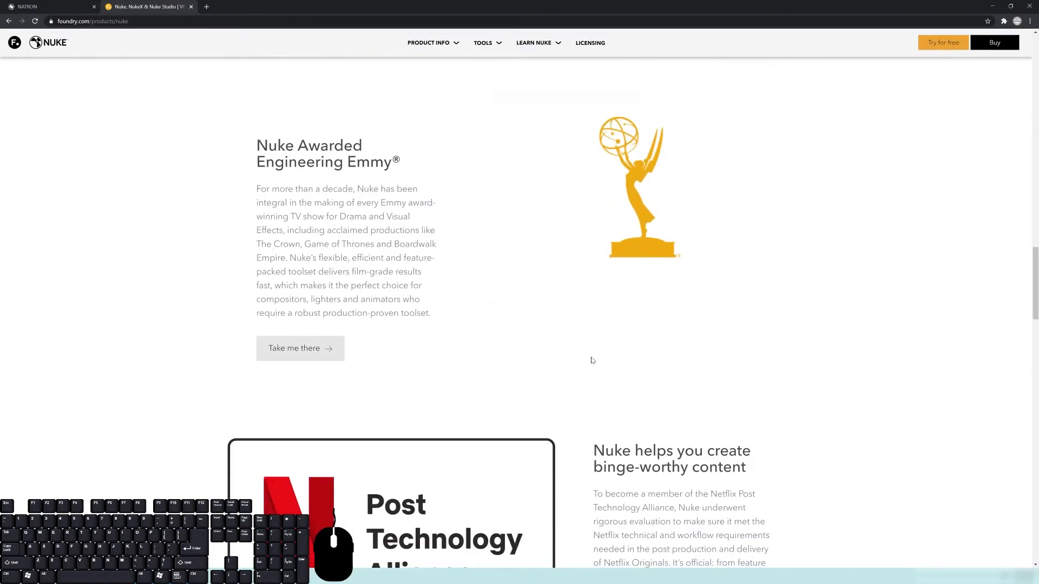
scroll("down", 3)
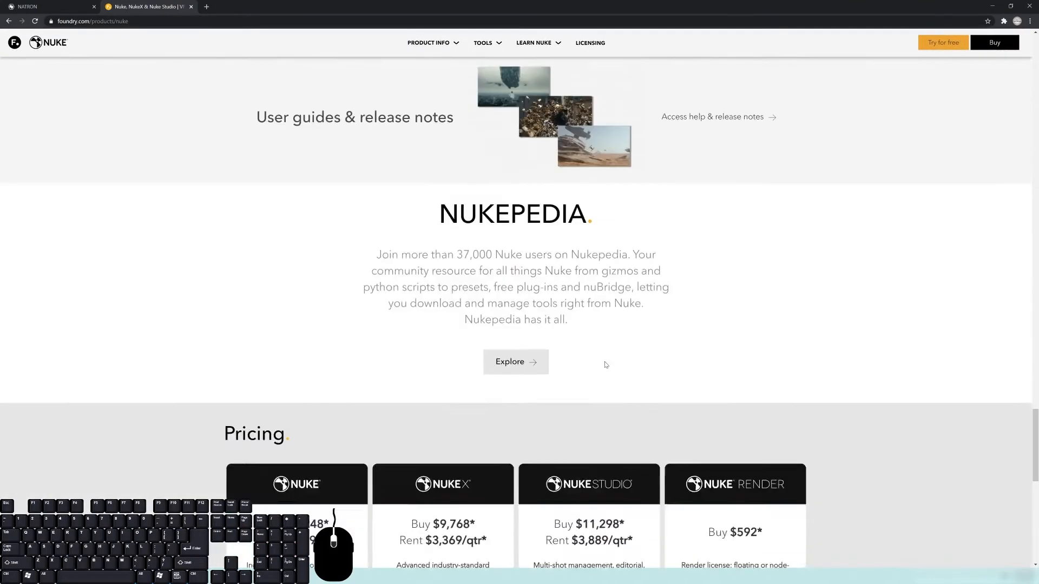
Step: Highlight the Nuke $5,248 buy price, view 'Explore other Nuke packages', then return to the pricing table
scroll("down", 3)
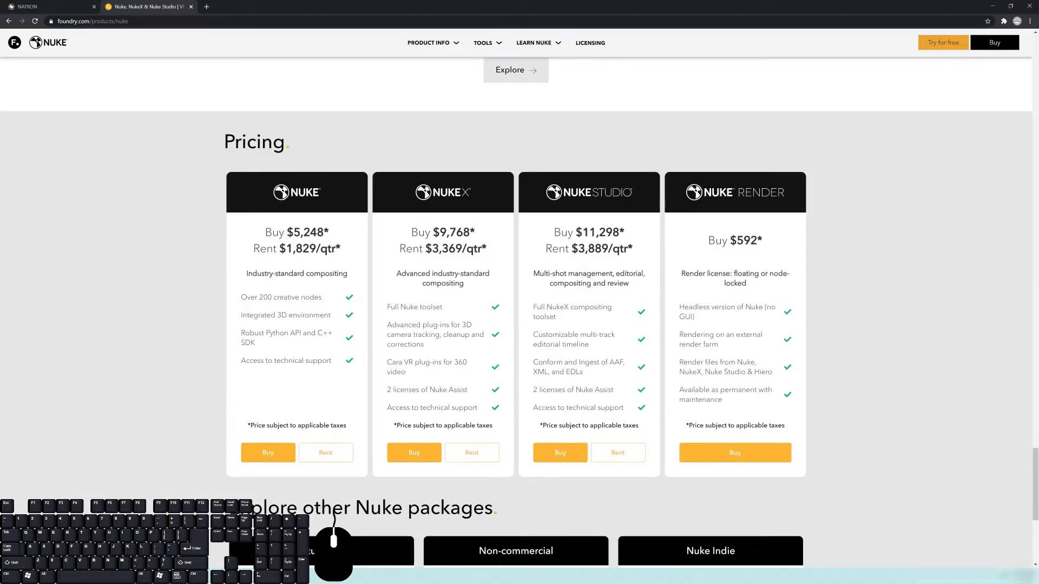
double_click(310, 232)
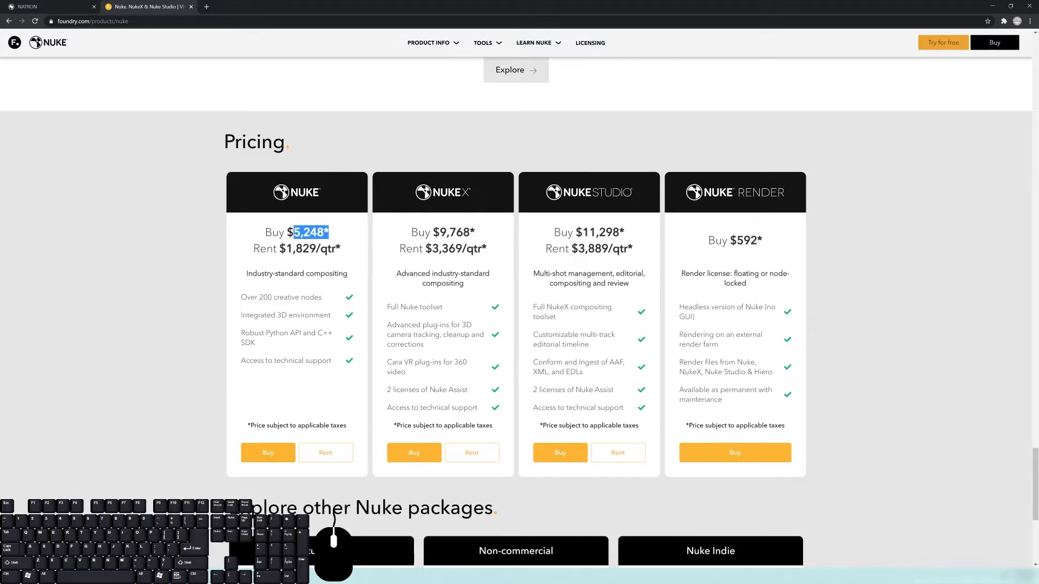
mouse_move(733, 215)
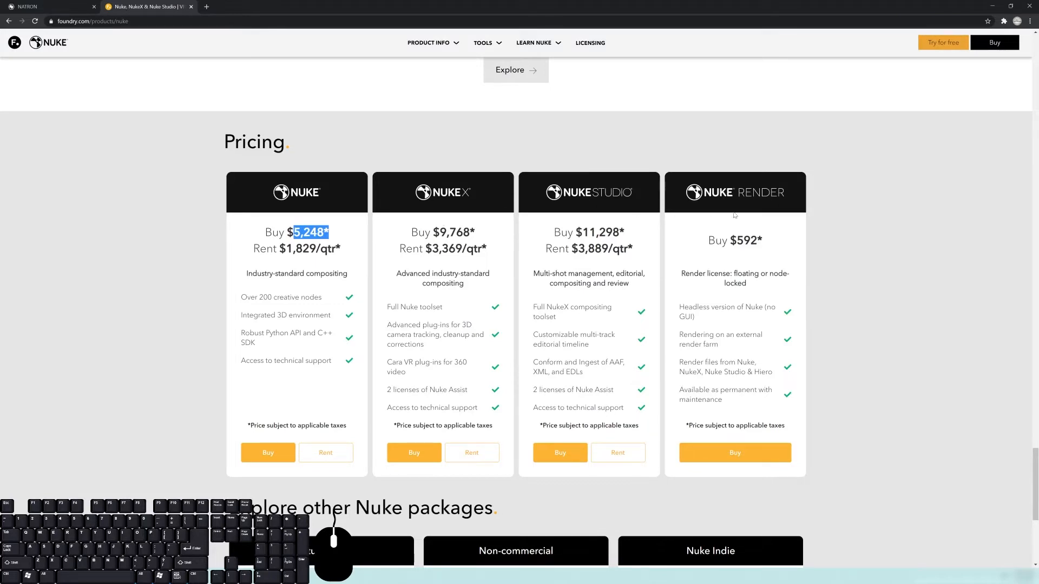
mouse_move(135, 268)
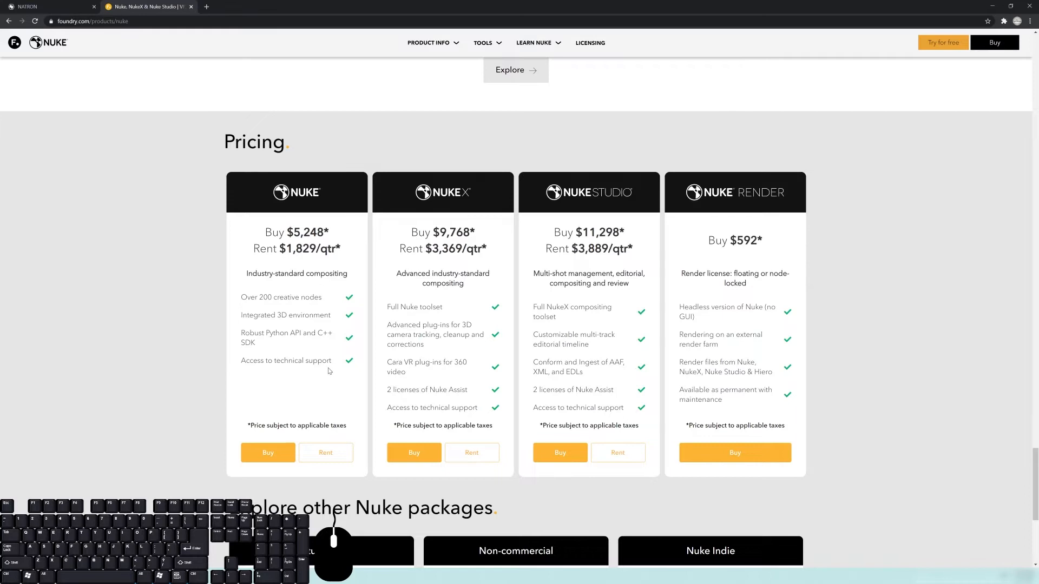
mouse_move(840, 225)
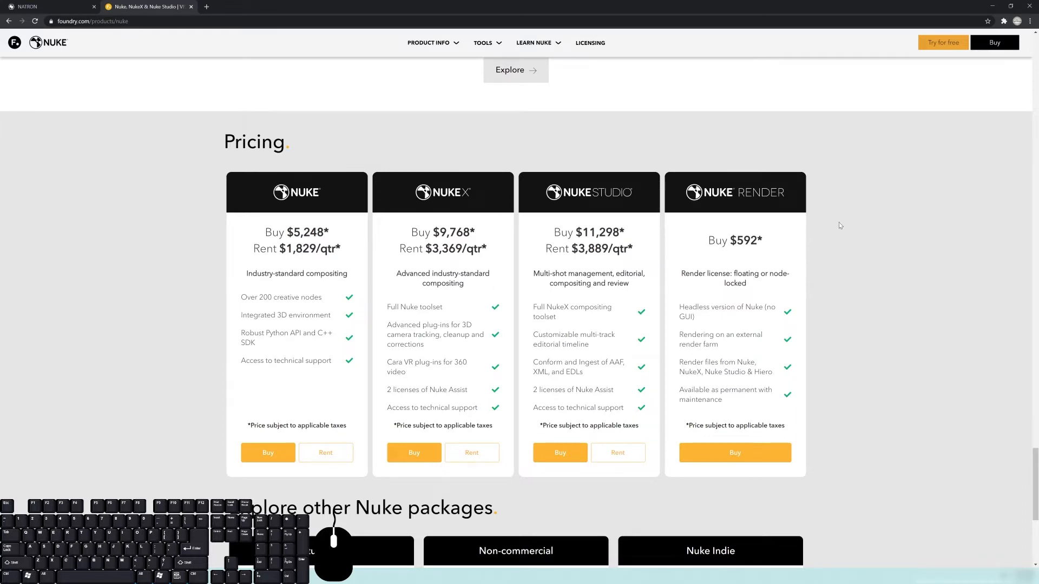
mouse_move(474, 314)
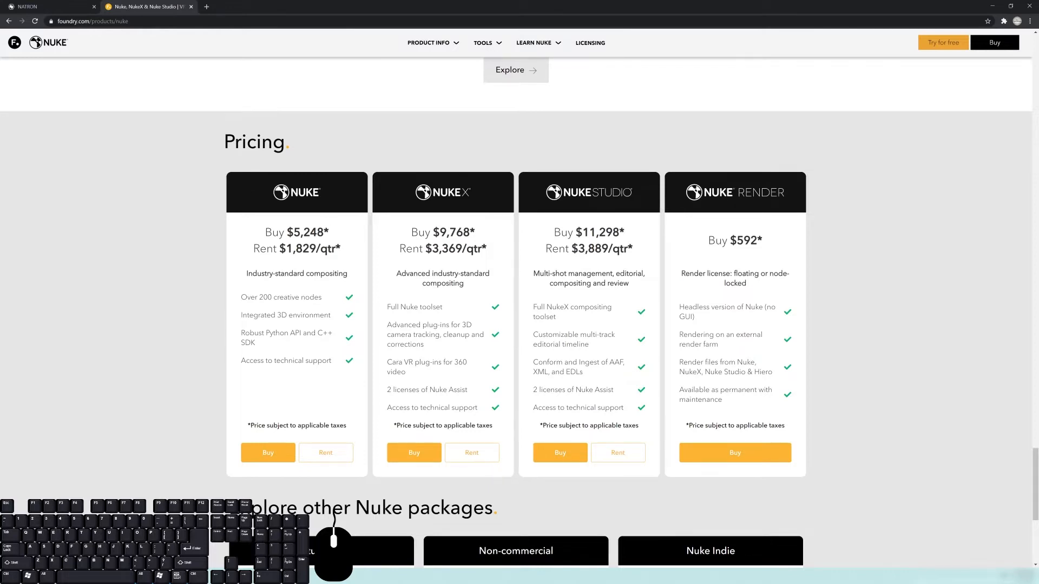
scroll("down", 3)
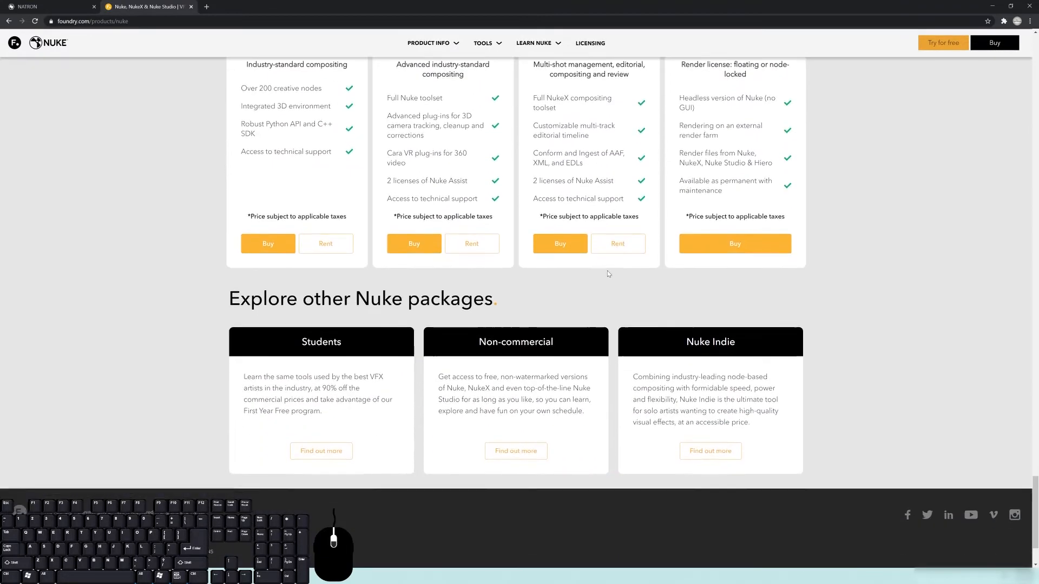
scroll("down", 3)
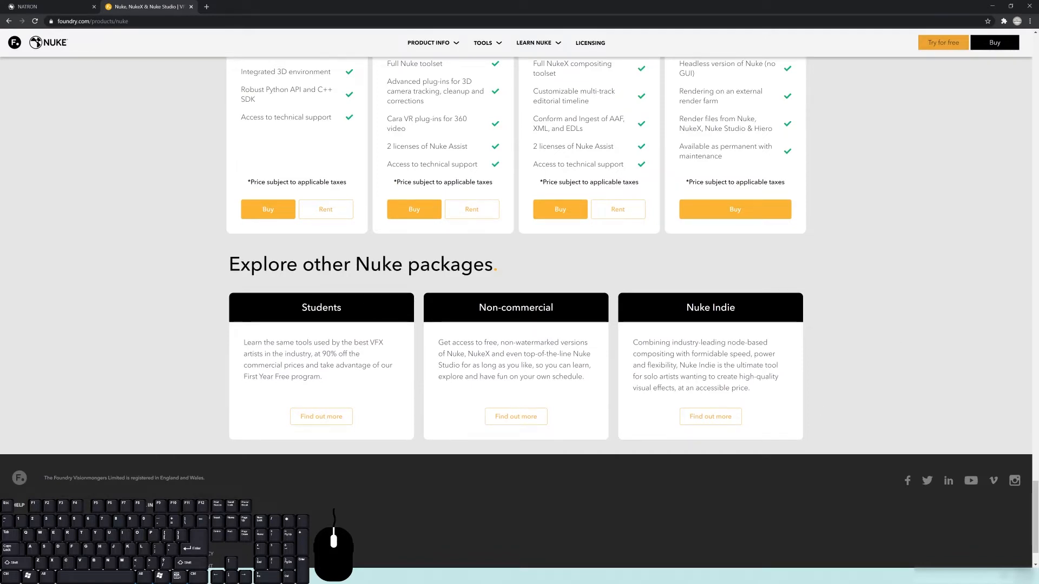
scroll("up", 3)
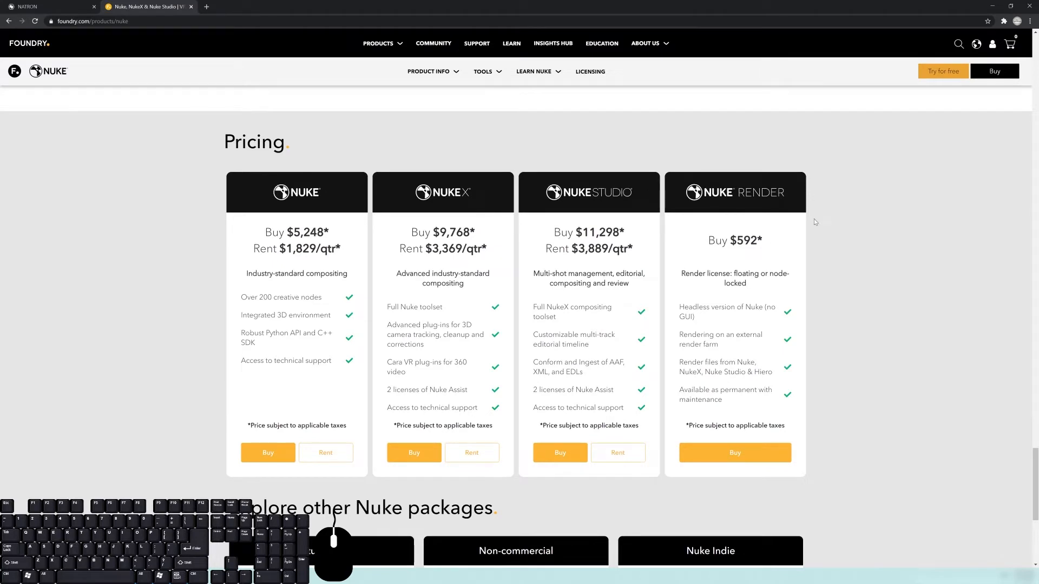
mouse_move(800, 259)
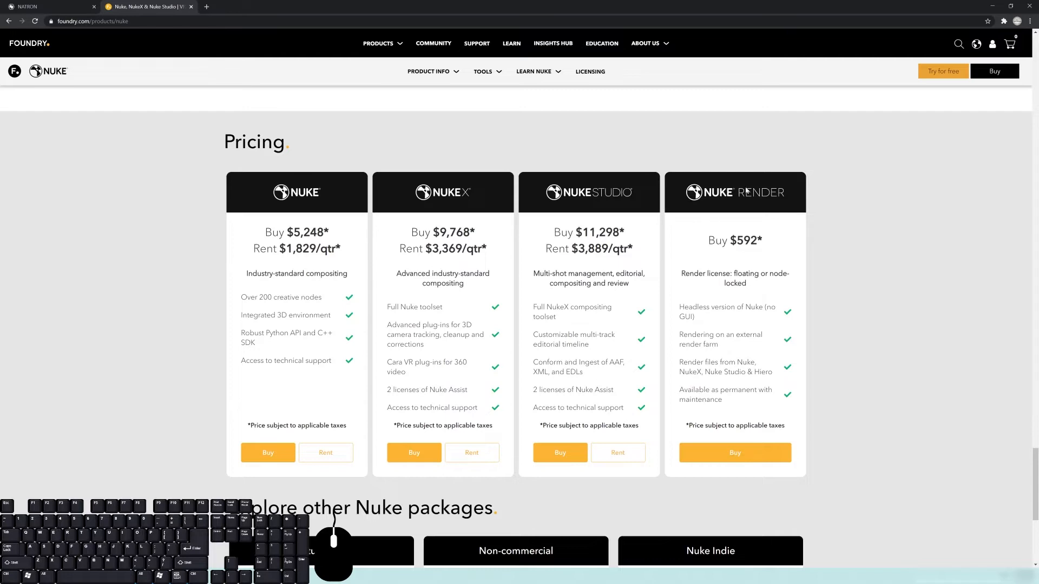
Step: Browse the Natron homepage feature sections and go to the Download section for the Windows build
left_click(38, 7)
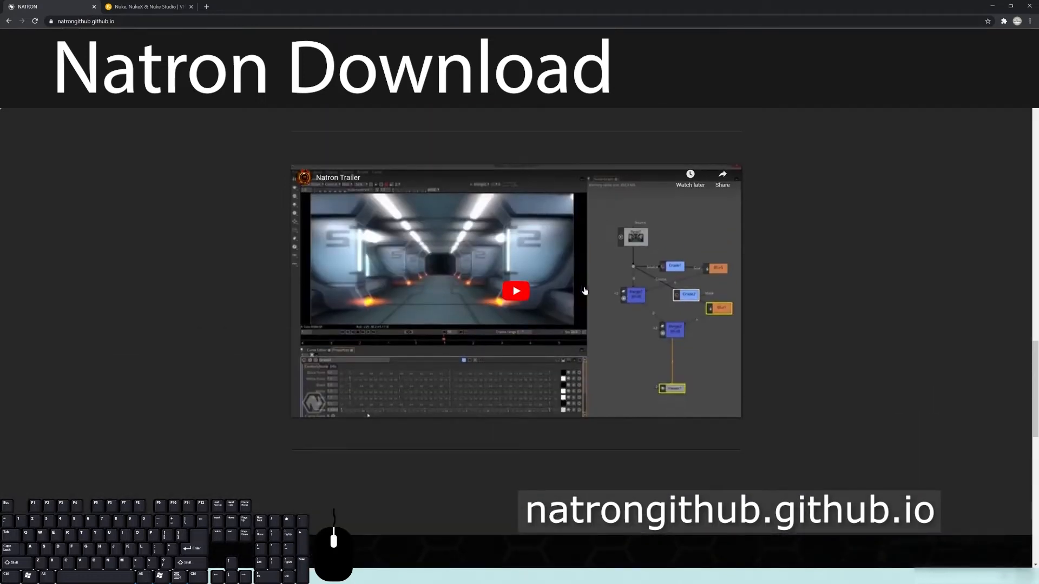
scroll("down", 3)
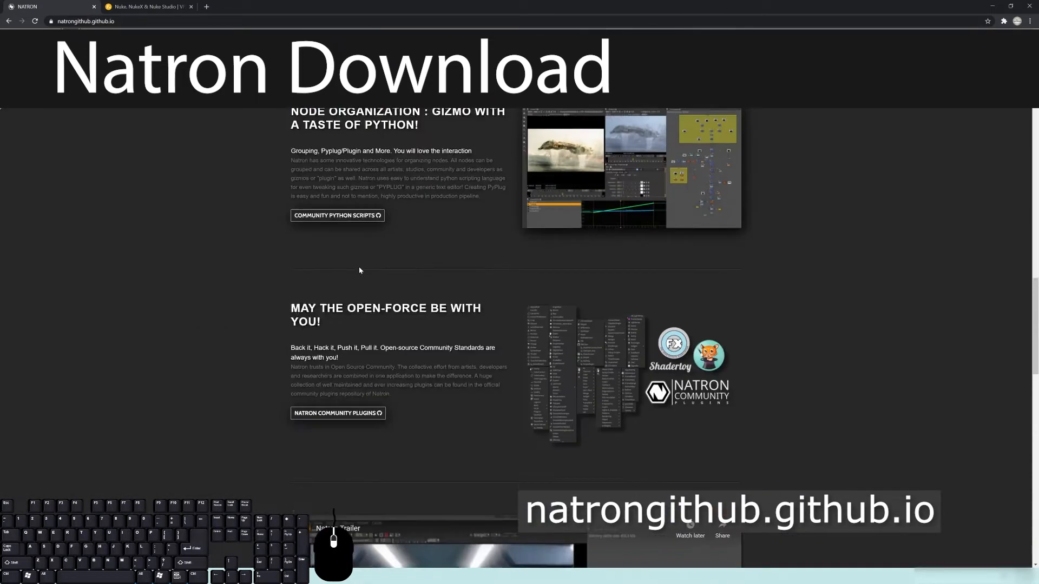
scroll("up", 3)
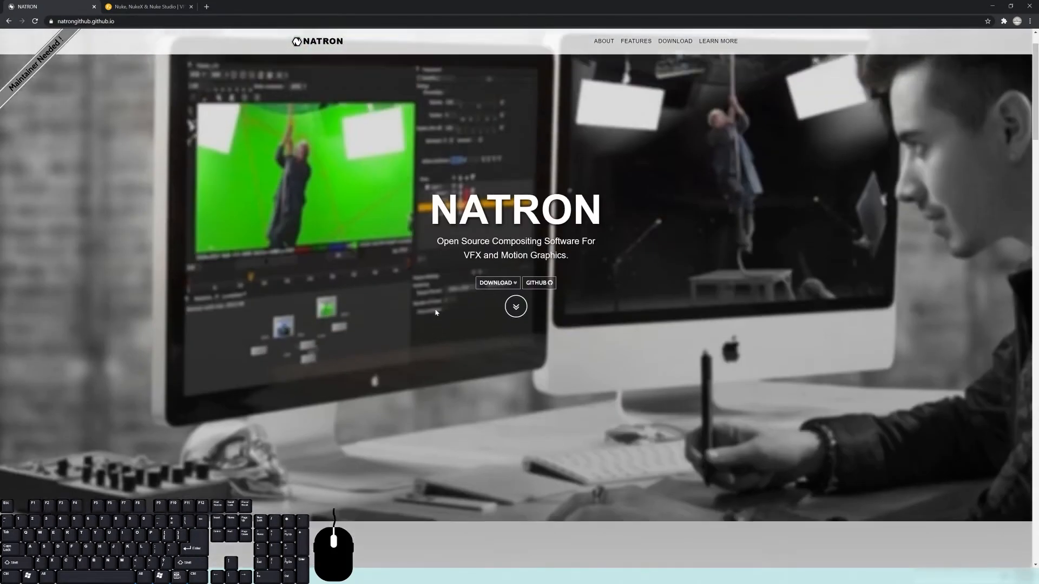
scroll("down", 3)
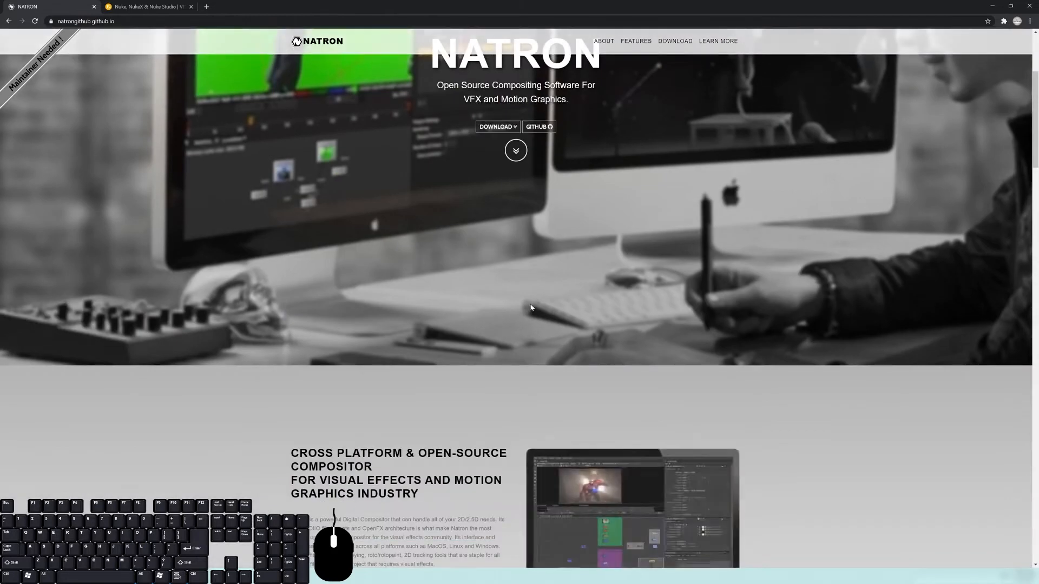
scroll("down", 3)
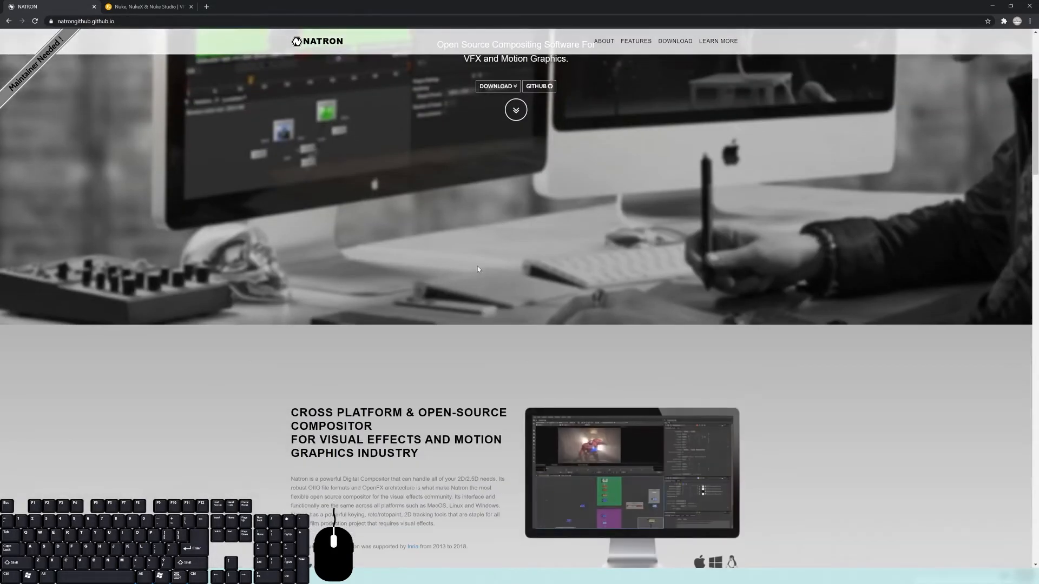
scroll("down", 3)
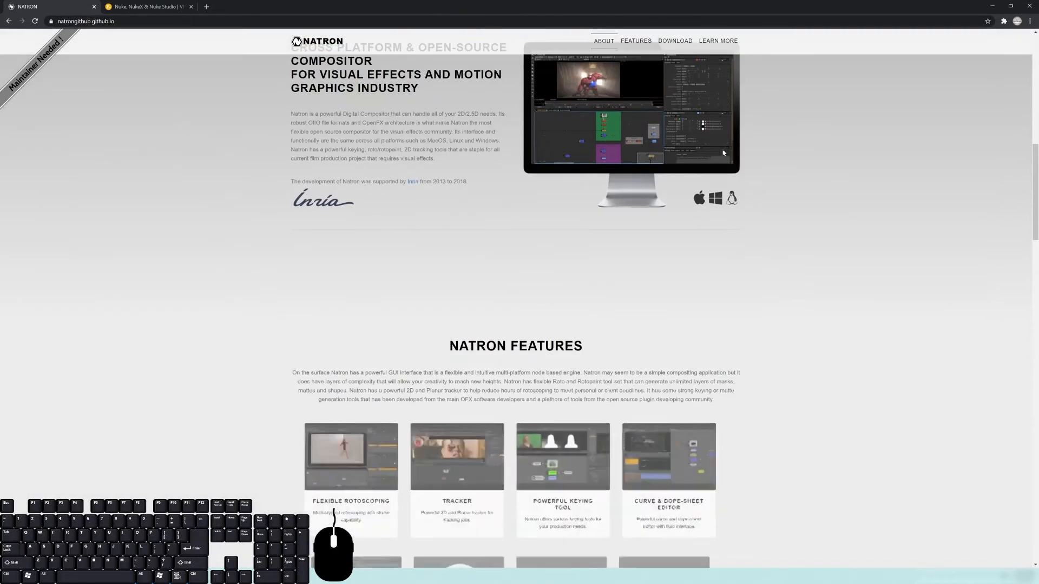
scroll("down", 3)
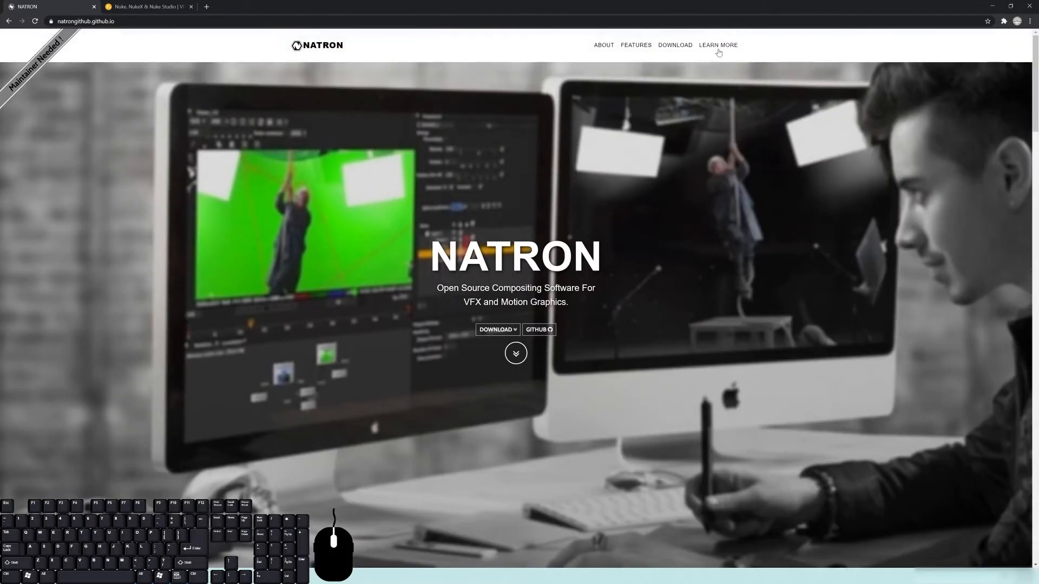
mouse_move(753, 50)
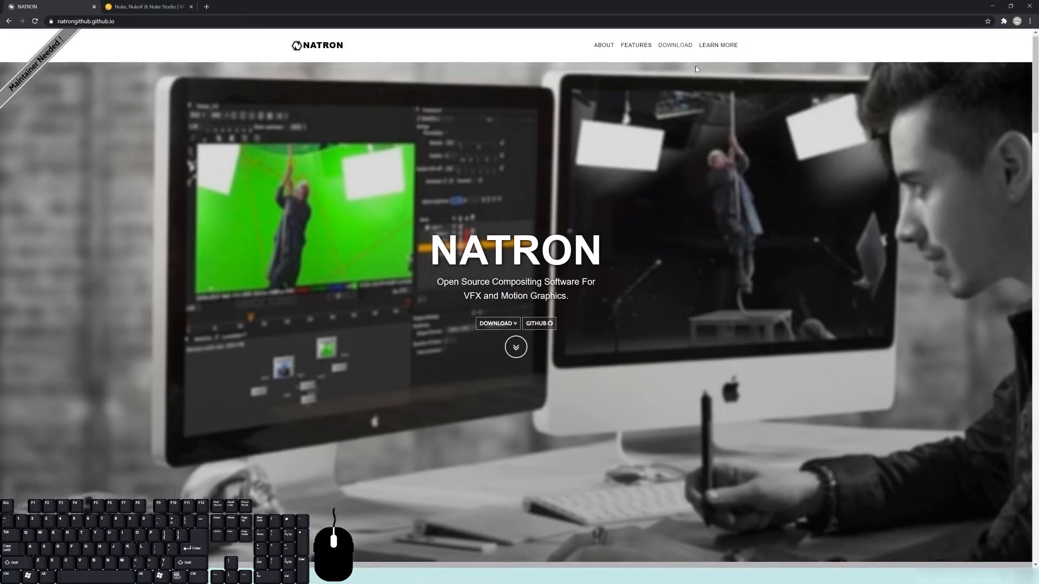
left_click(675, 45)
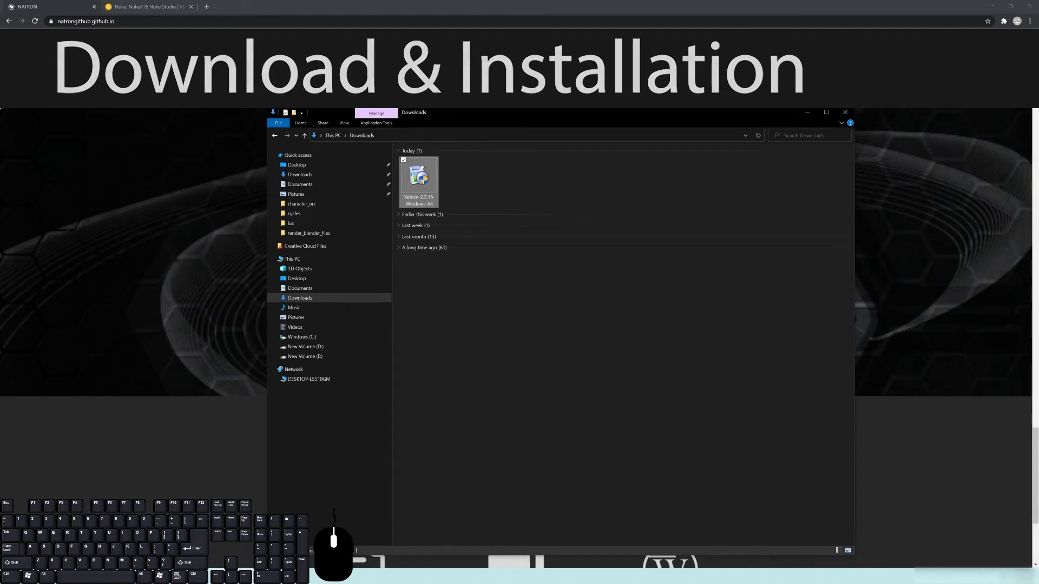
Step: Launch the Natron installer, pass the welcome page and accept the default installation folder
double_click(418, 178)
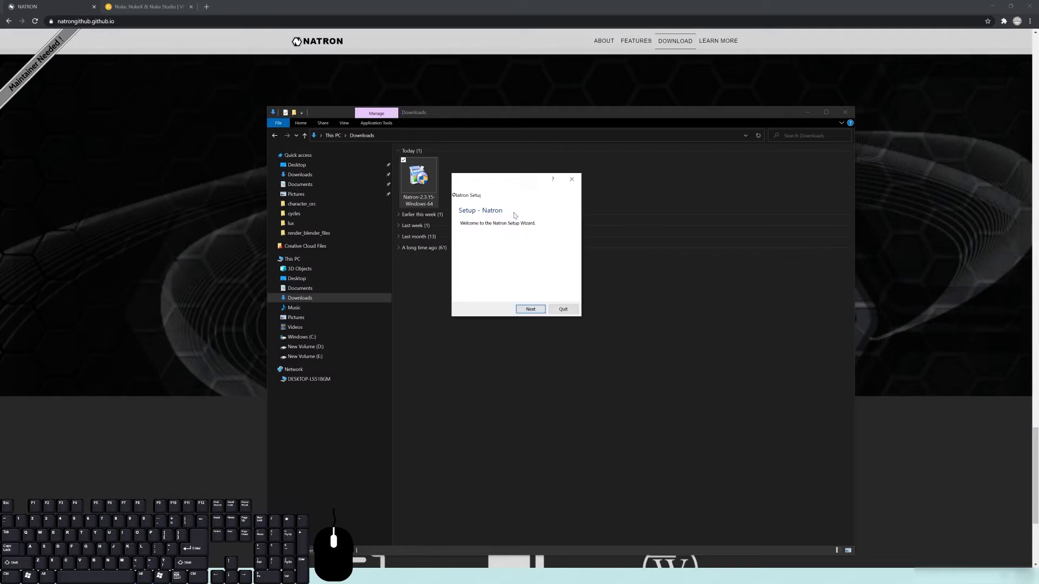
left_click_drag(578, 317, 810, 424)
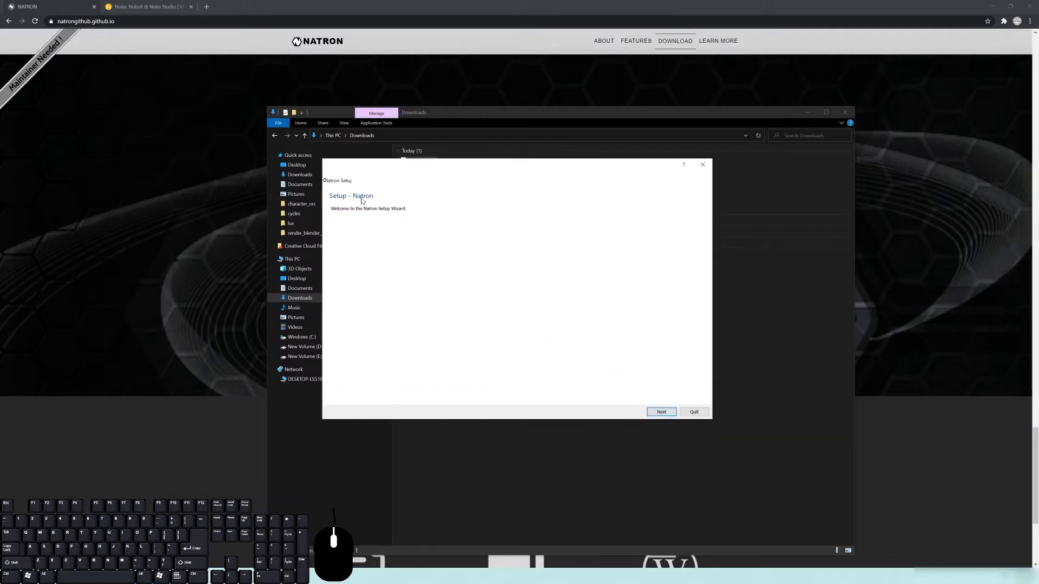
left_click(661, 411)
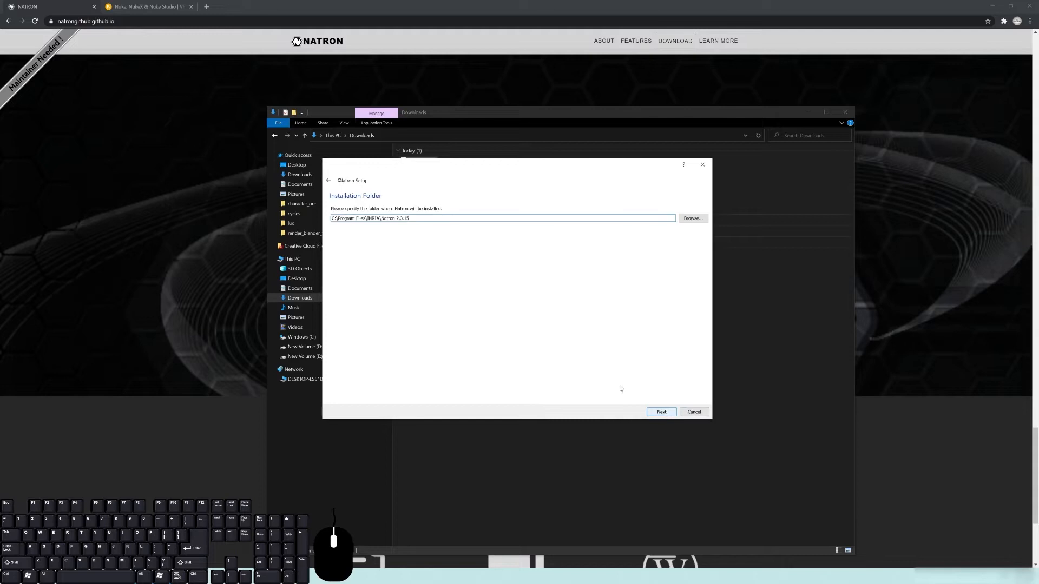
left_click(661, 411)
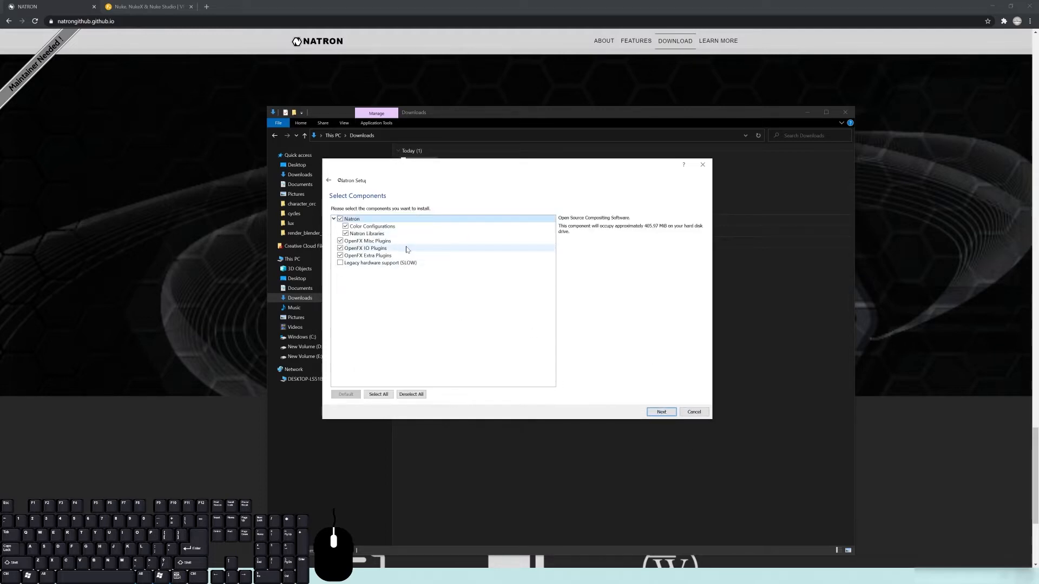
mouse_move(432, 266)
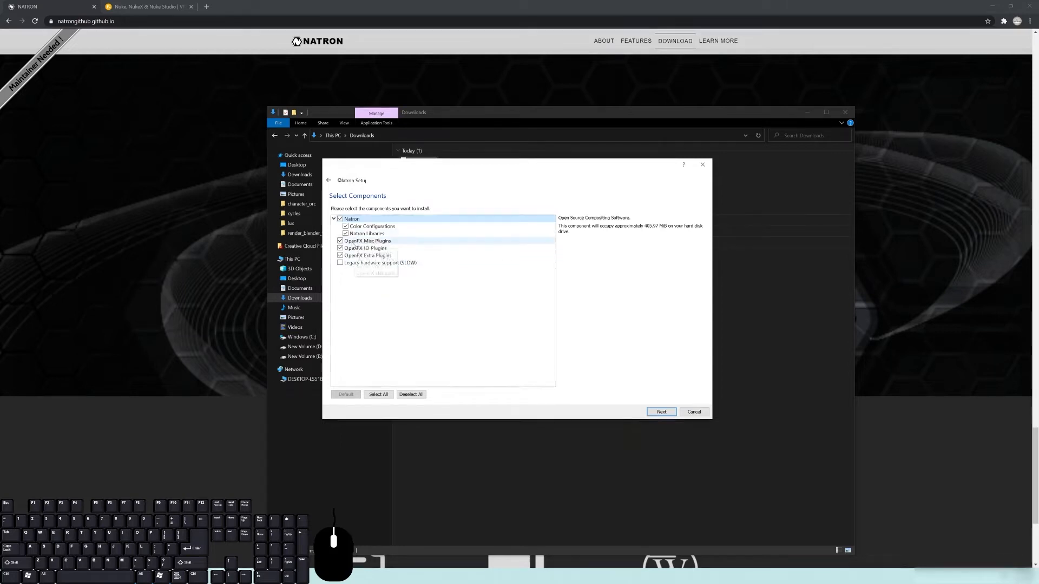
mouse_move(362, 247)
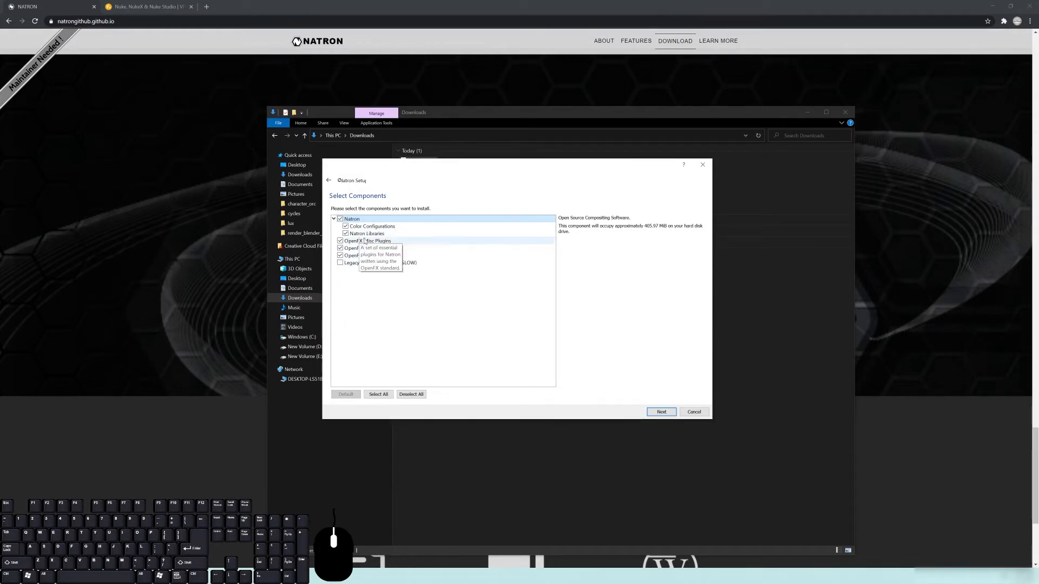
mouse_move(387, 269)
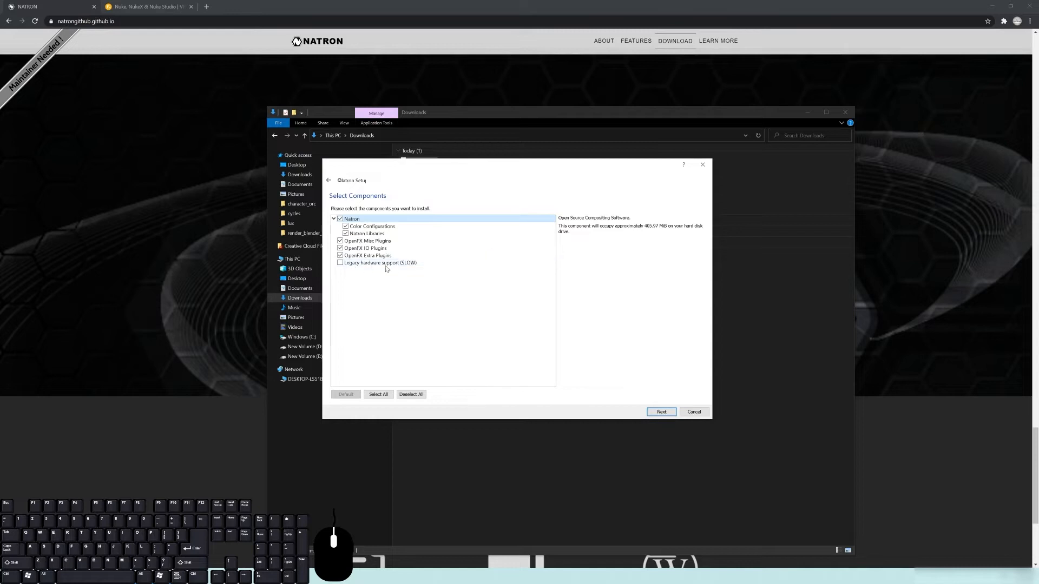
mouse_move(518, 270)
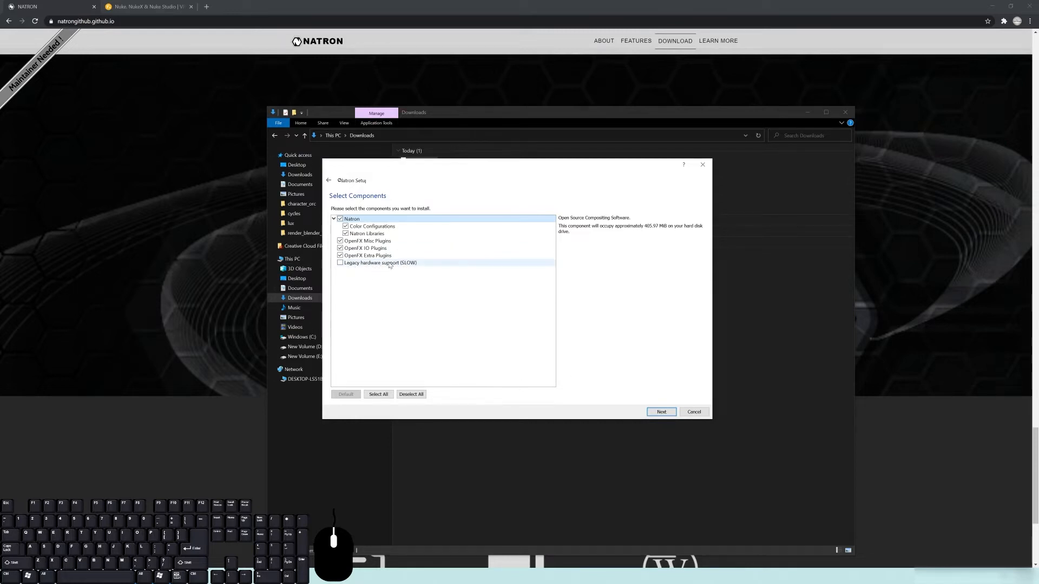
Step: Keep the default components, leaving Legacy hardware support unchecked, and continue
left_click(661, 412)
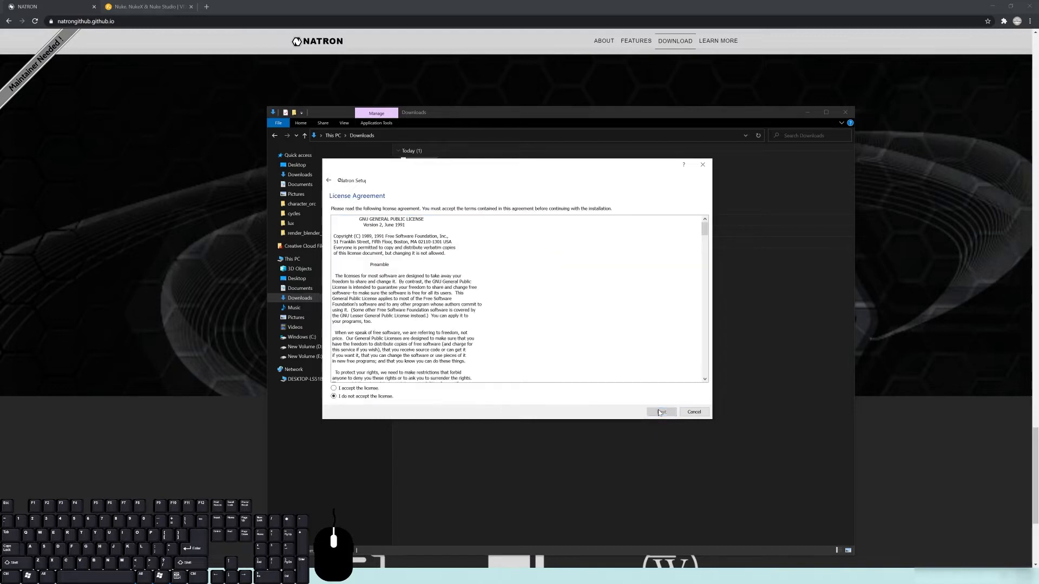
Step: Accept the GPL license, keep the Natron Start Menu shortcuts, finish setup and minimize the browser
scroll("down", 3)
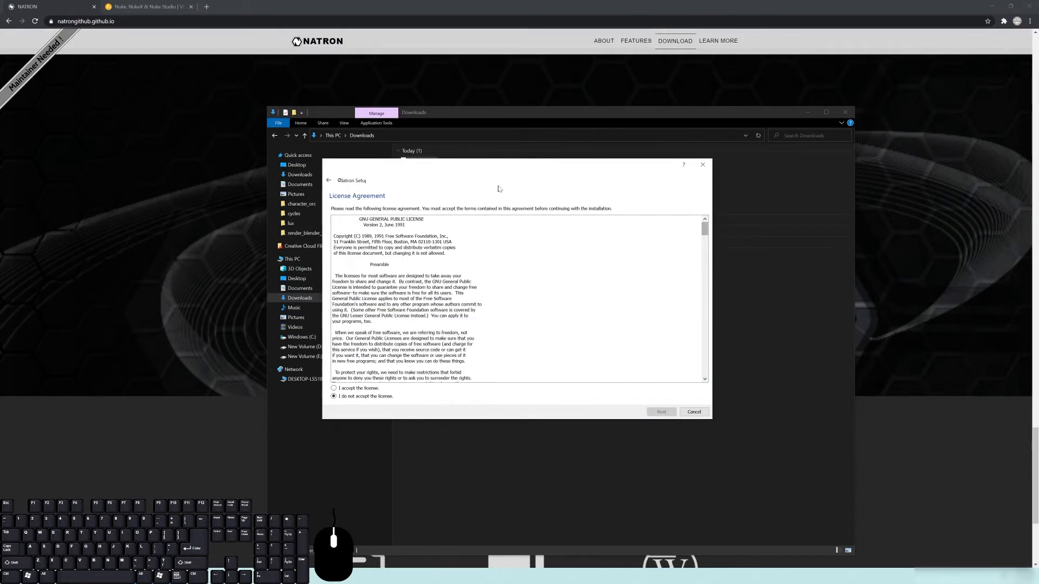
left_click(333, 387)
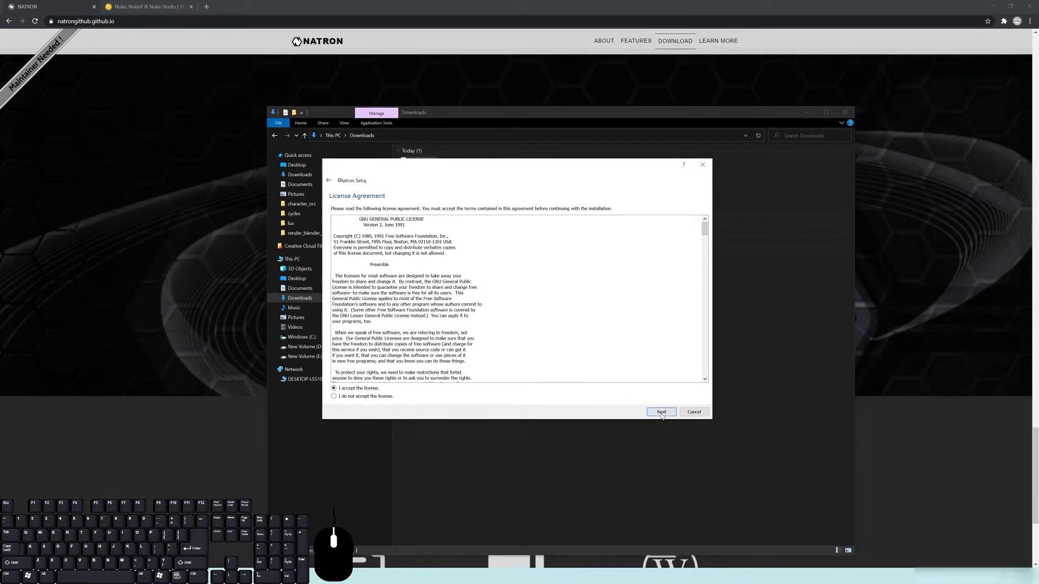
left_click(661, 411)
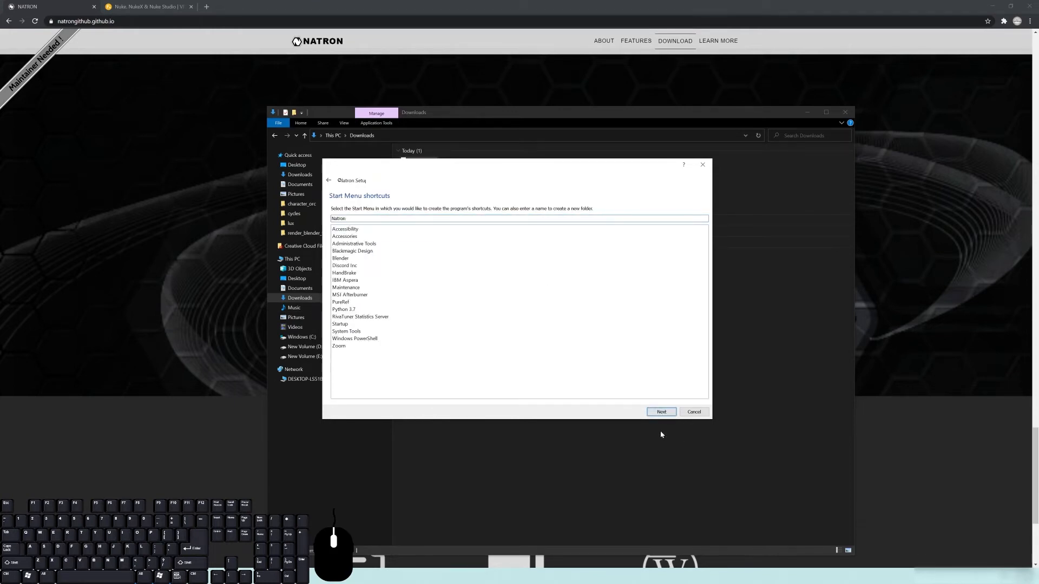
left_click(661, 411)
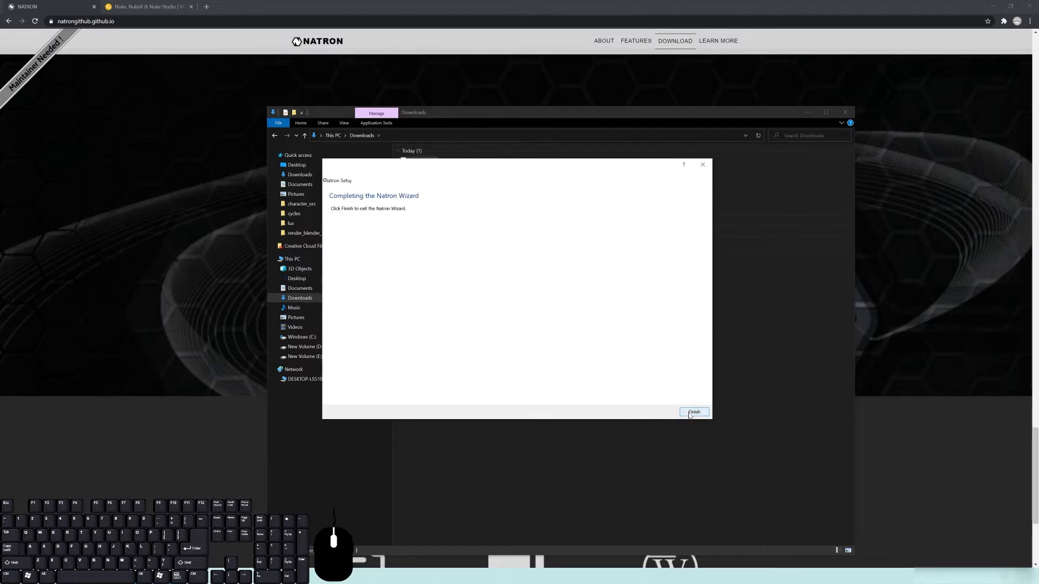
left_click(694, 411)
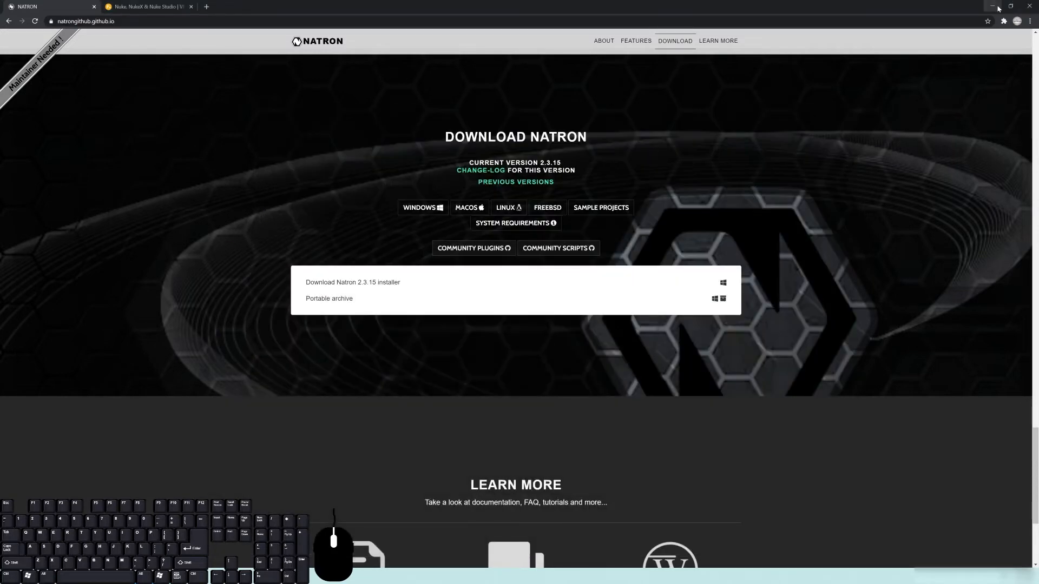
left_click(991, 5)
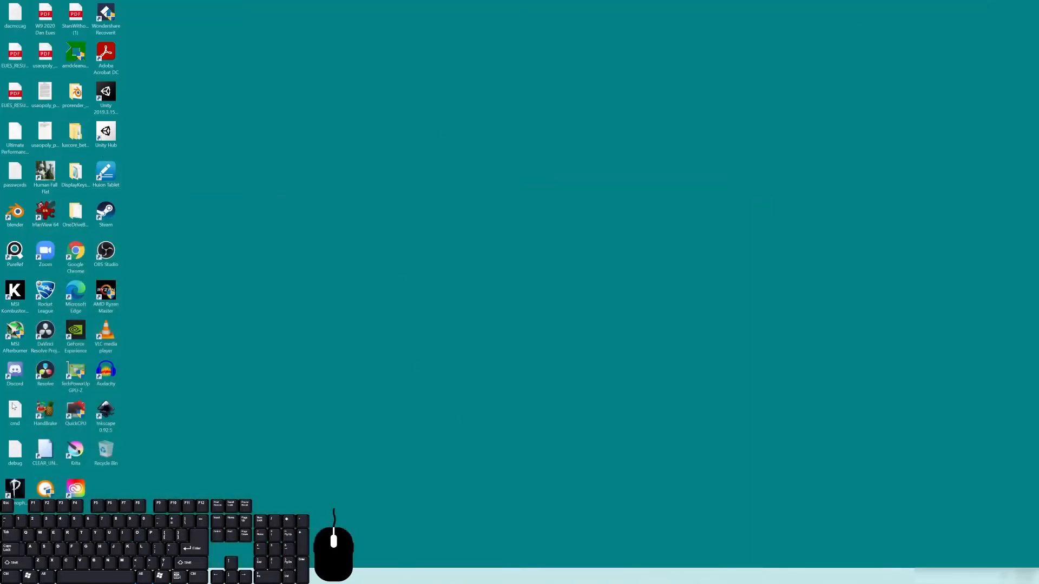
mouse_move(115, 387)
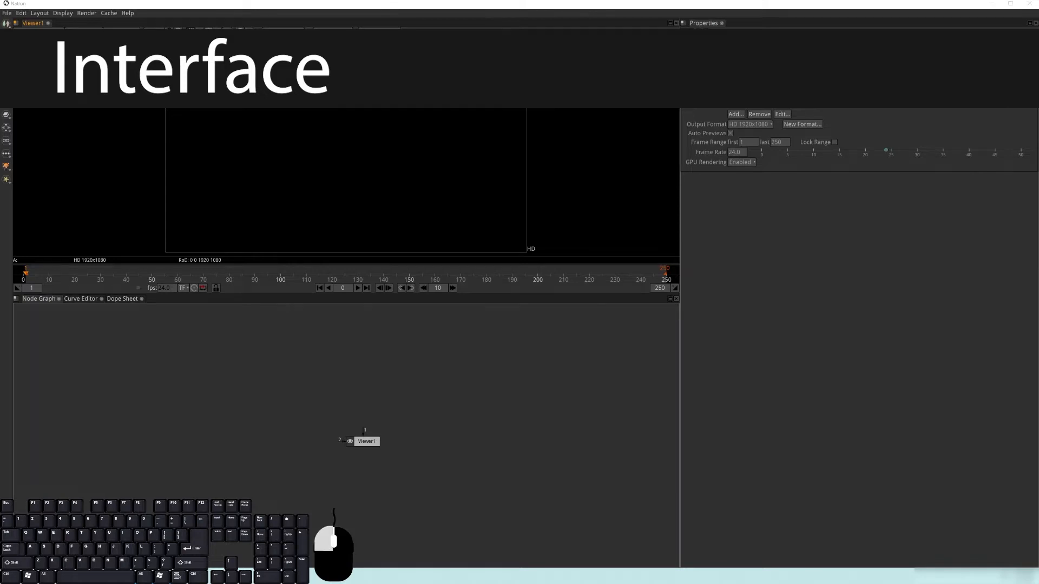
mouse_move(330, 197)
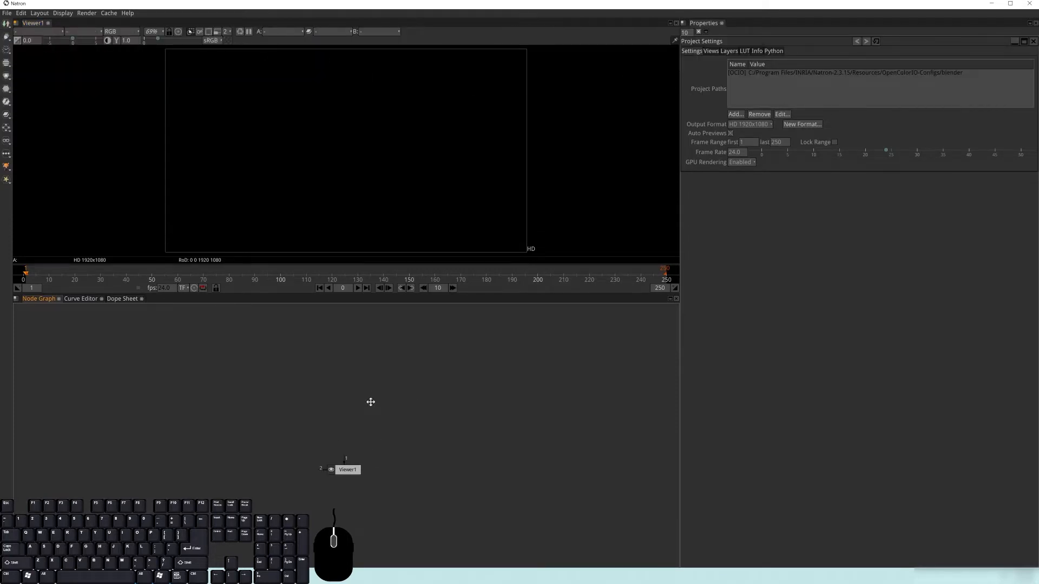
mouse_move(433, 389)
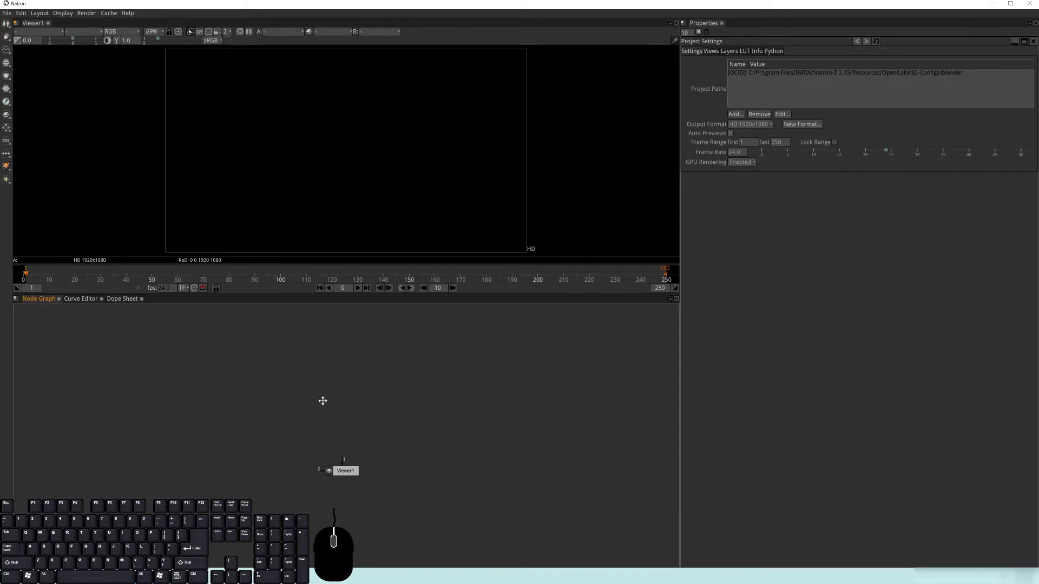
Step: Pan around the default node graph with only Viewer1, project at HD 1920x1080, 24 fps
left_click_drag(344, 471, 373, 450)
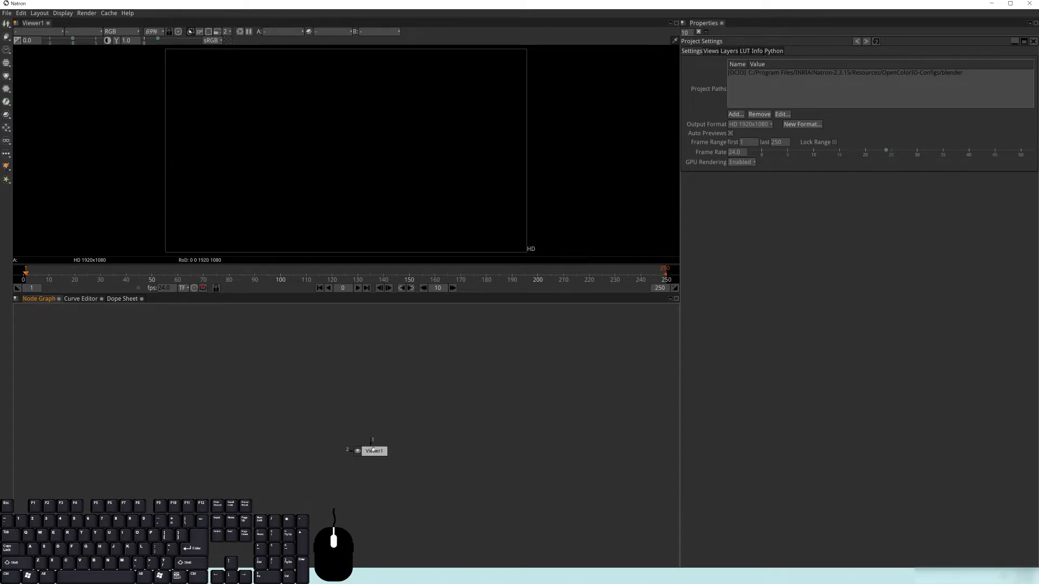
left_click_drag(374, 450, 329, 491)
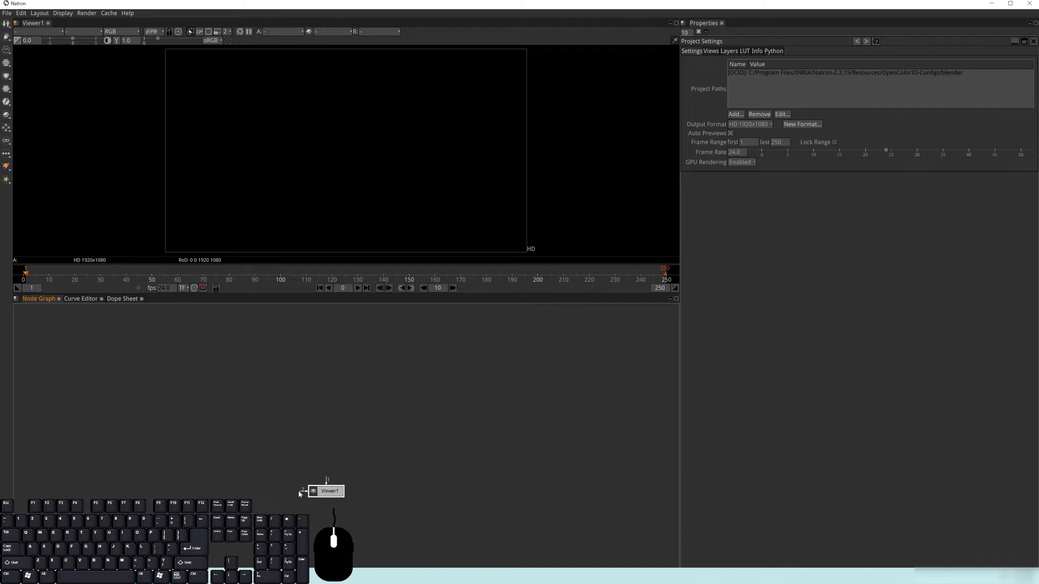
left_click_drag(327, 492, 338, 500)
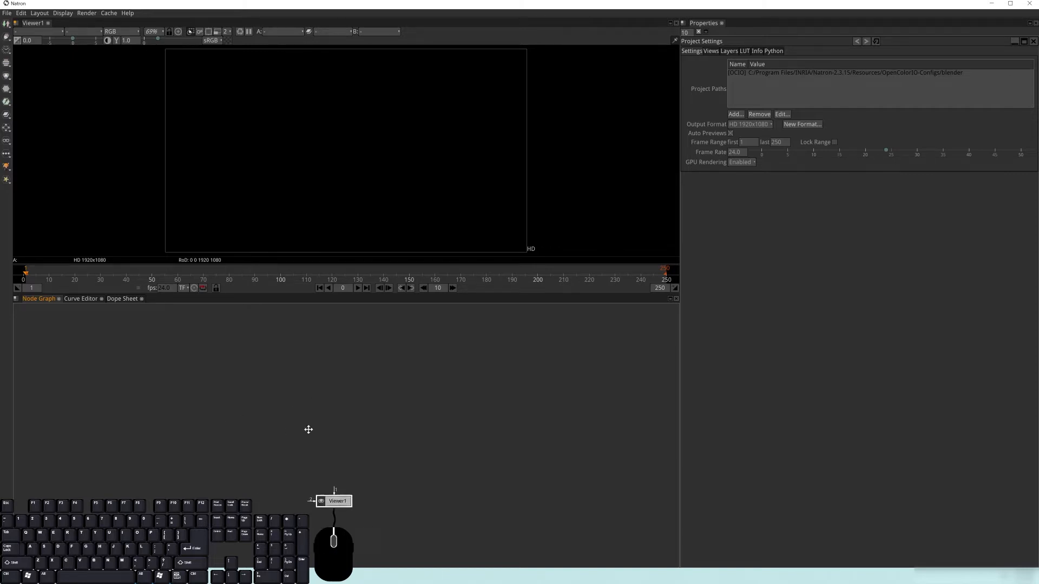
left_click_drag(334, 499, 310, 473)
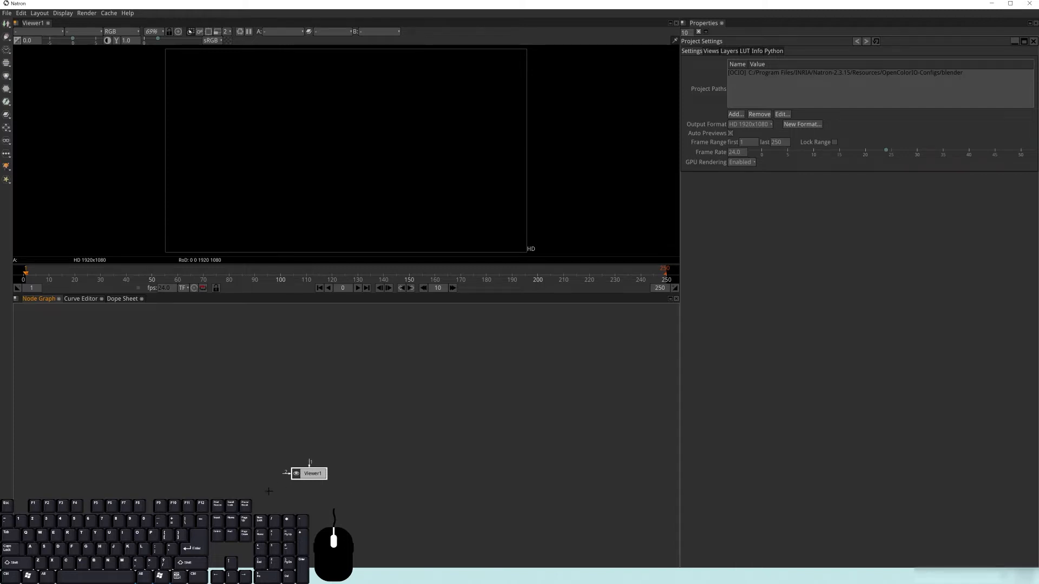
left_click_drag(309, 472, 355, 474)
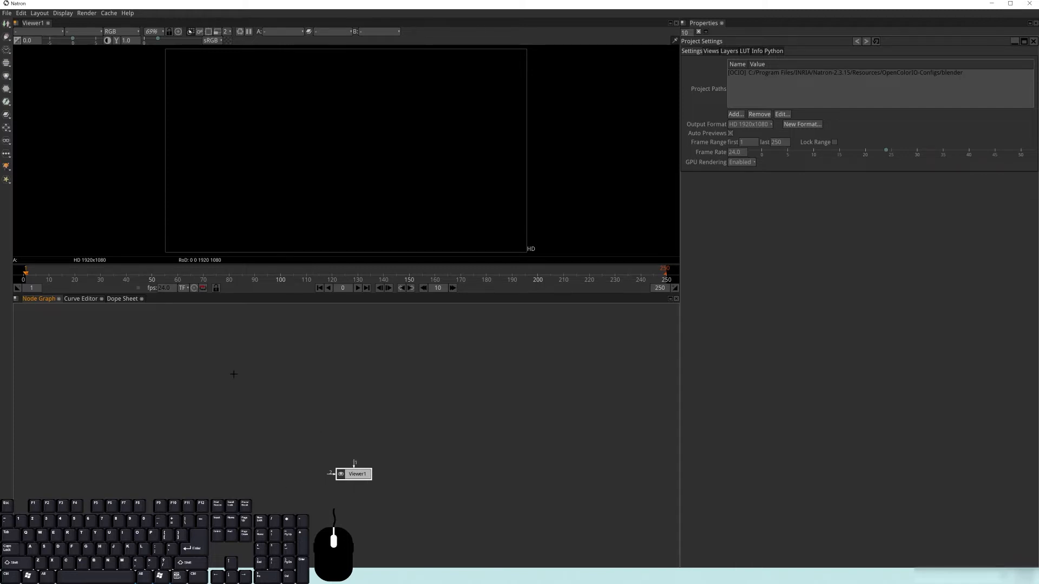
mouse_move(311, 424)
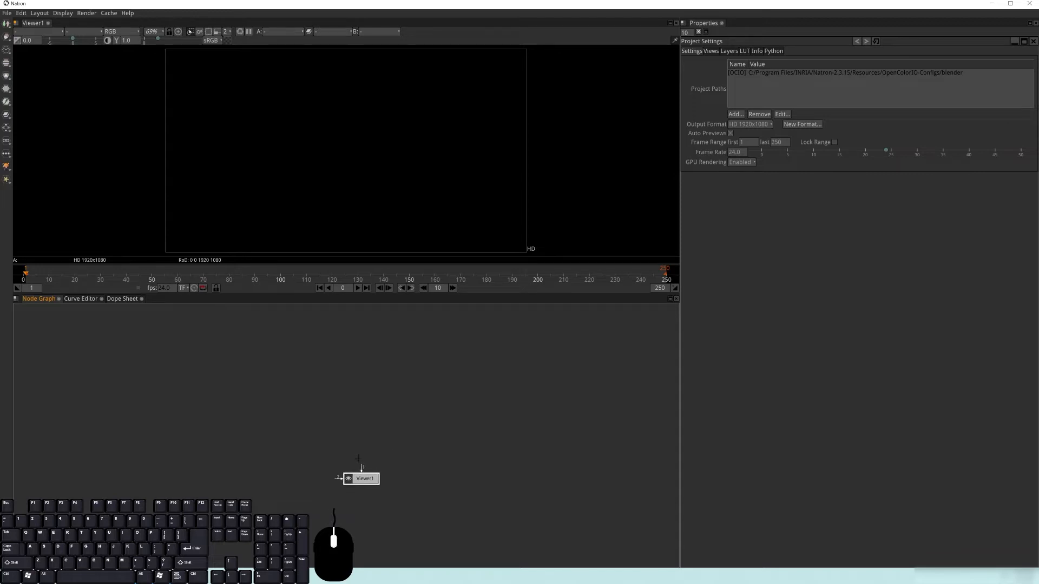
left_click_drag(362, 478, 341, 467)
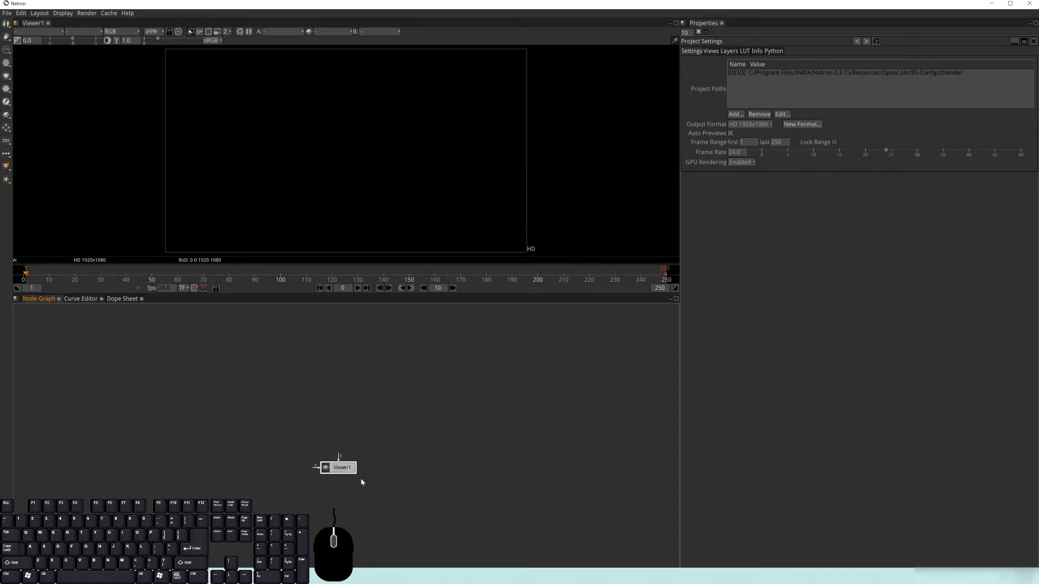
left_click_drag(341, 468, 338, 488)
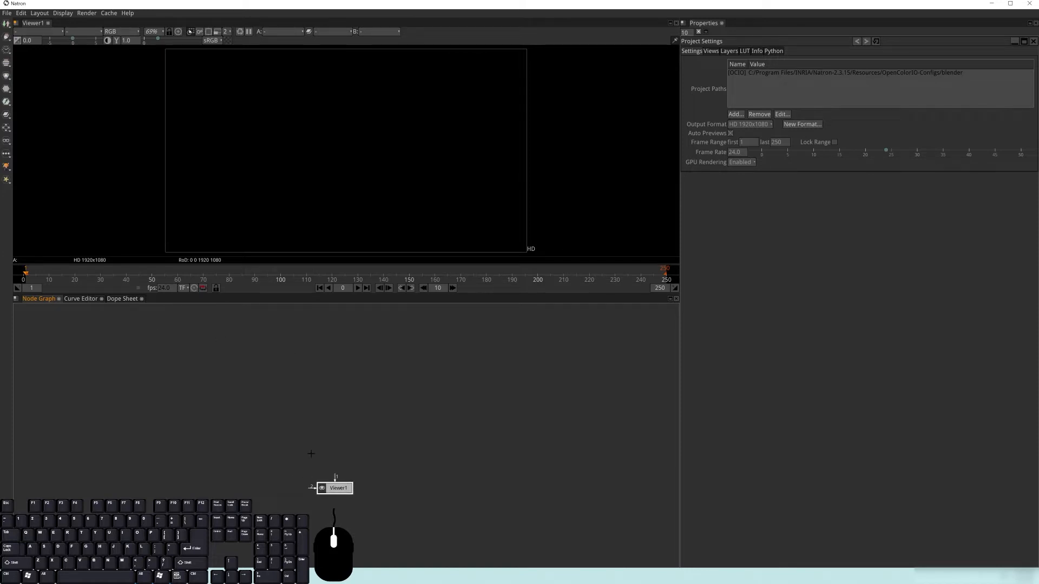
left_click(80, 299)
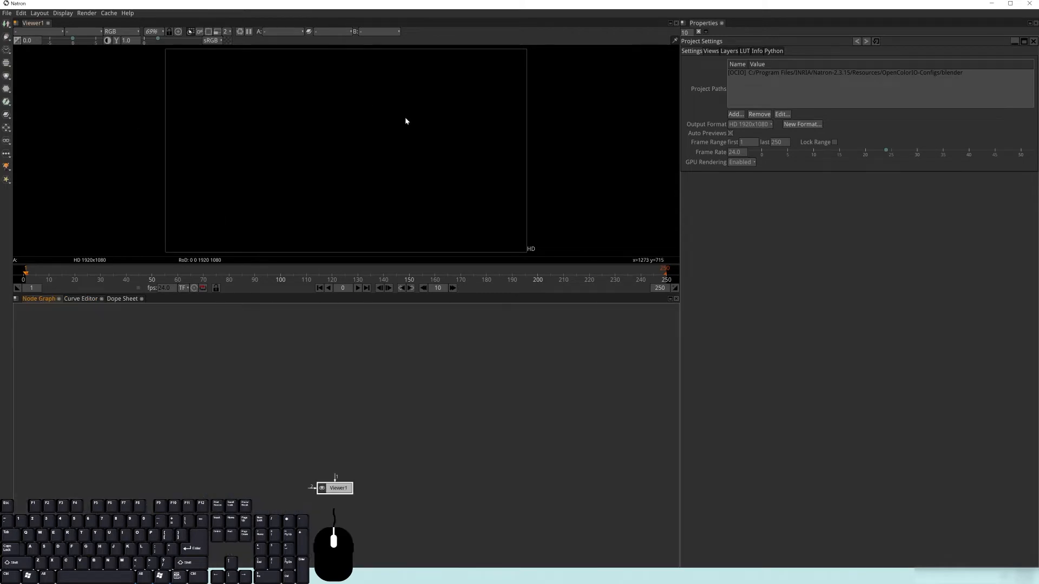
mouse_move(783, 375)
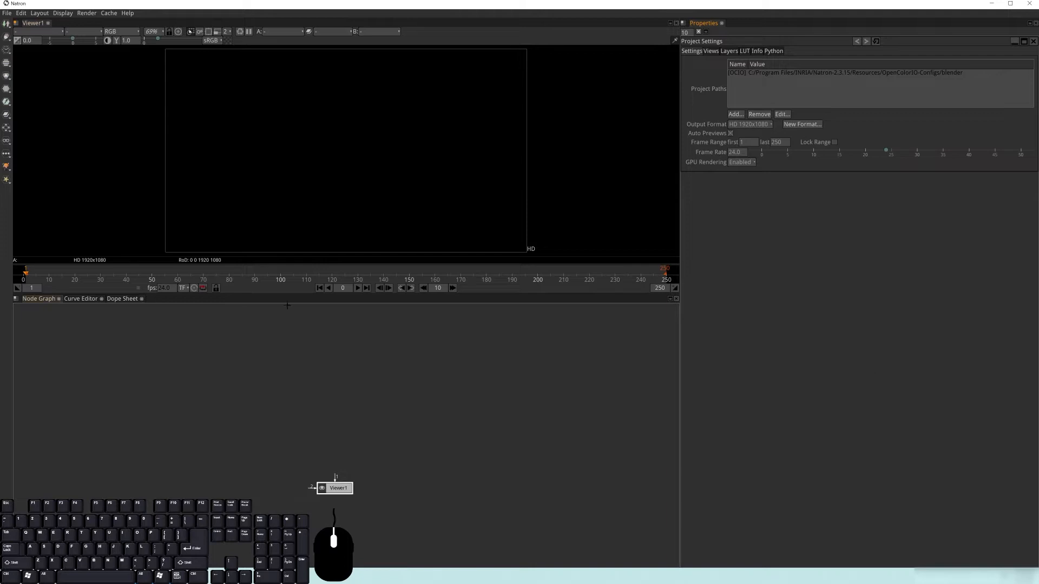
mouse_move(166, 95)
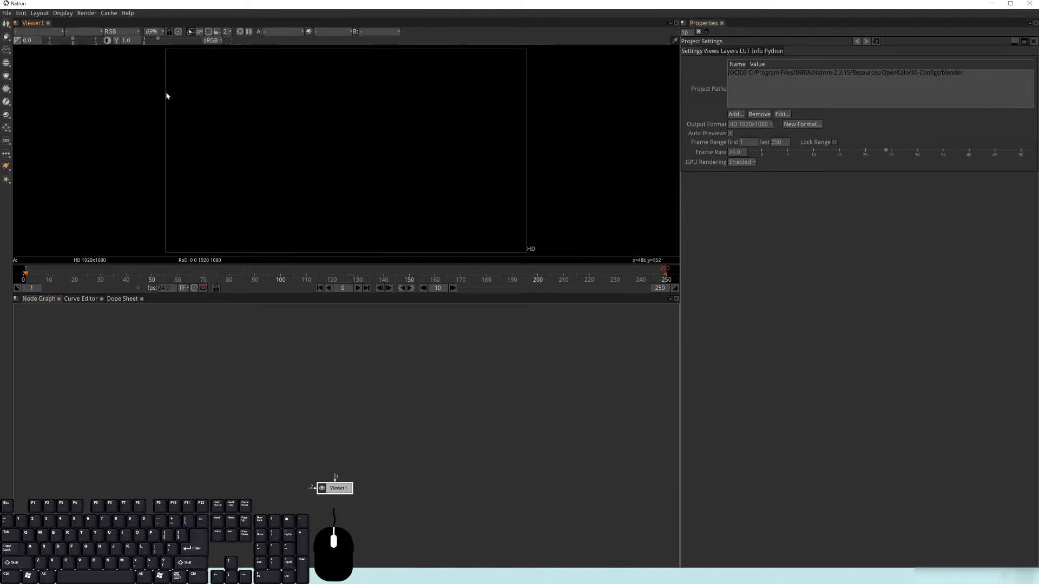
mouse_move(398, 213)
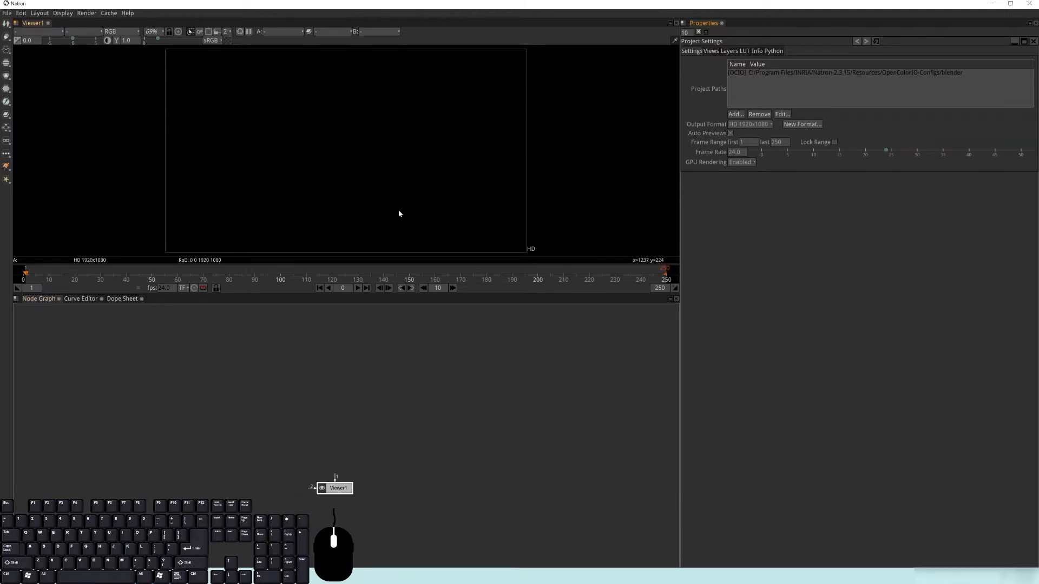
mouse_move(149, 19)
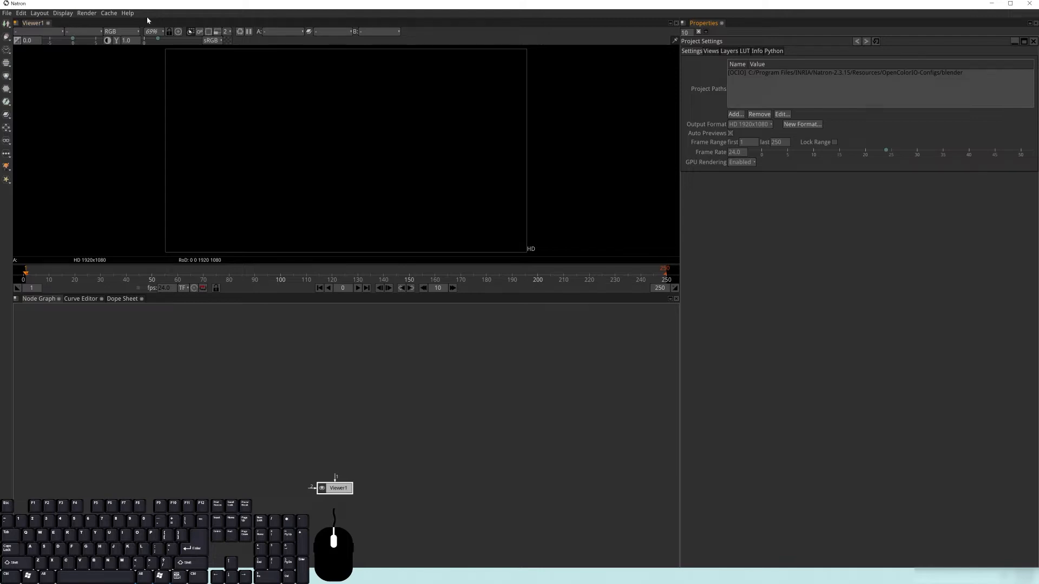
mouse_move(371, 57)
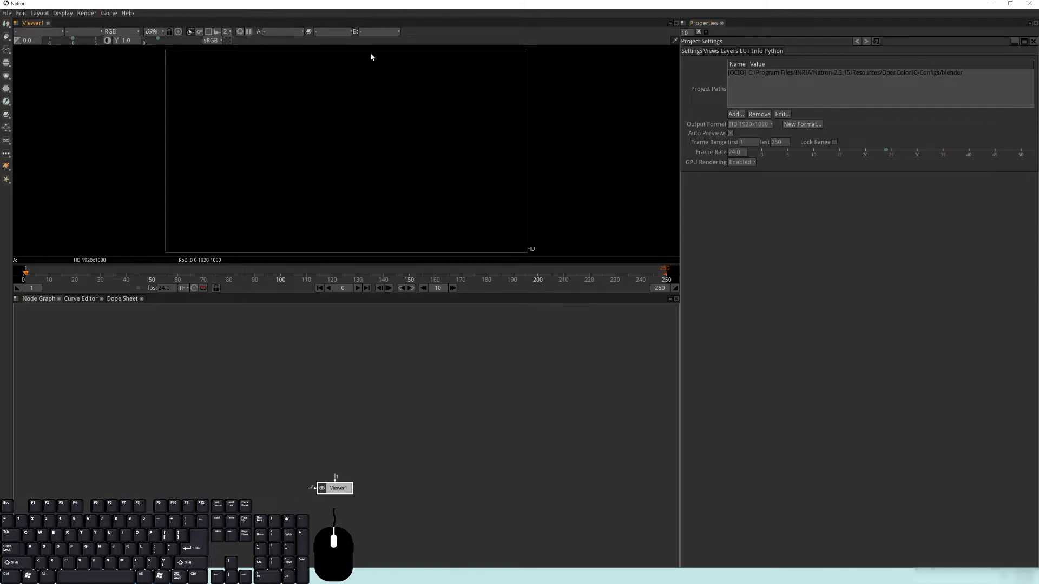
mouse_move(390, 144)
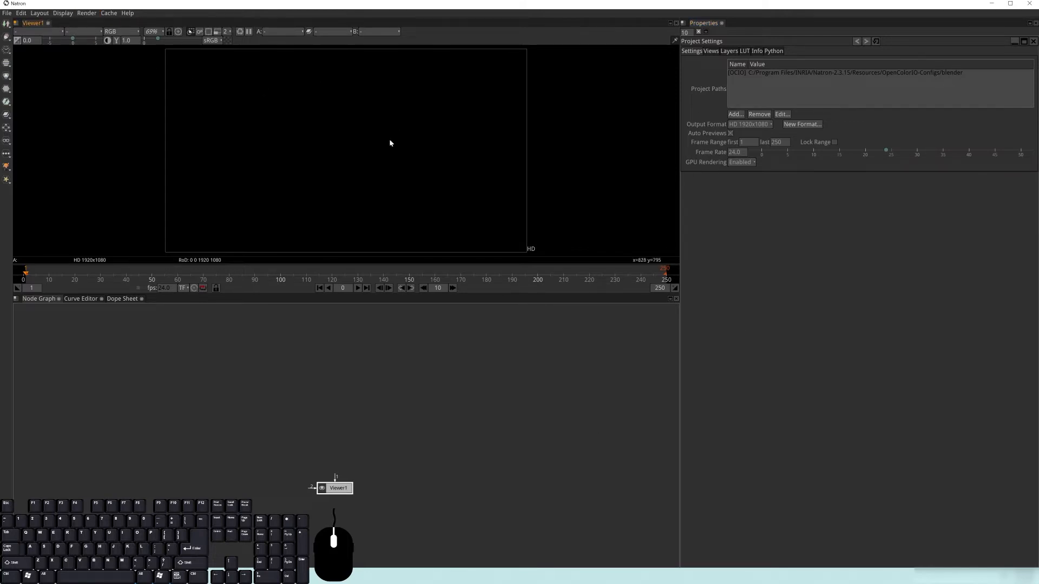
mouse_move(156, 78)
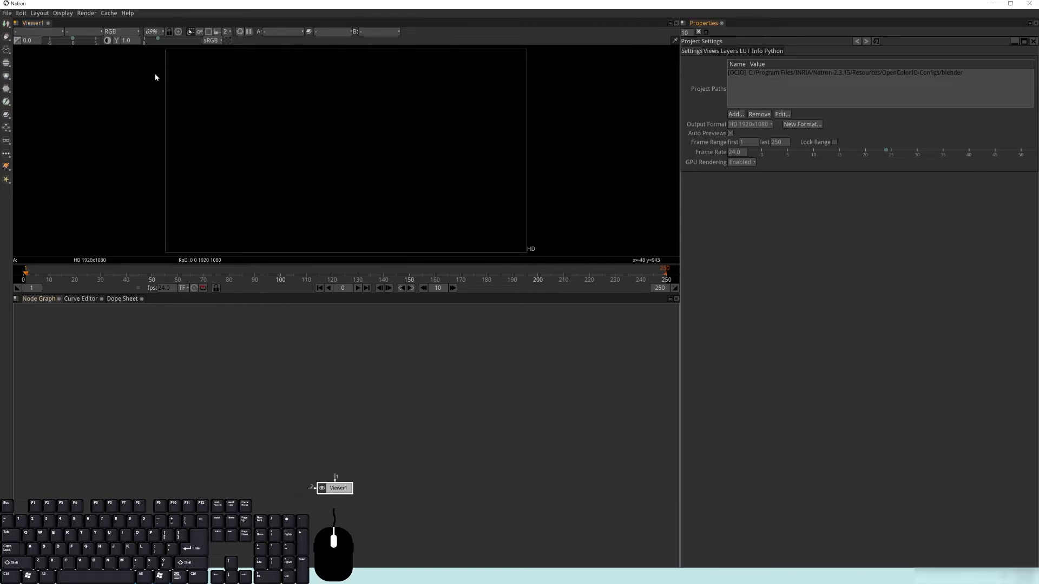
left_click(43, 14)
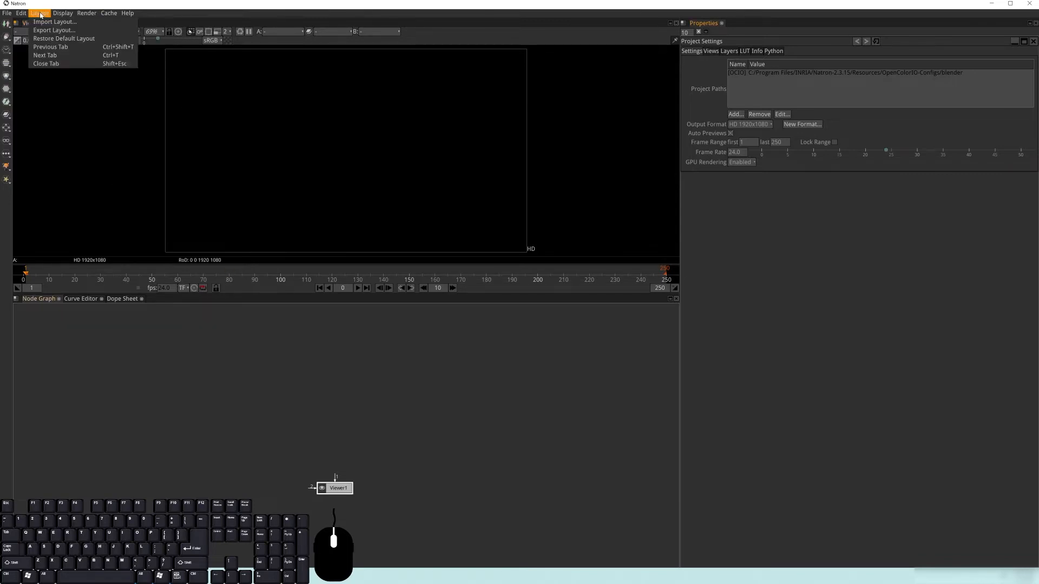
mouse_move(62, 39)
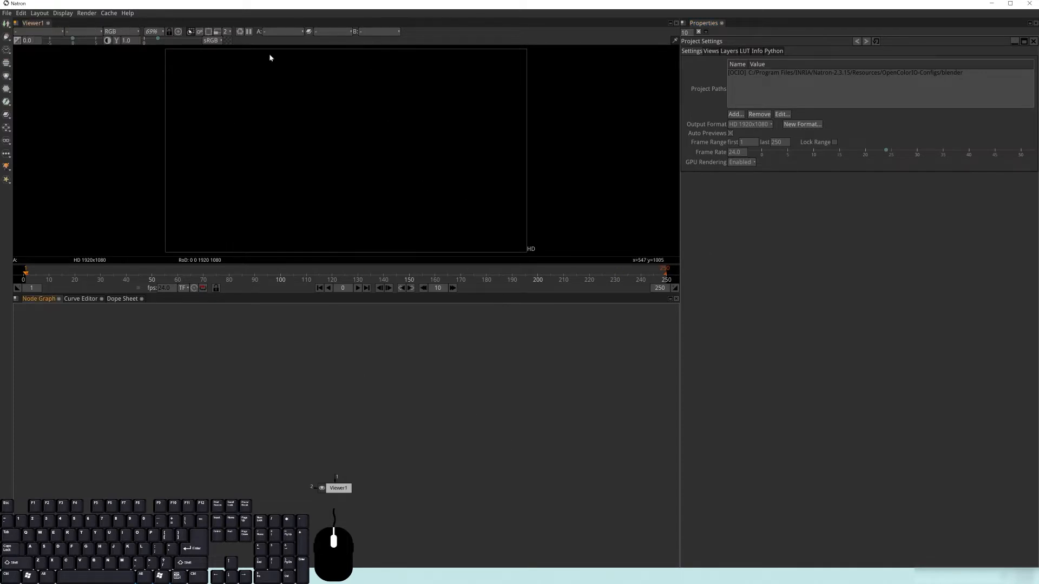
mouse_move(399, 151)
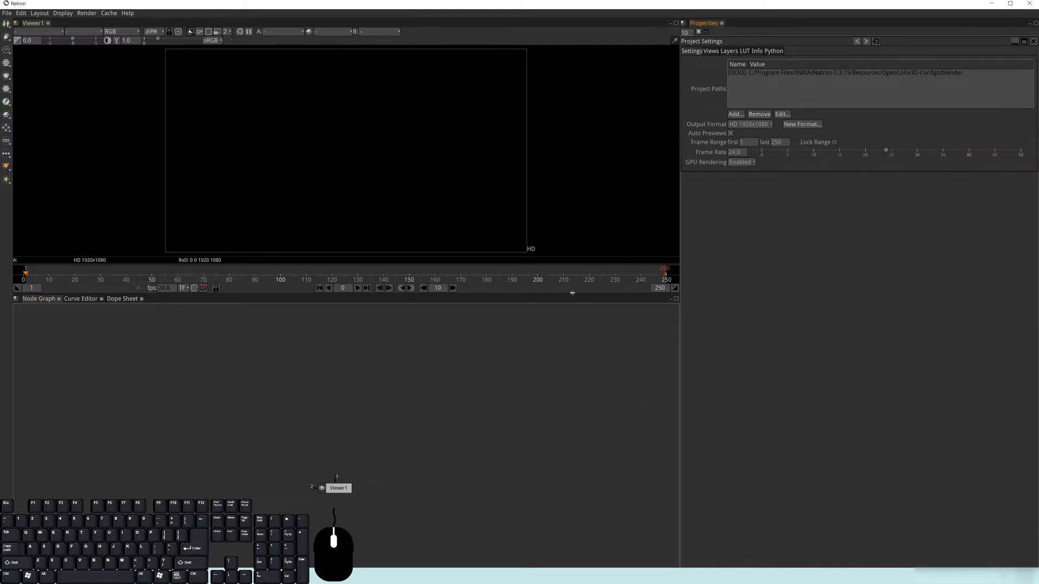
mouse_move(811, 398)
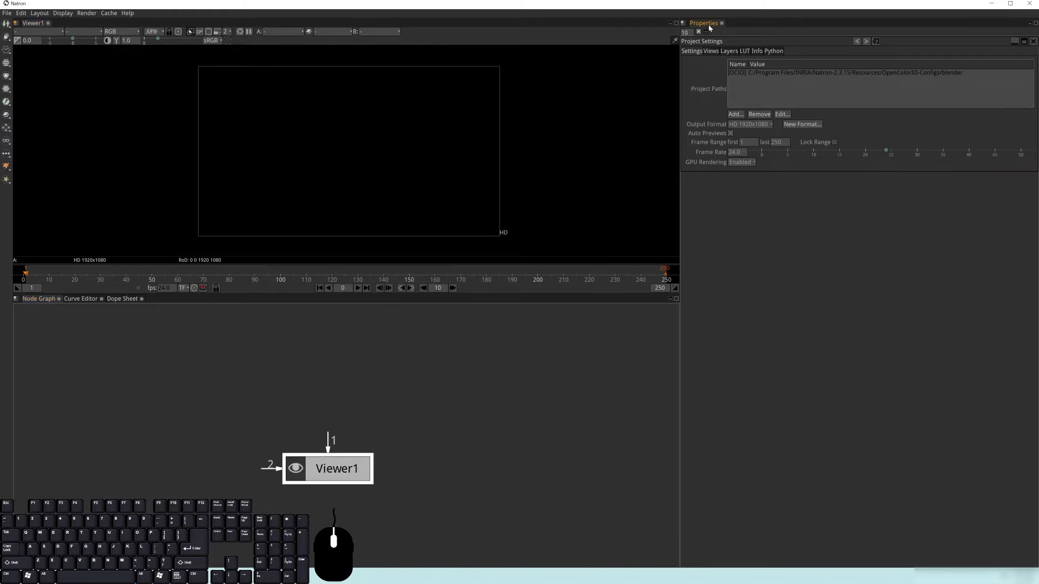
mouse_move(806, 245)
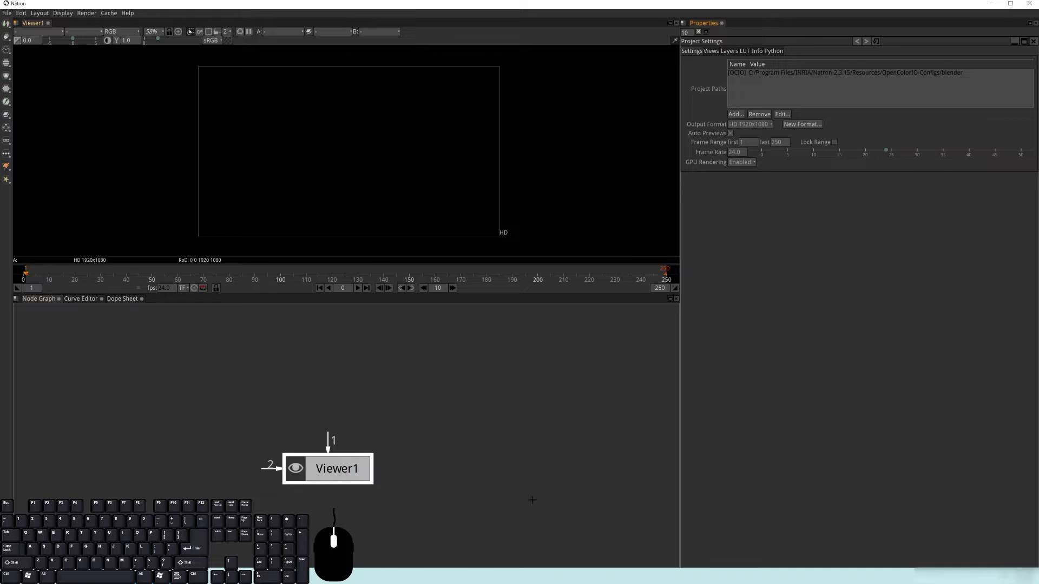
Step: Zoom out and reposition the node graph around the lone Viewer1 node
left_click_drag(338, 469, 319, 488)
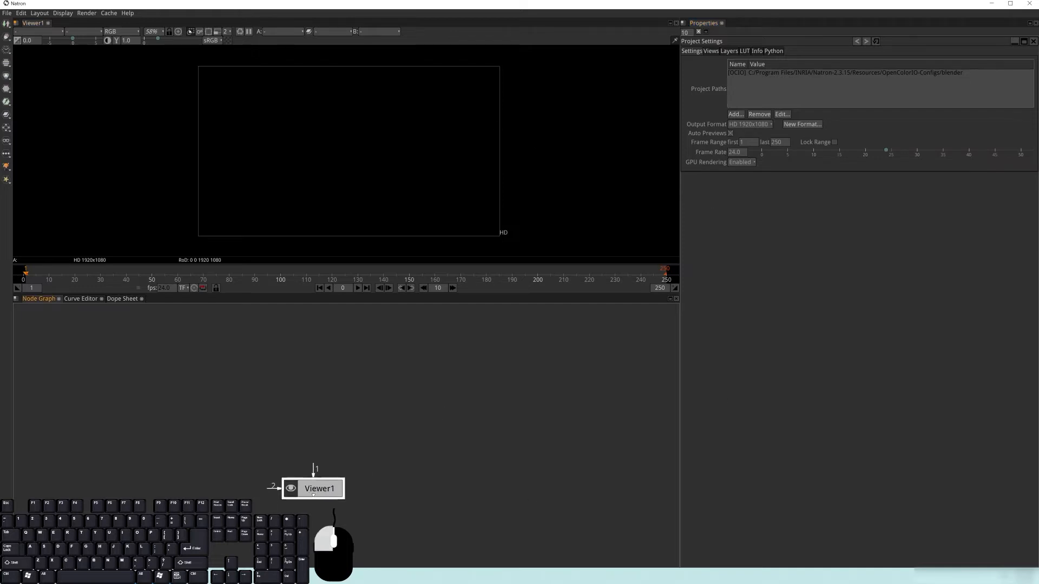
left_click_drag(318, 488, 303, 507)
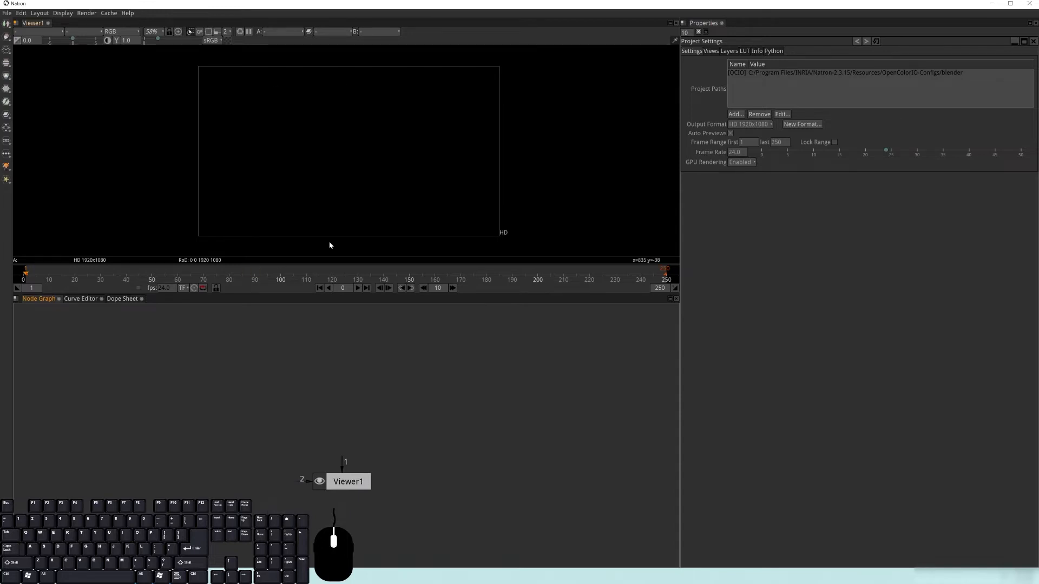
mouse_move(569, 251)
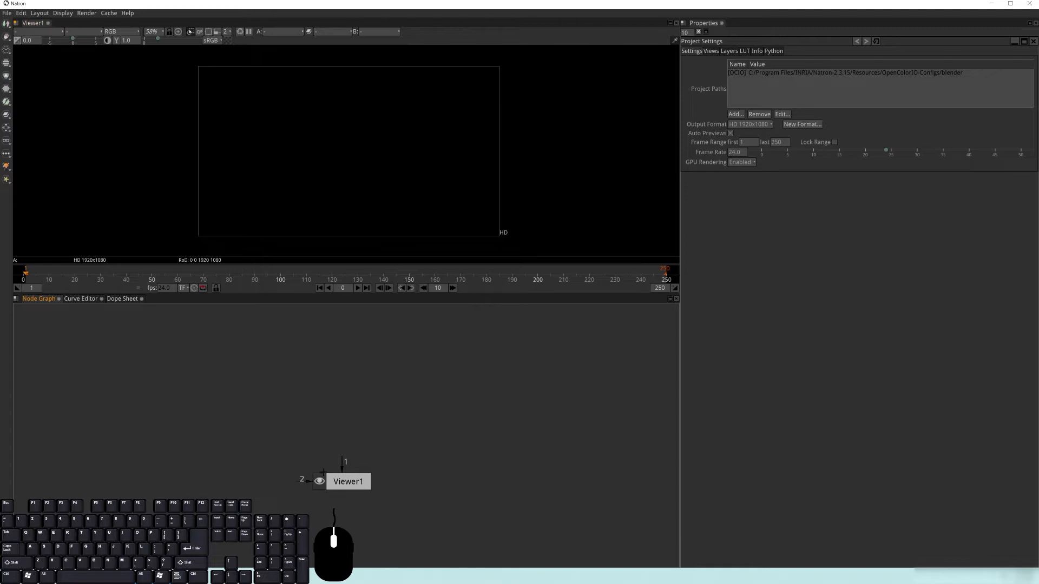
mouse_move(247, 411)
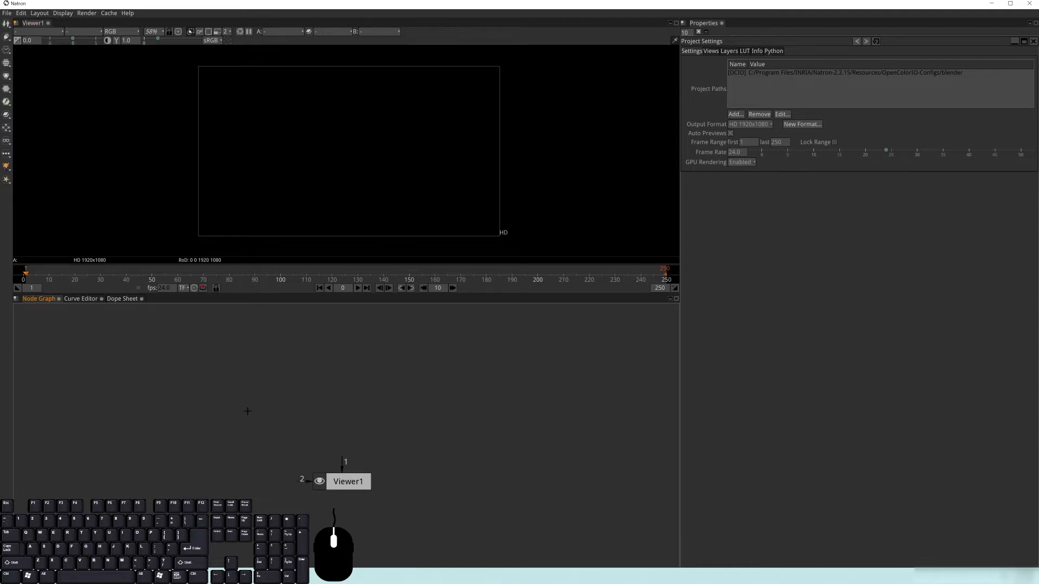
mouse_move(45, 188)
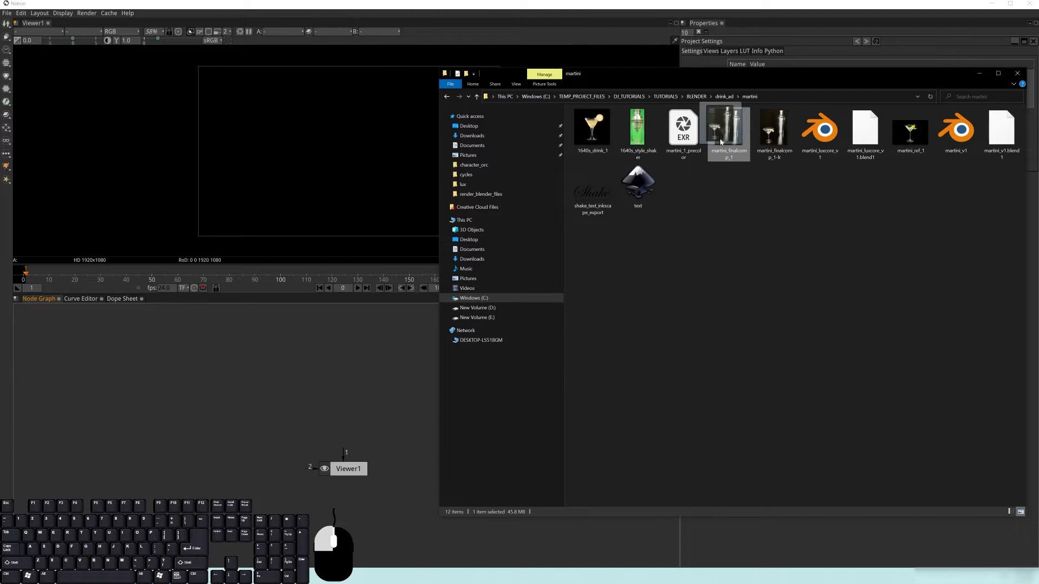
Step: Drag martini_finalcomp_1.png into the graph as a Read node and rename it 'Martini'
left_click_drag(727, 126, 371, 397)
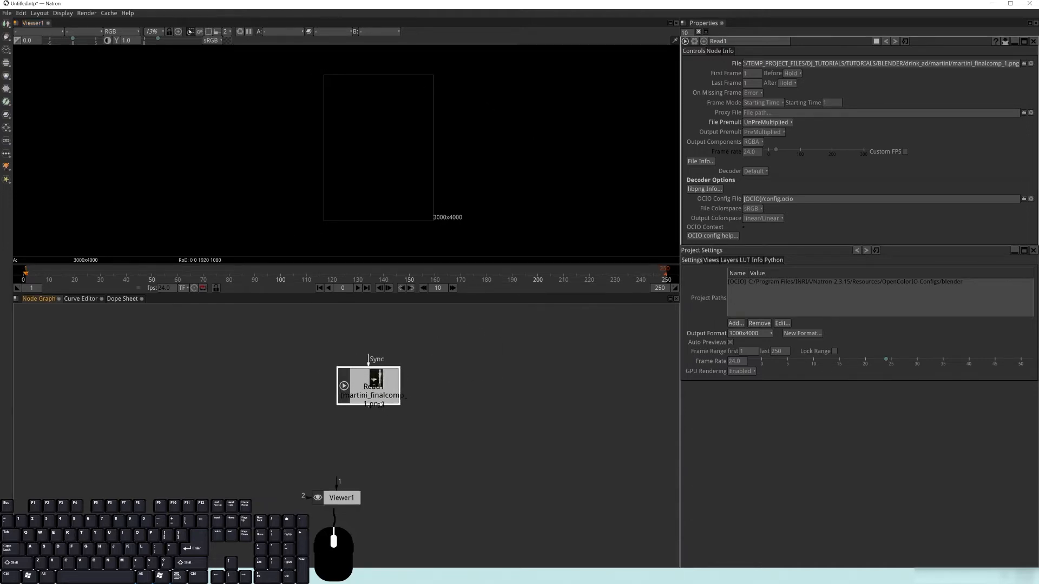
left_click_drag(367, 386, 322, 372)
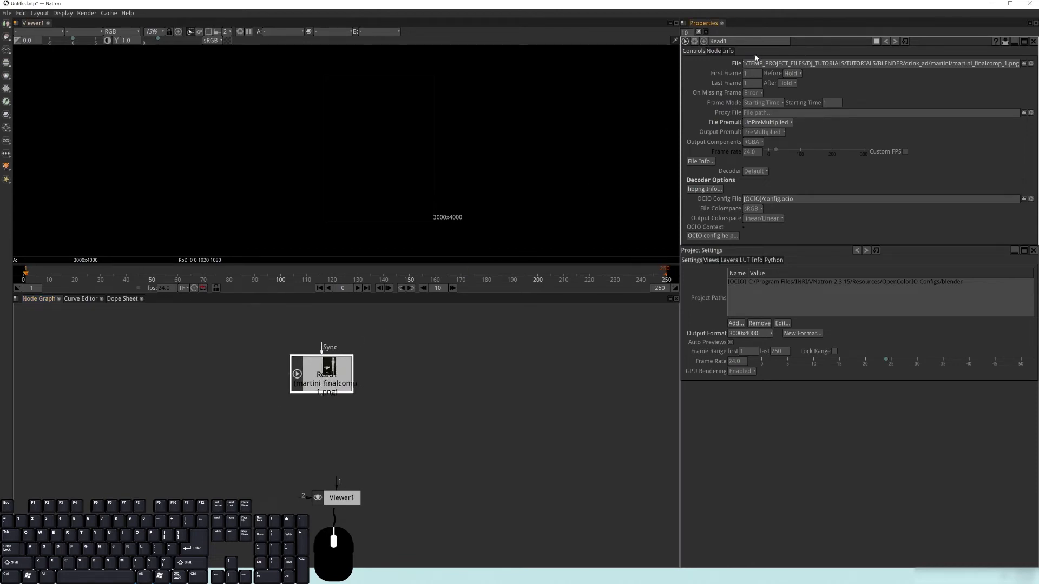
double_click(718, 41)
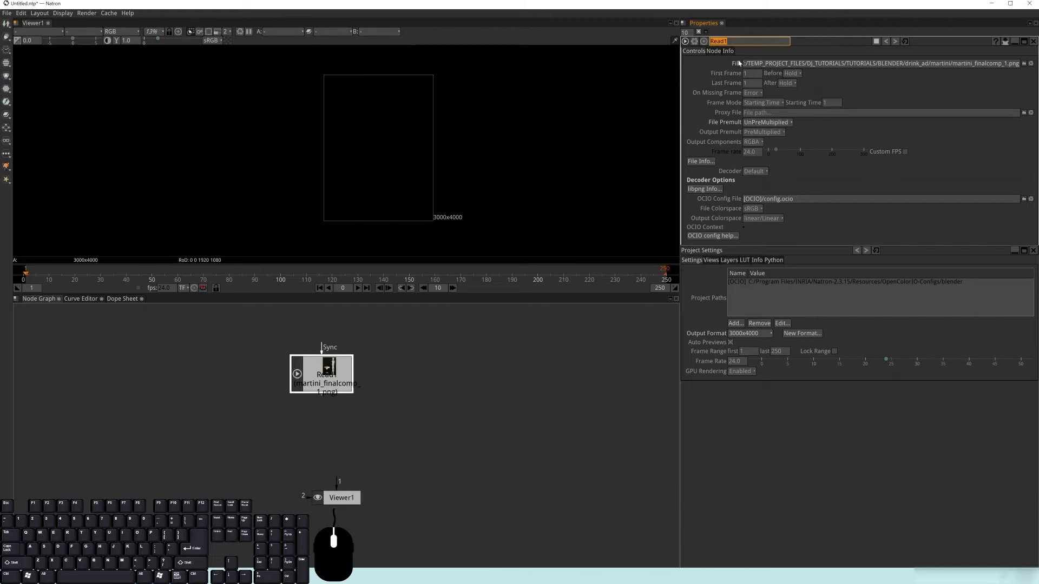
mouse_move(786, 84)
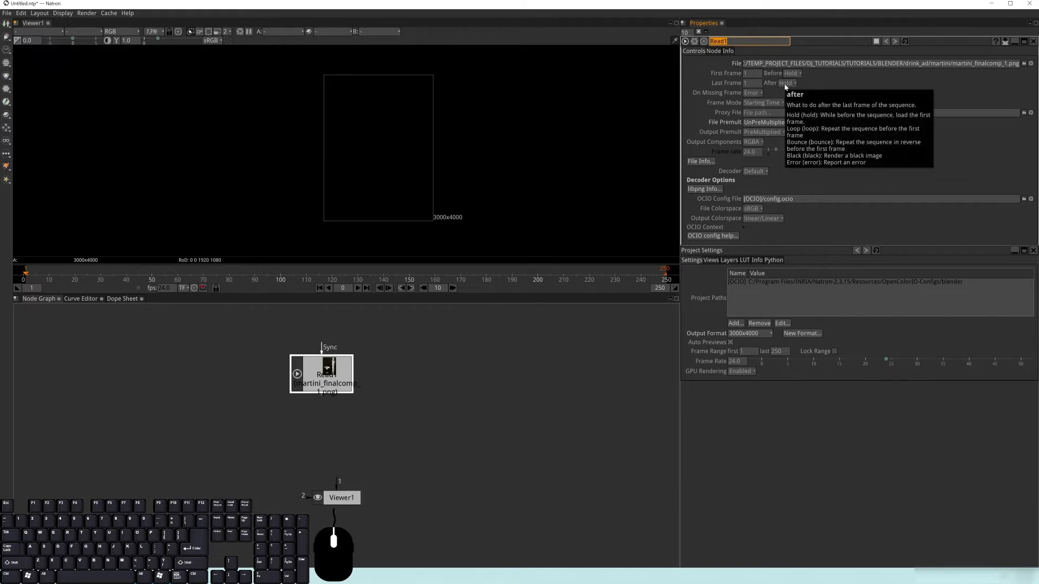
type("Martini")
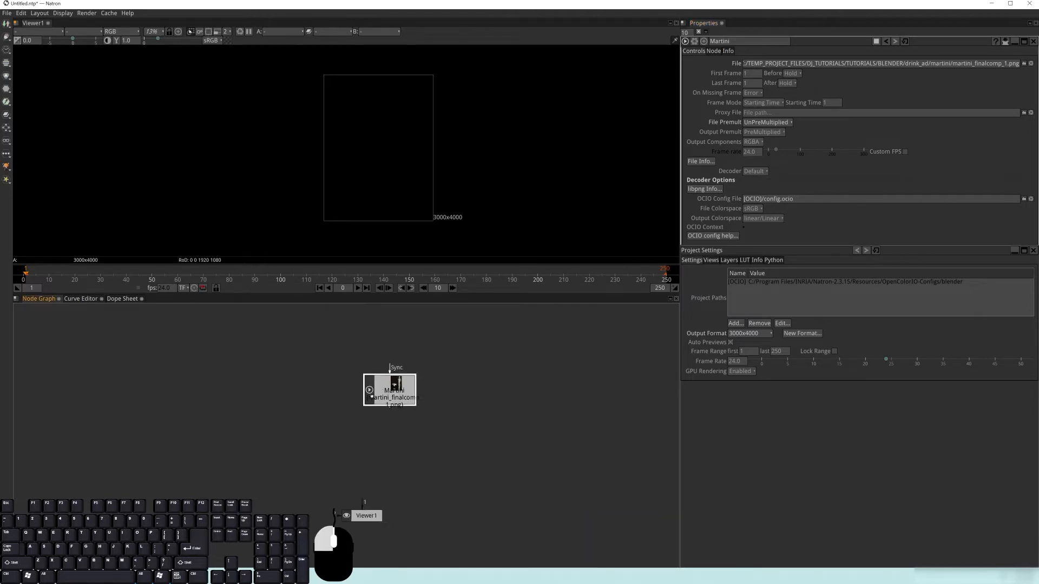
Step: Connect the Martini read node into Viewer1 so the martini image displays
left_click_drag(389, 389, 356, 402)
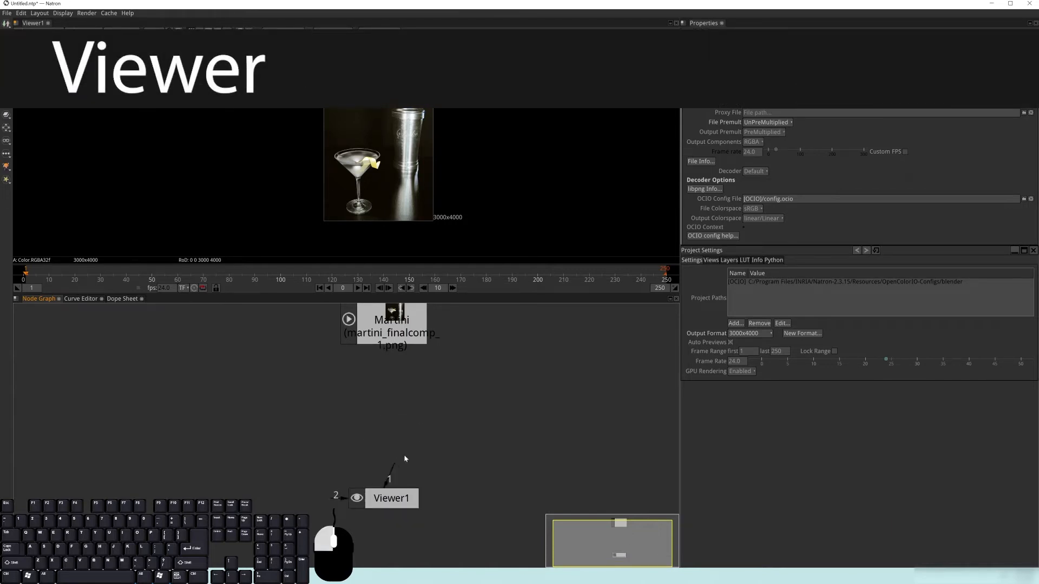
left_click_drag(389, 323, 384, 341)
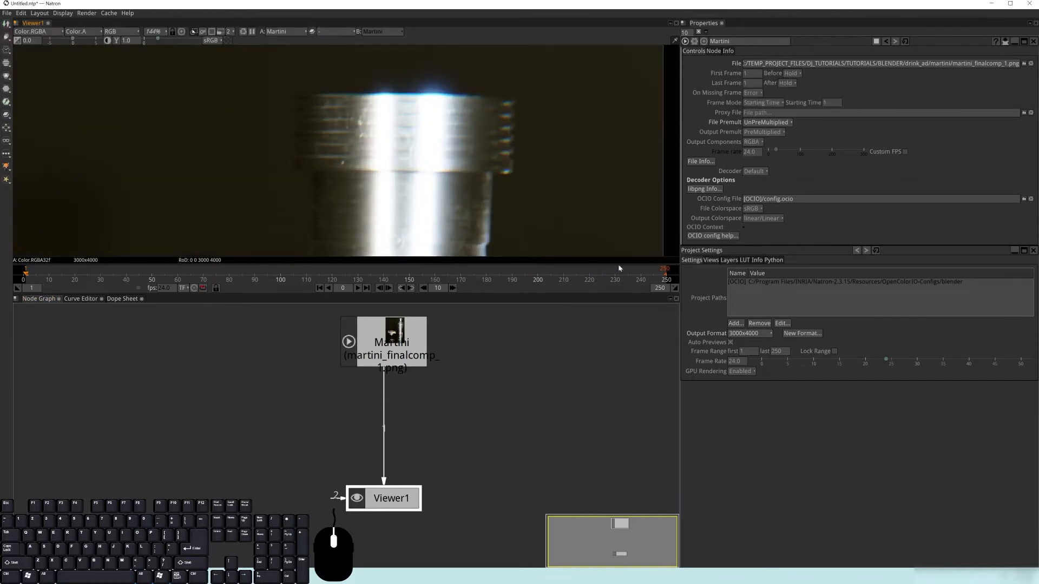
mouse_move(435, 138)
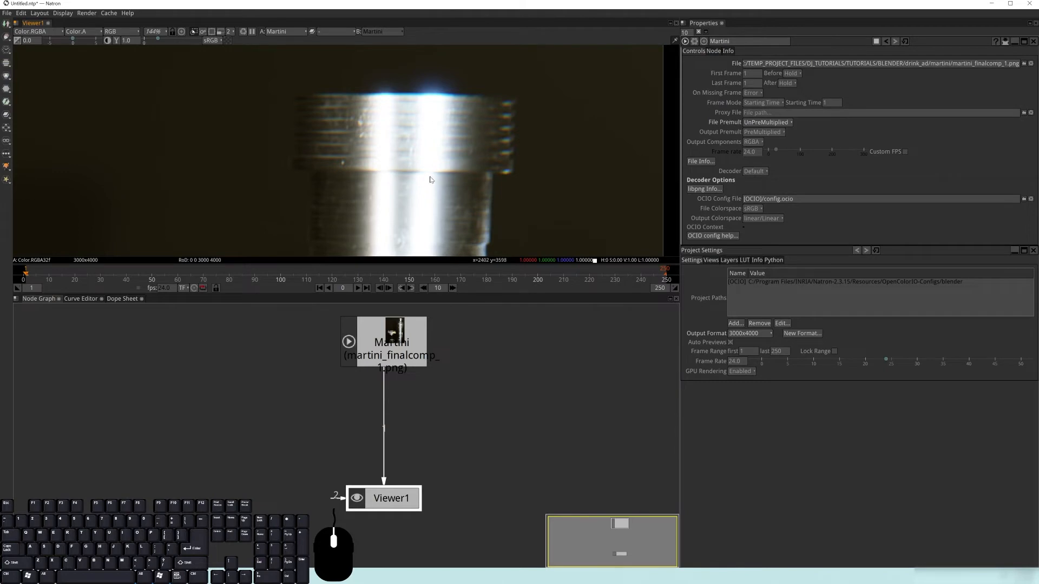
mouse_move(431, 127)
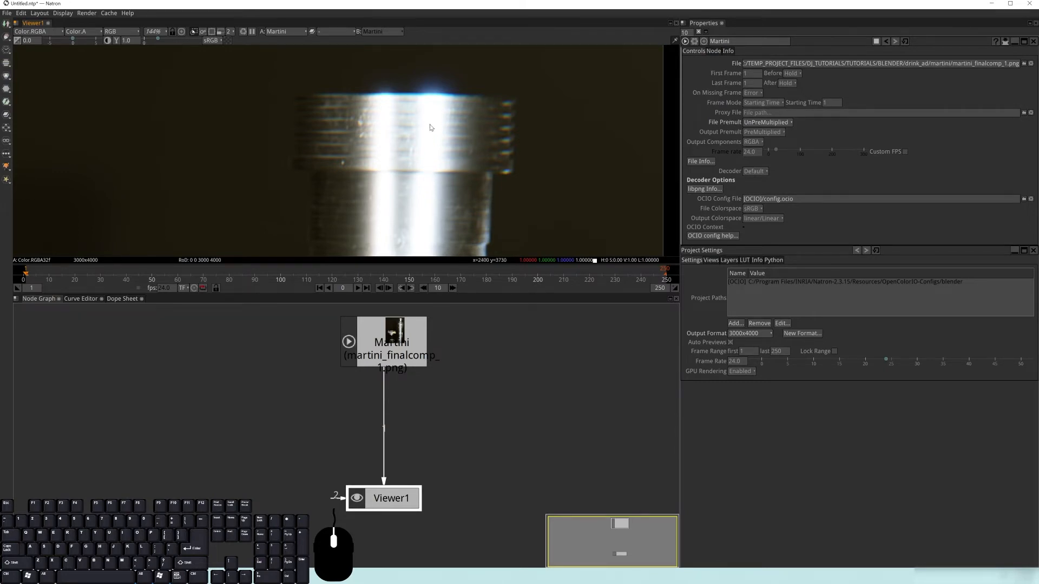
mouse_move(409, 187)
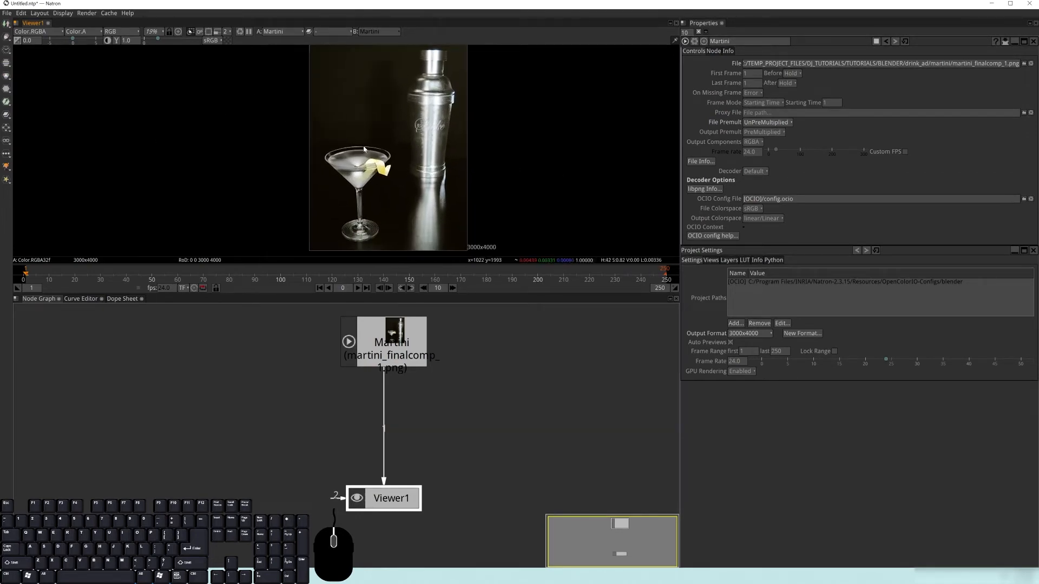
scroll("down", 3)
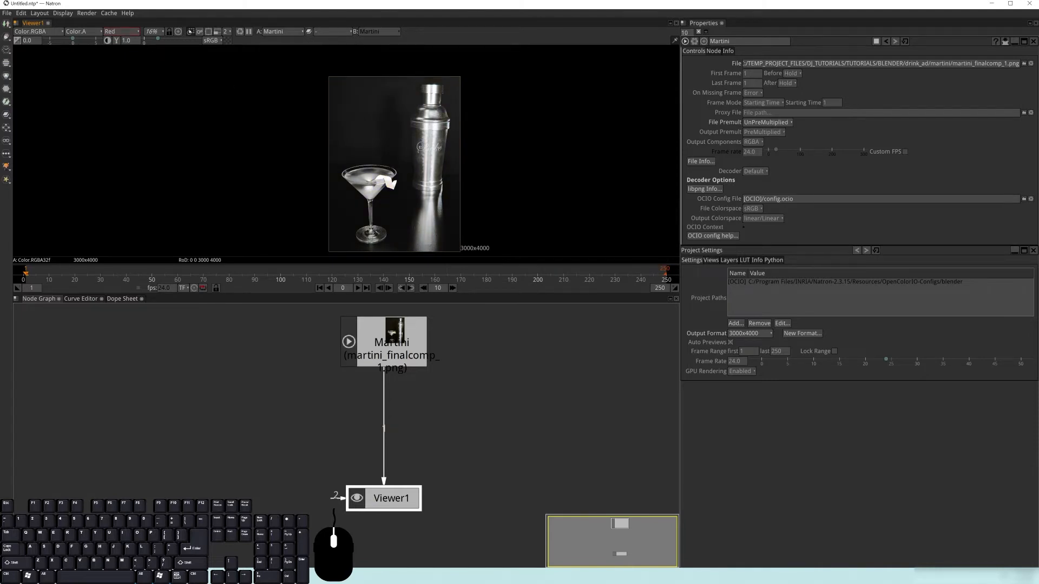
mouse_move(122, 35)
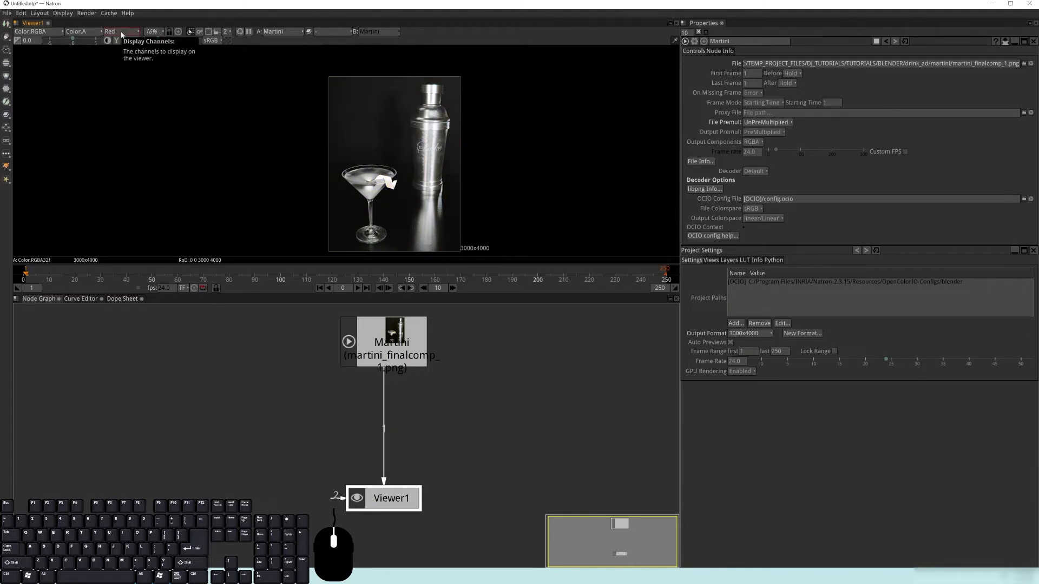
left_click(128, 31)
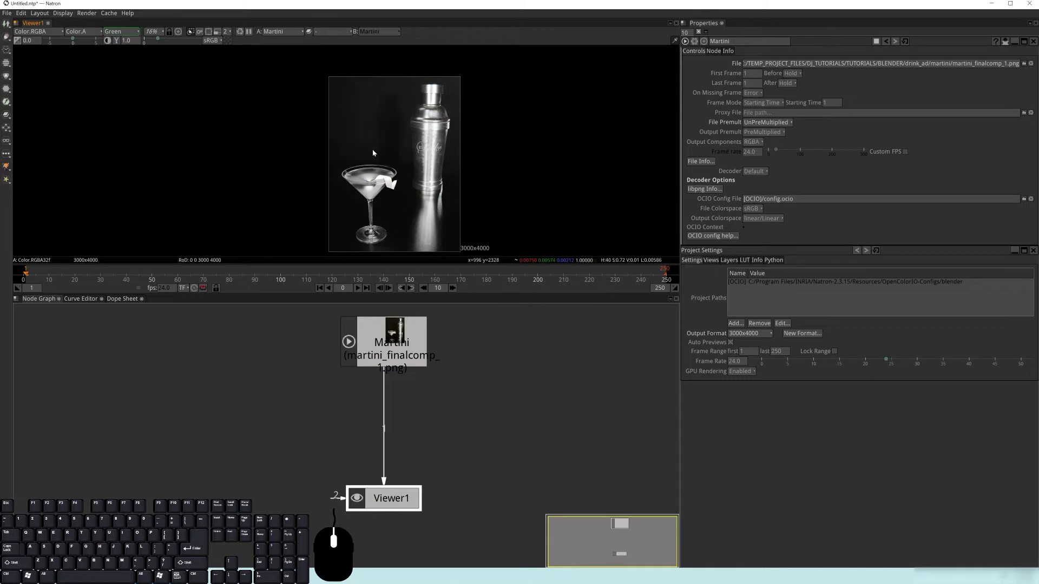
left_click(125, 31)
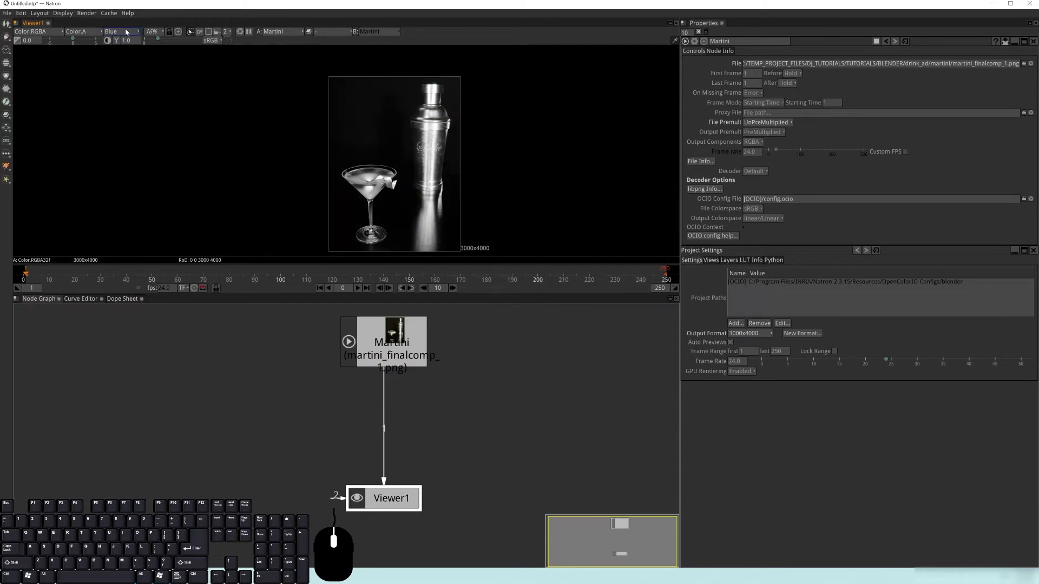
left_click(126, 31)
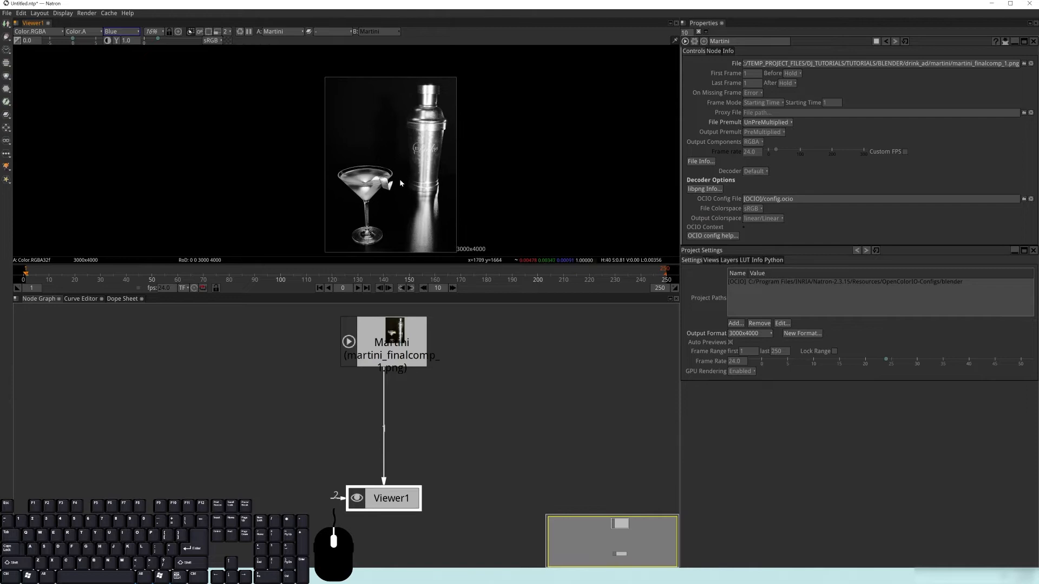
mouse_move(331, 172)
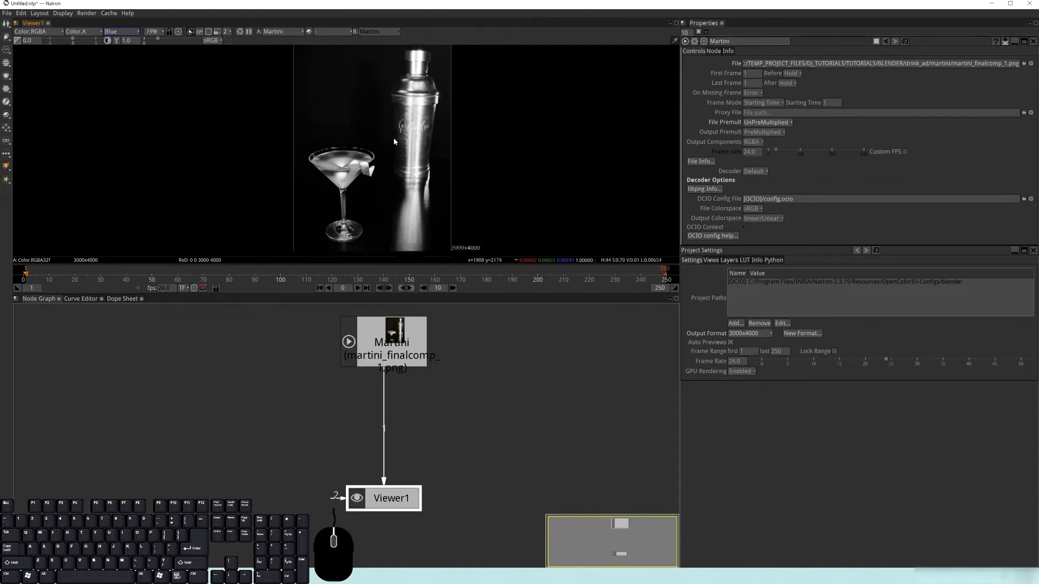
left_click(139, 30)
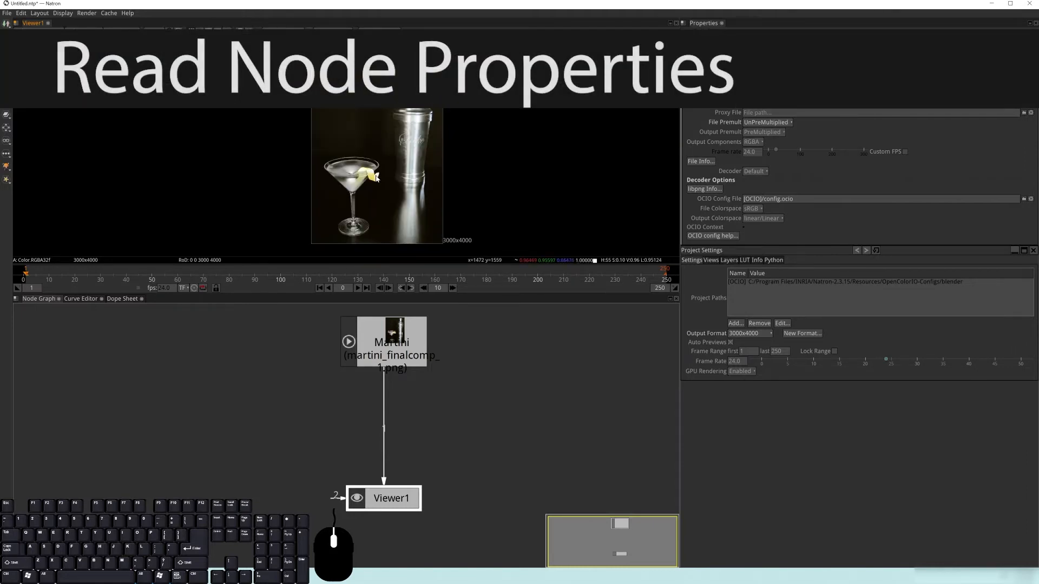
mouse_move(304, 111)
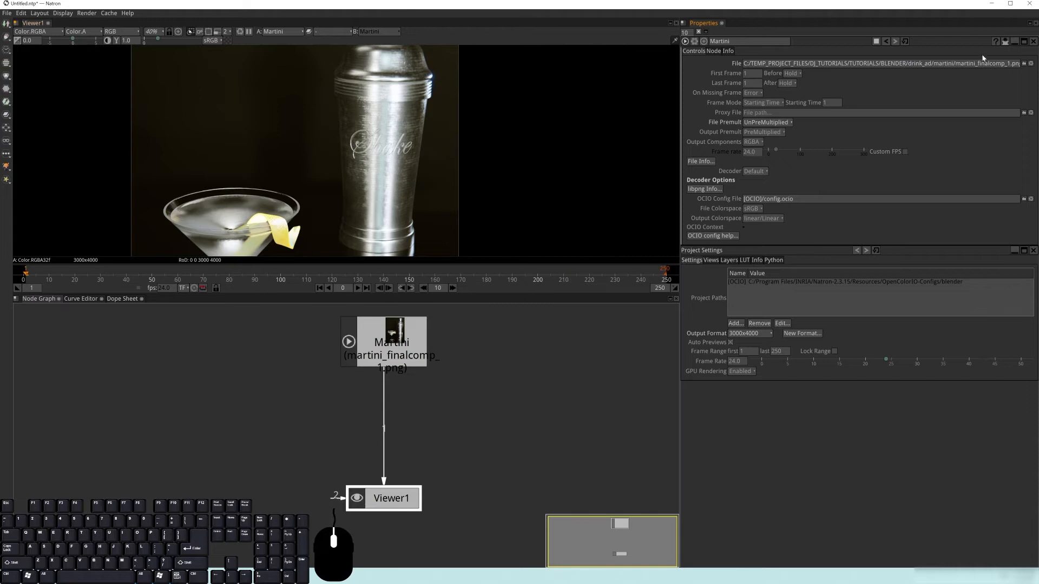
mouse_move(1029, 64)
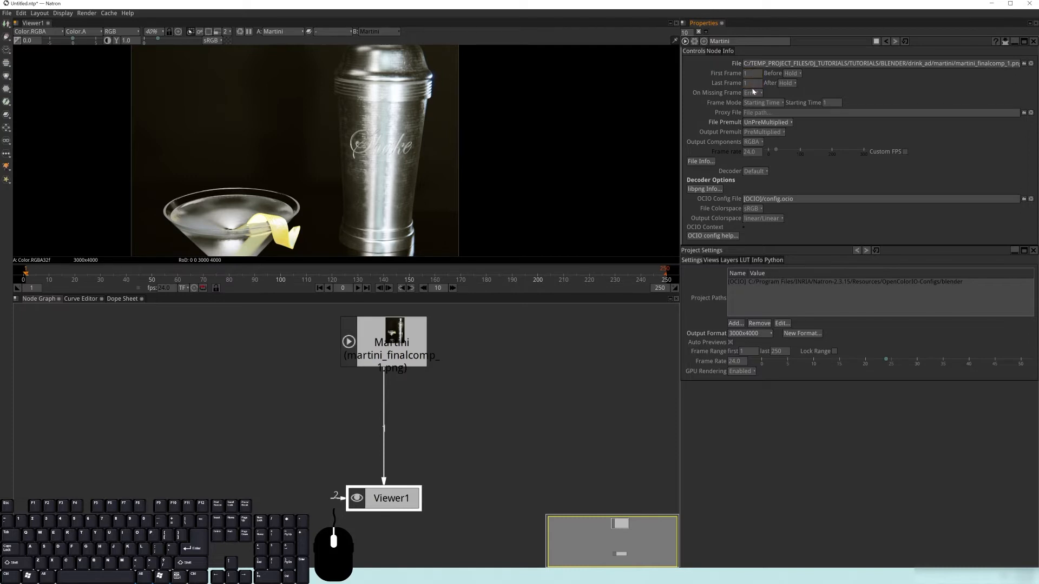
Step: Review the Martini read settings, keeping Before as Hold, Output Components RGBA and File Premult UnPreMultiplied
left_click(789, 83)
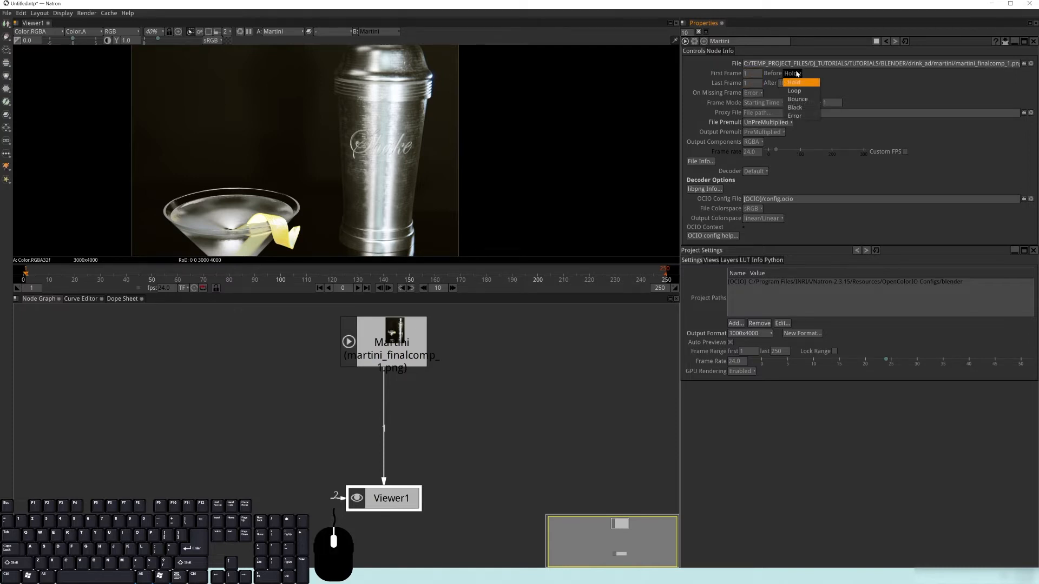
mouse_move(801, 99)
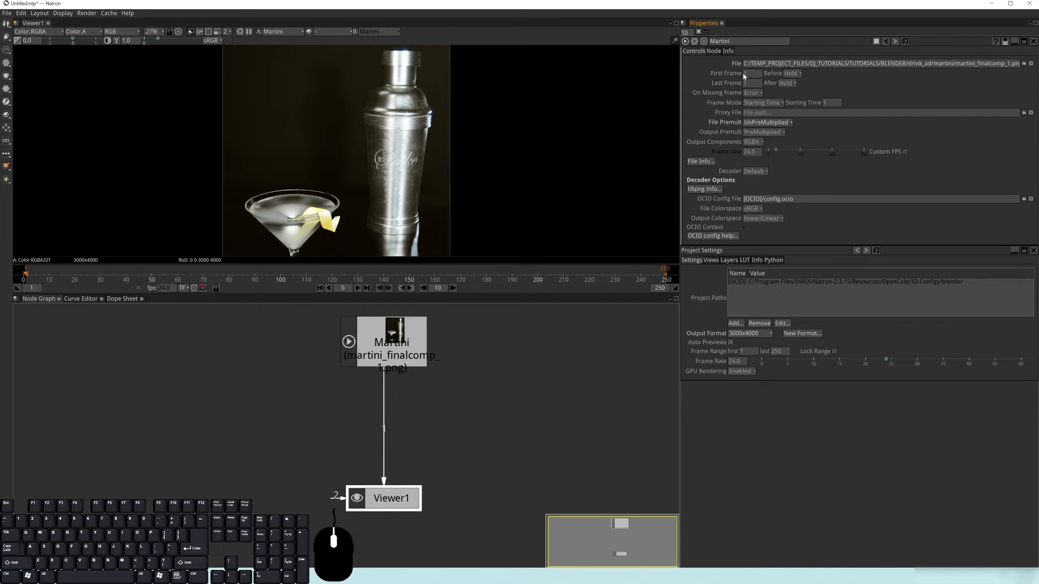
mouse_move(383, 95)
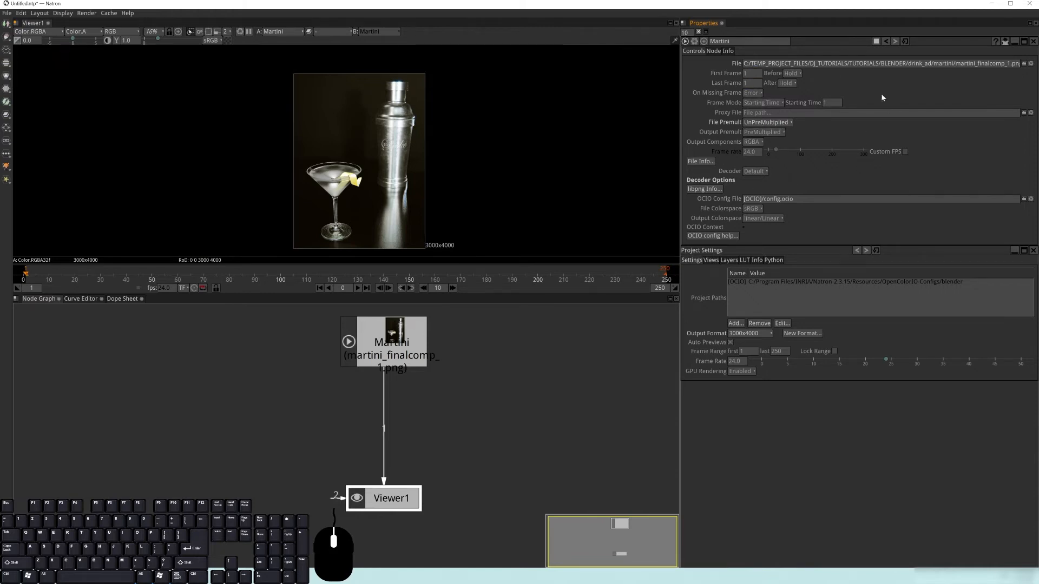
mouse_move(548, 186)
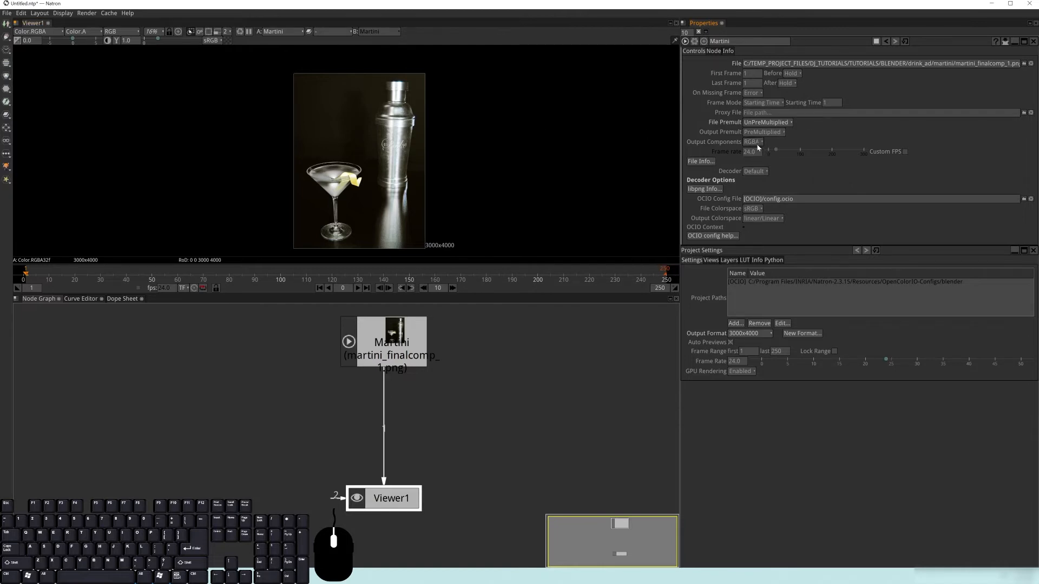
left_click(752, 142)
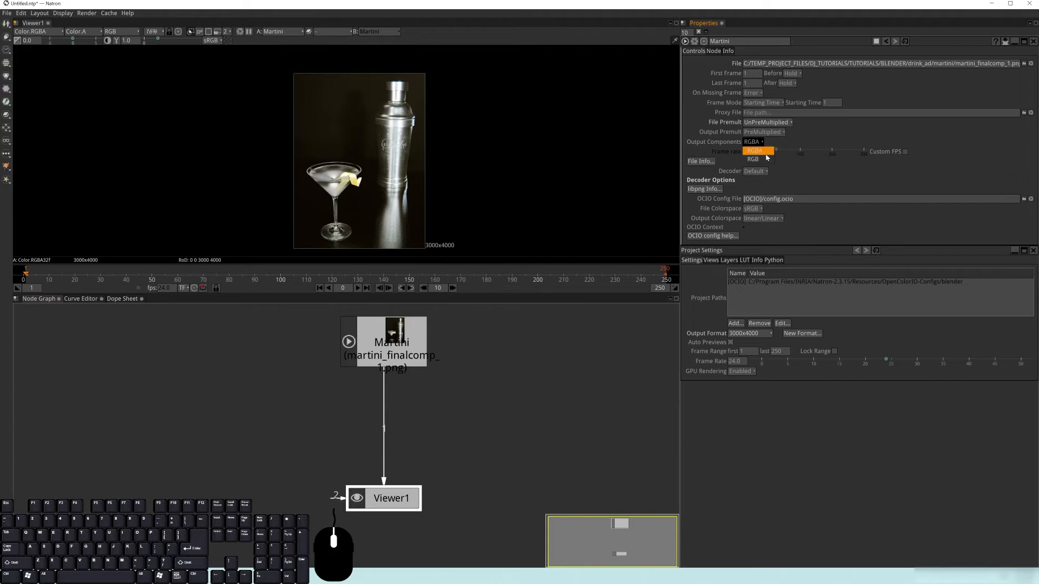
left_click(753, 159)
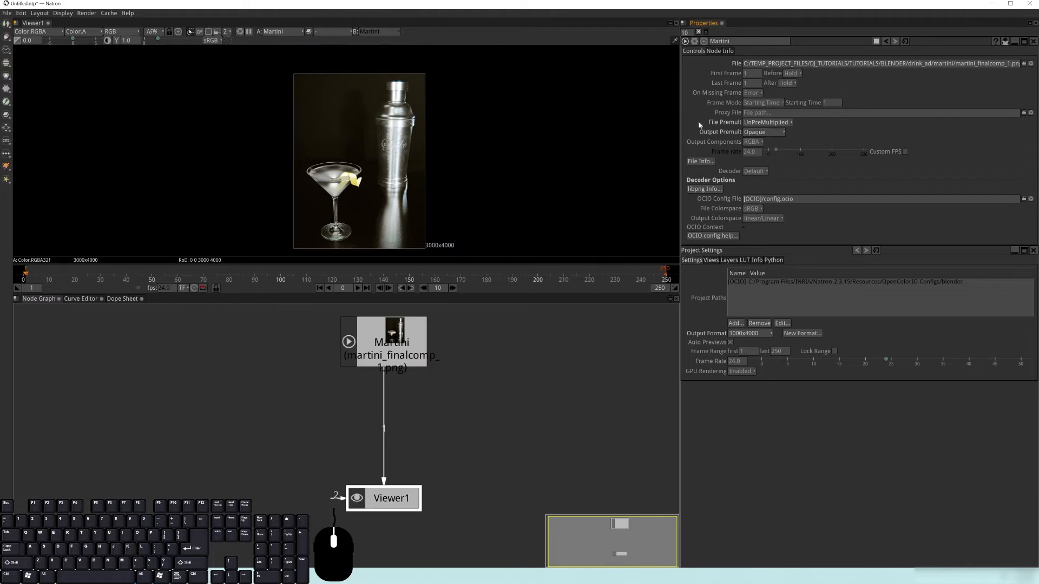
left_click(765, 121)
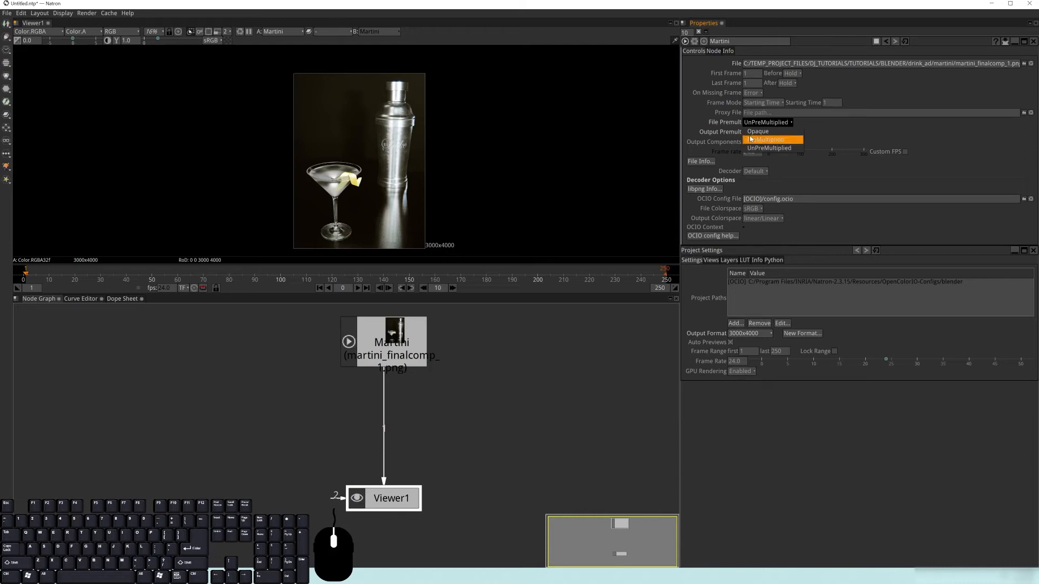
left_click(758, 130)
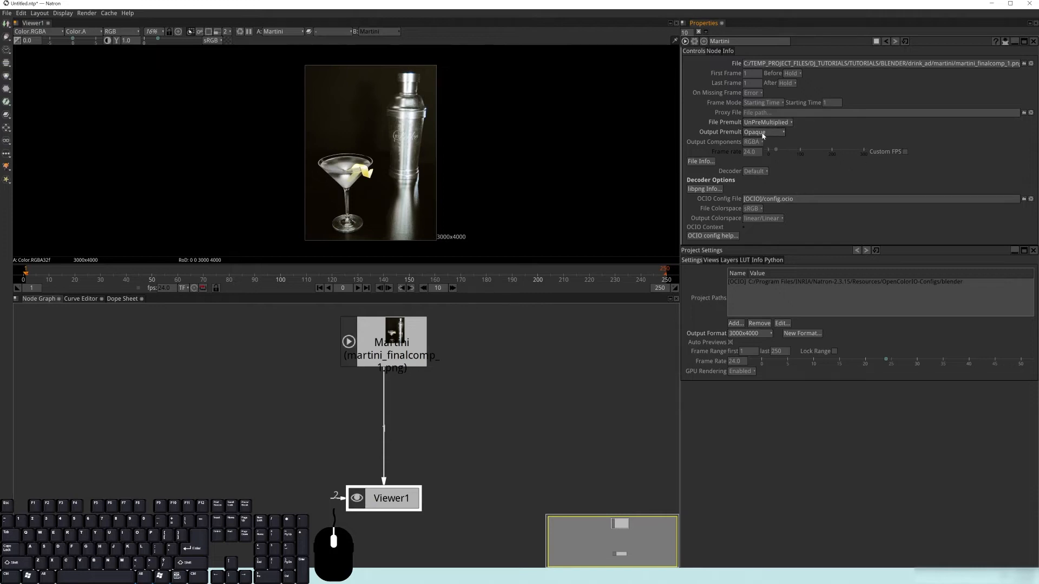
mouse_move(762, 140)
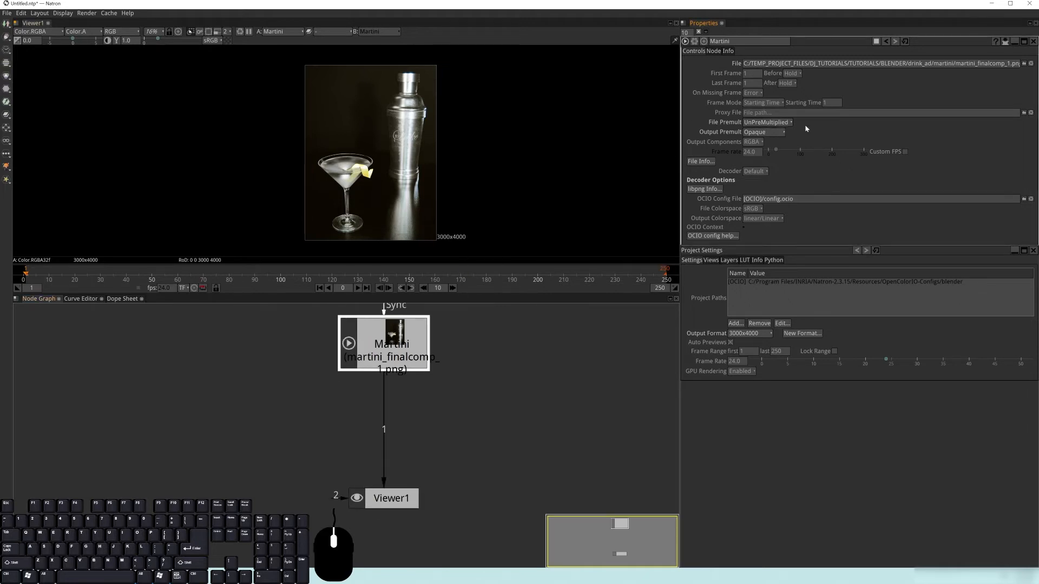
mouse_move(691, 209)
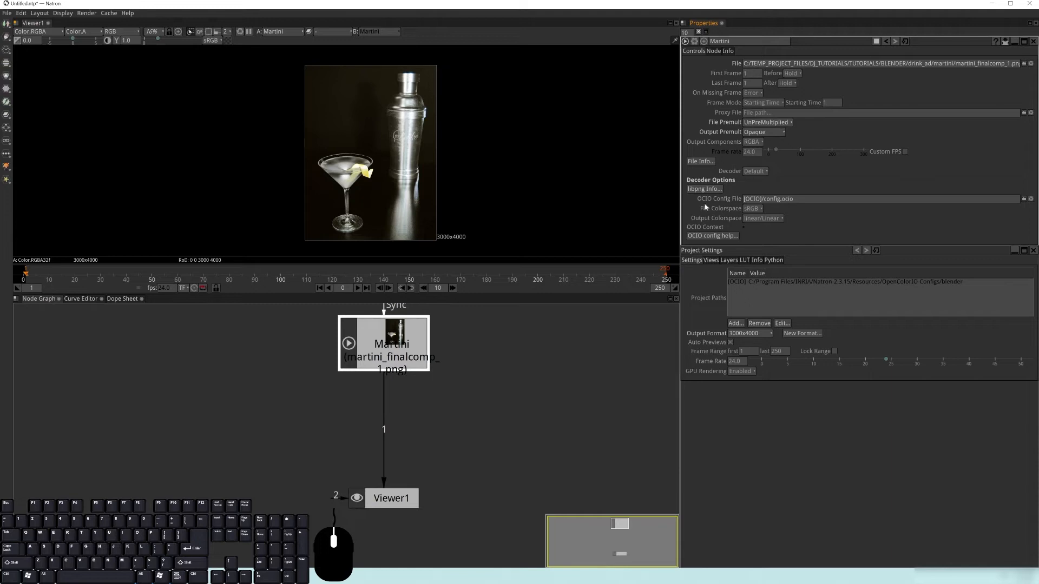
left_click(751, 209)
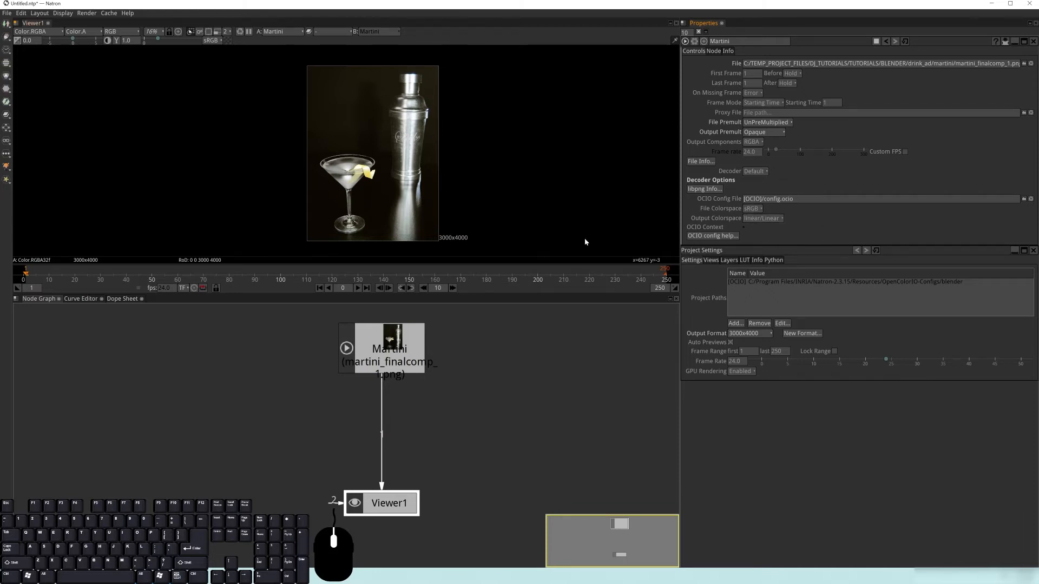
left_click_drag(389, 347, 204, 390)
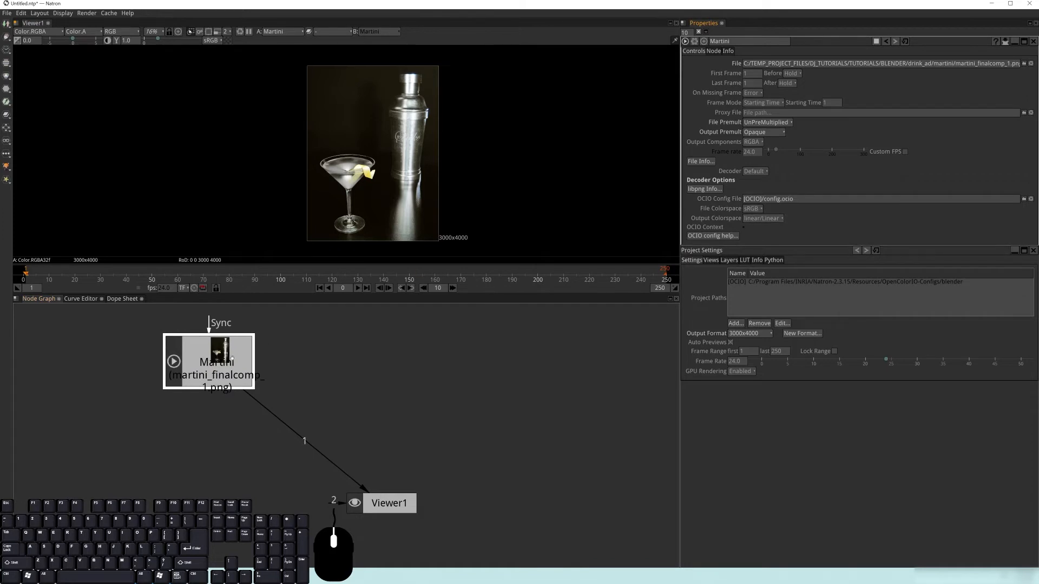
left_click_drag(209, 362, 381, 362)
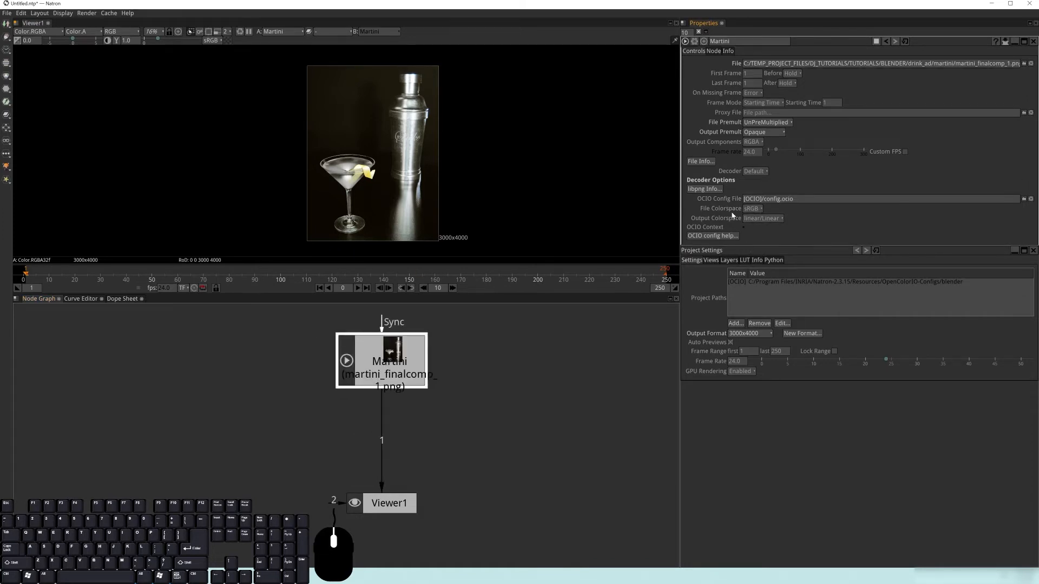
left_click(752, 208)
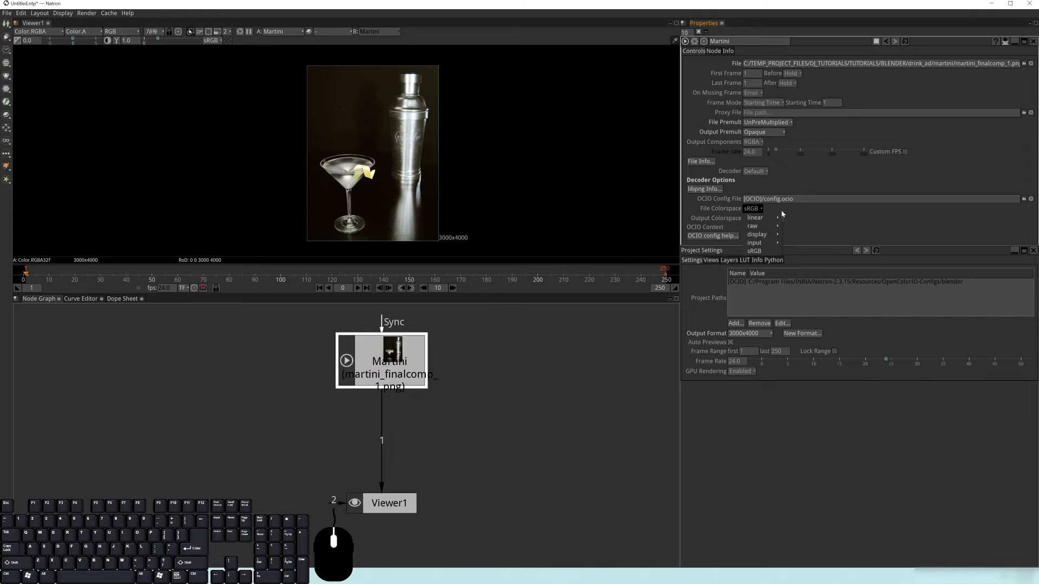
mouse_move(522, 116)
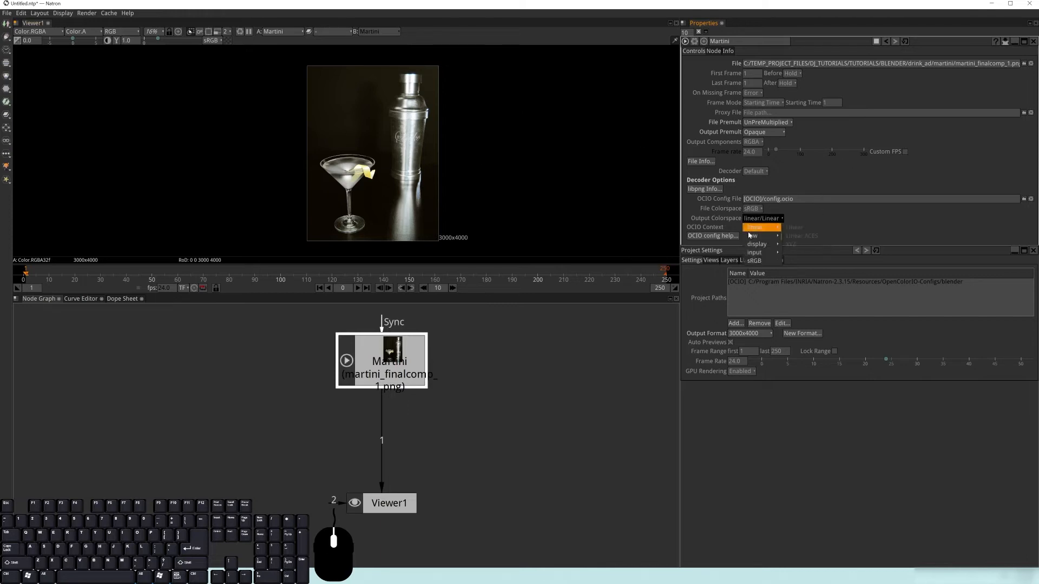
mouse_move(755, 227)
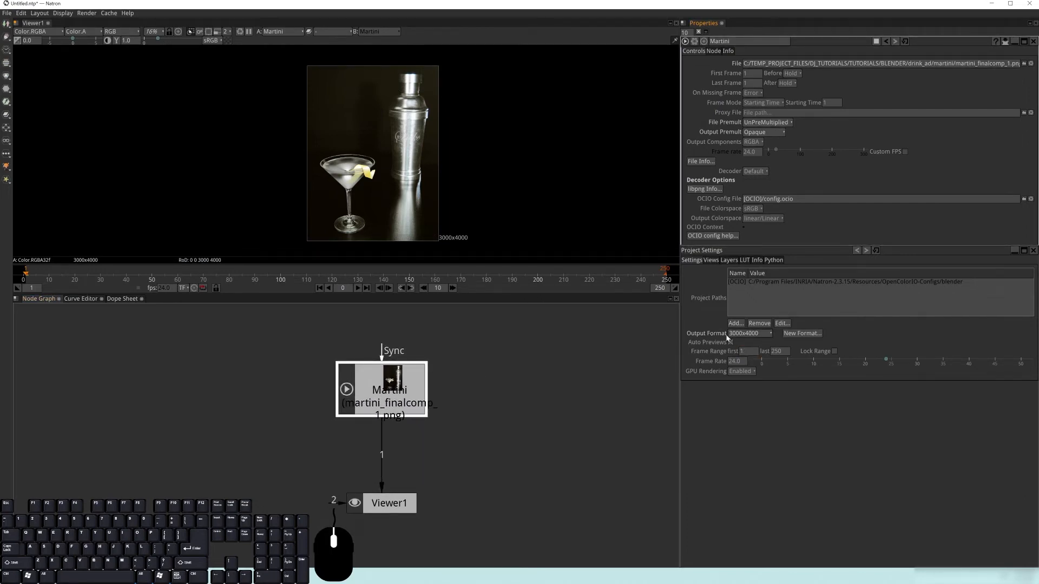
left_click(748, 333)
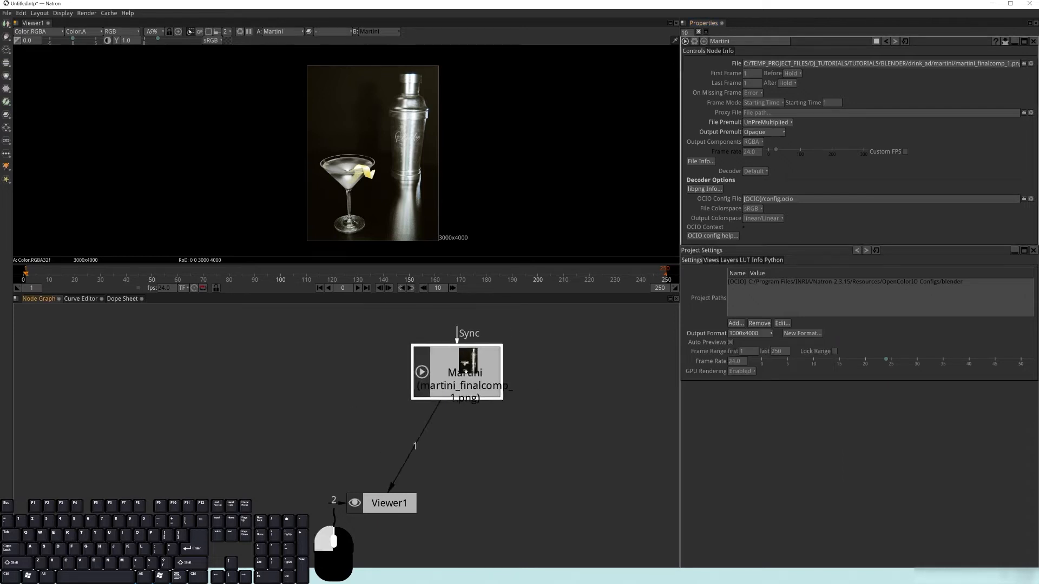
left_click_drag(456, 371, 381, 373)
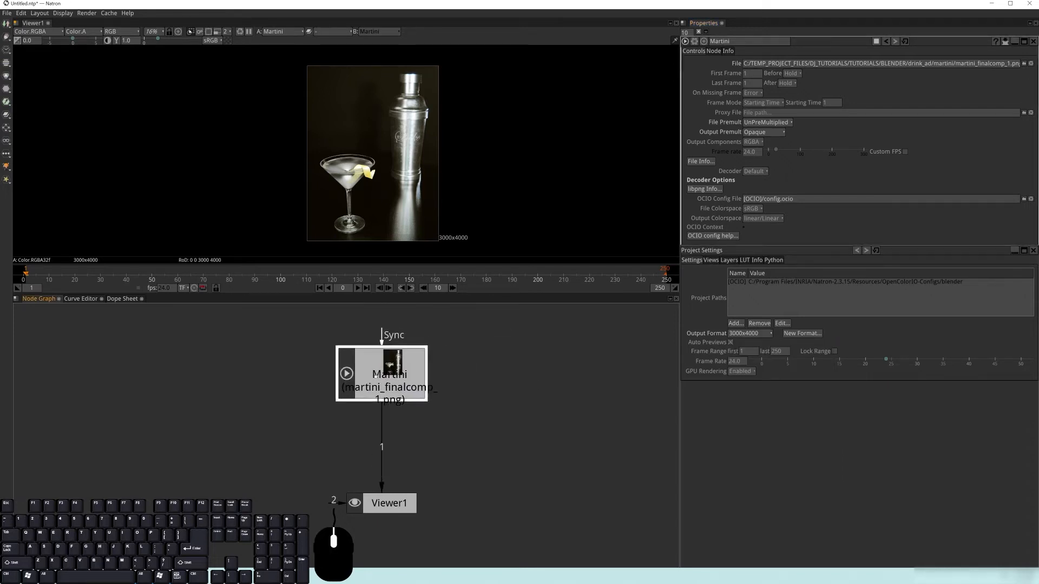
mouse_move(748, 336)
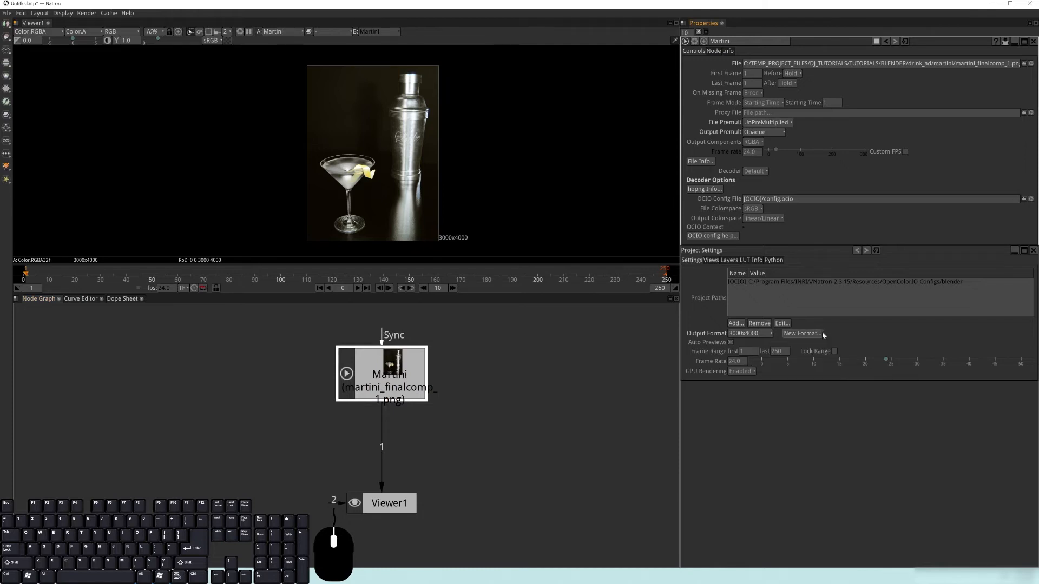
left_click(751, 334)
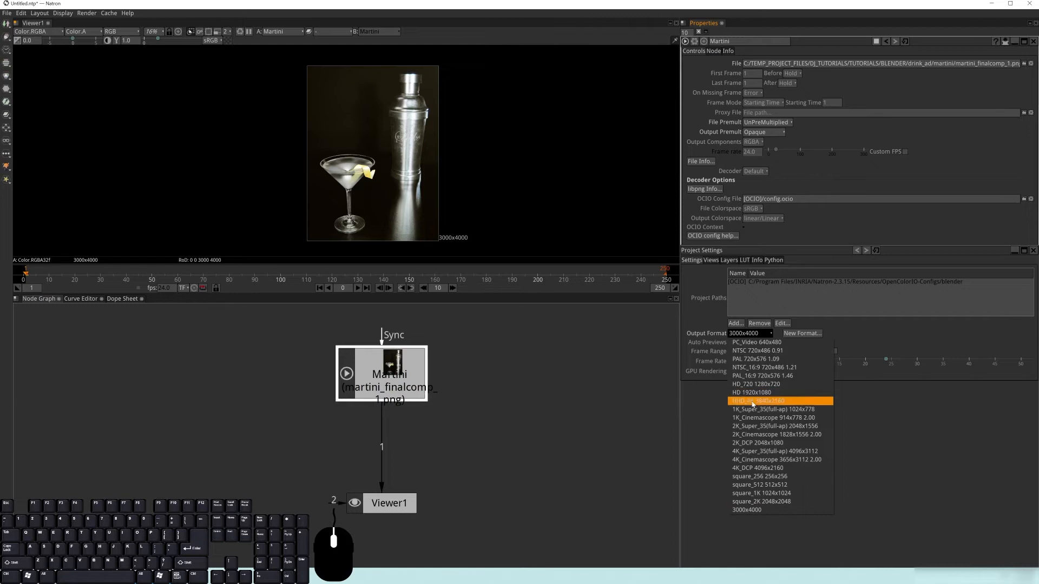
mouse_move(765, 358)
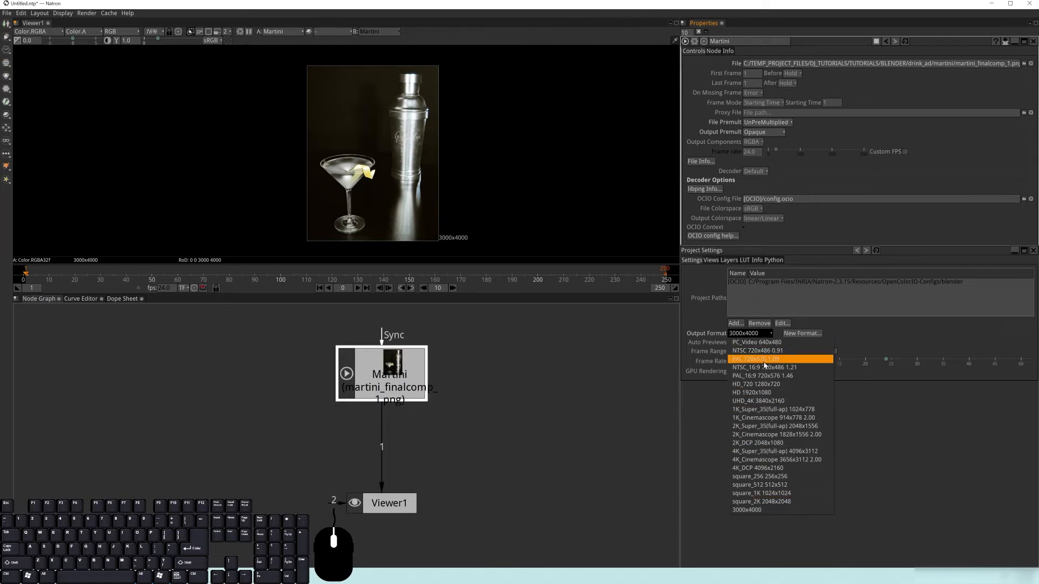
left_click(755, 384)
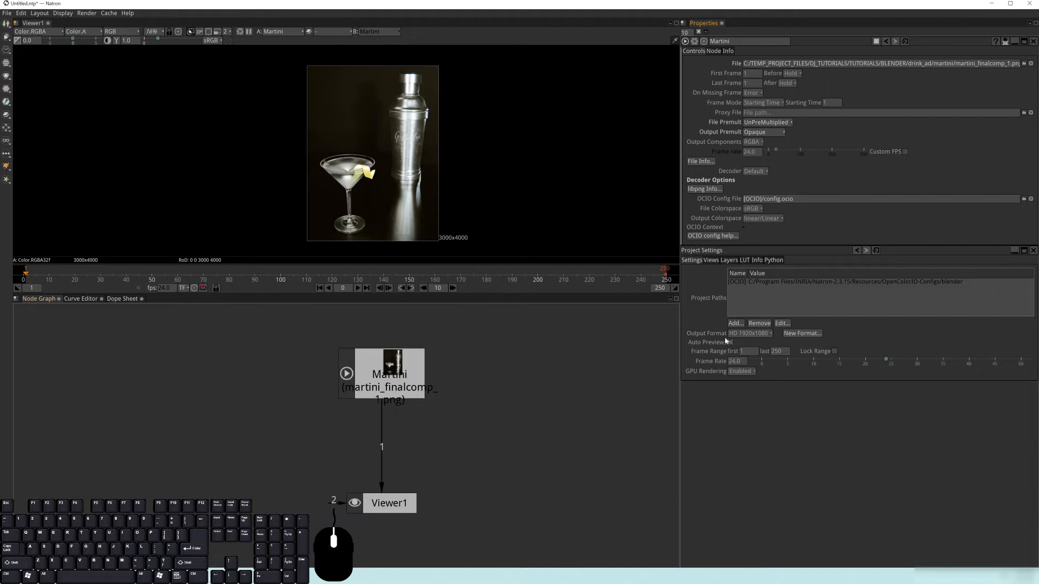
mouse_move(753, 335)
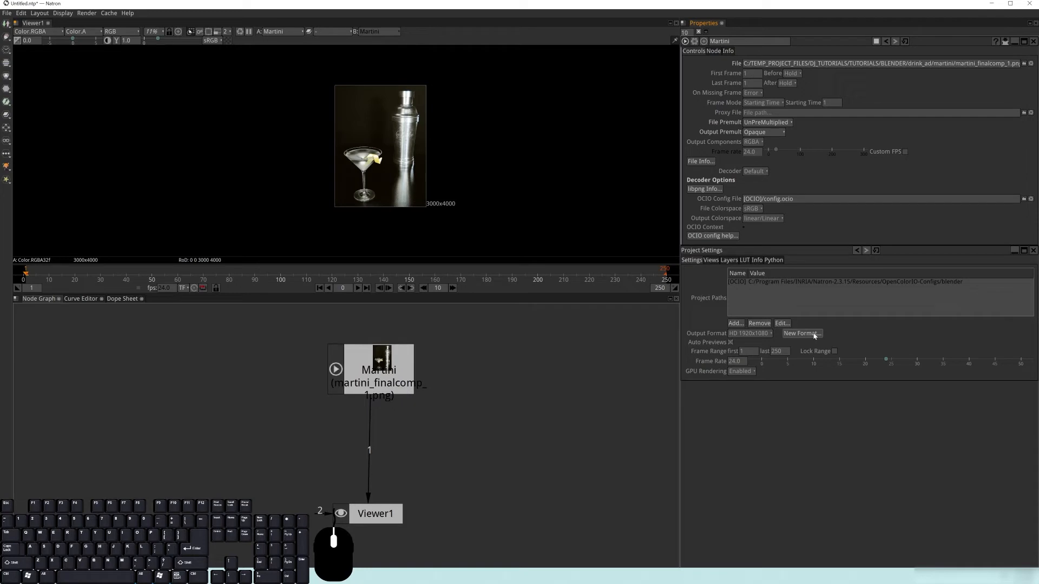
left_click(748, 333)
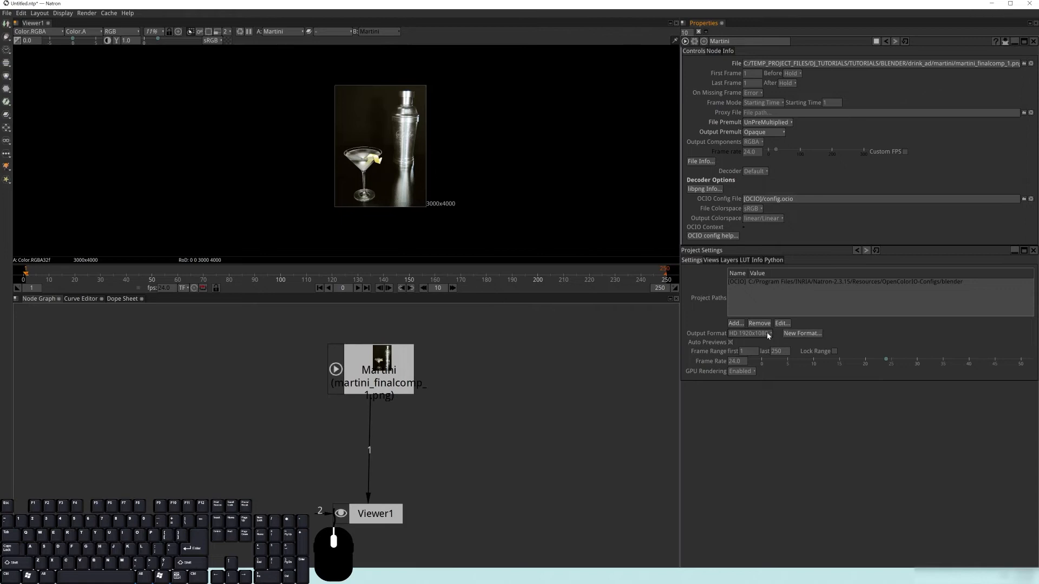
left_click(749, 333)
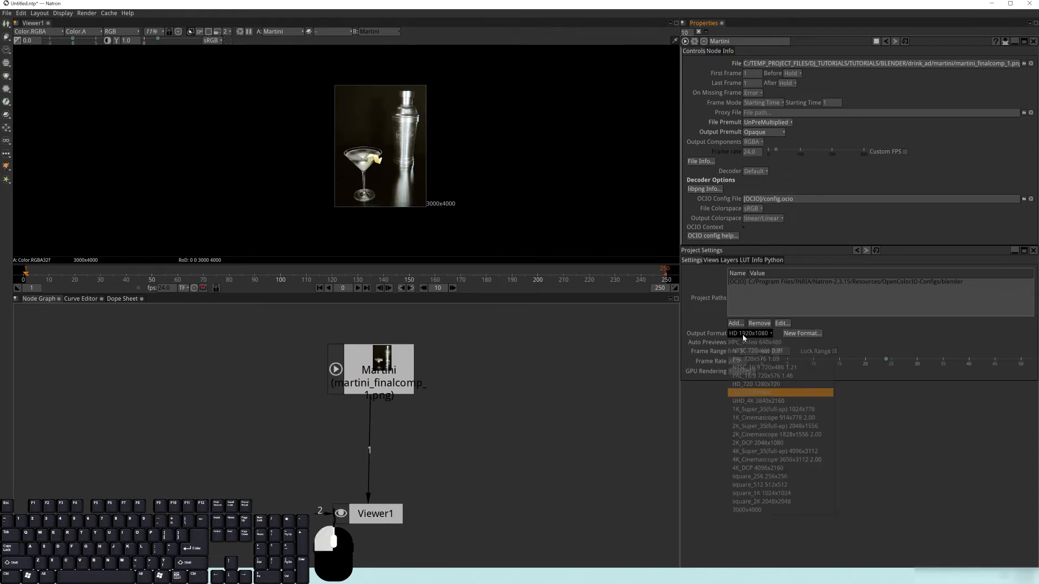
mouse_move(756, 515)
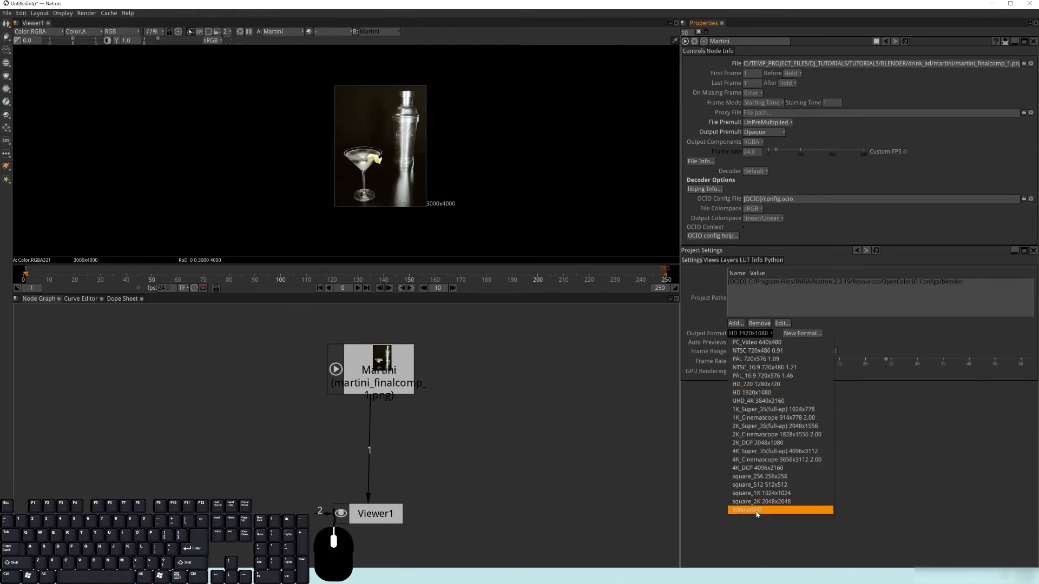
left_click(755, 511)
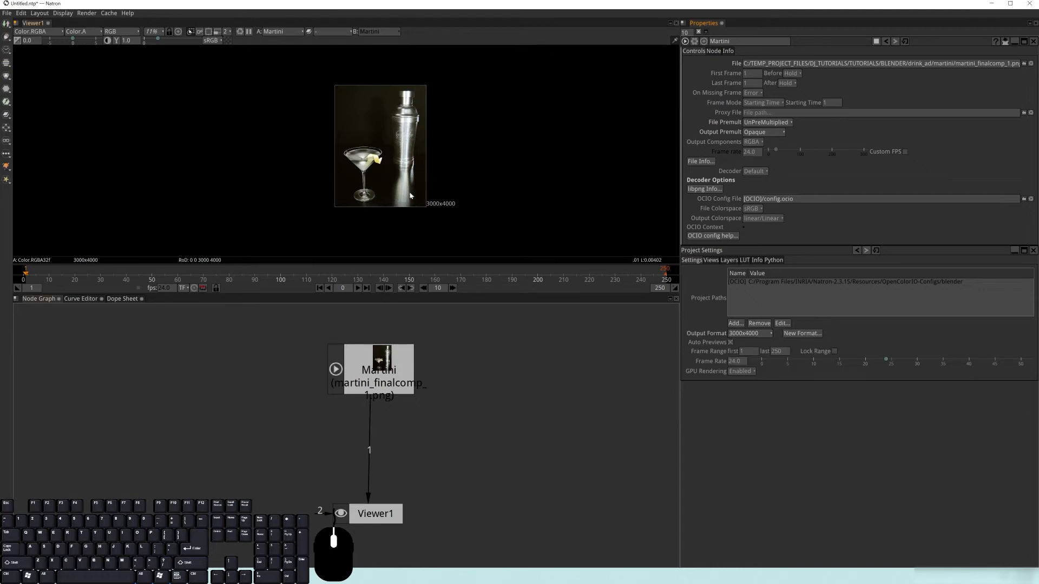
mouse_move(496, 107)
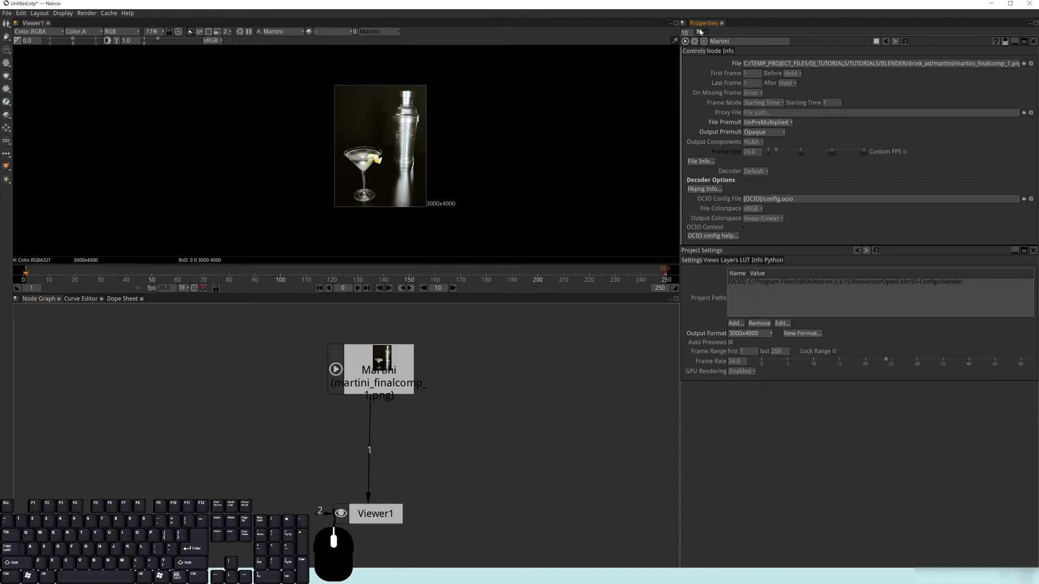
left_click(697, 32)
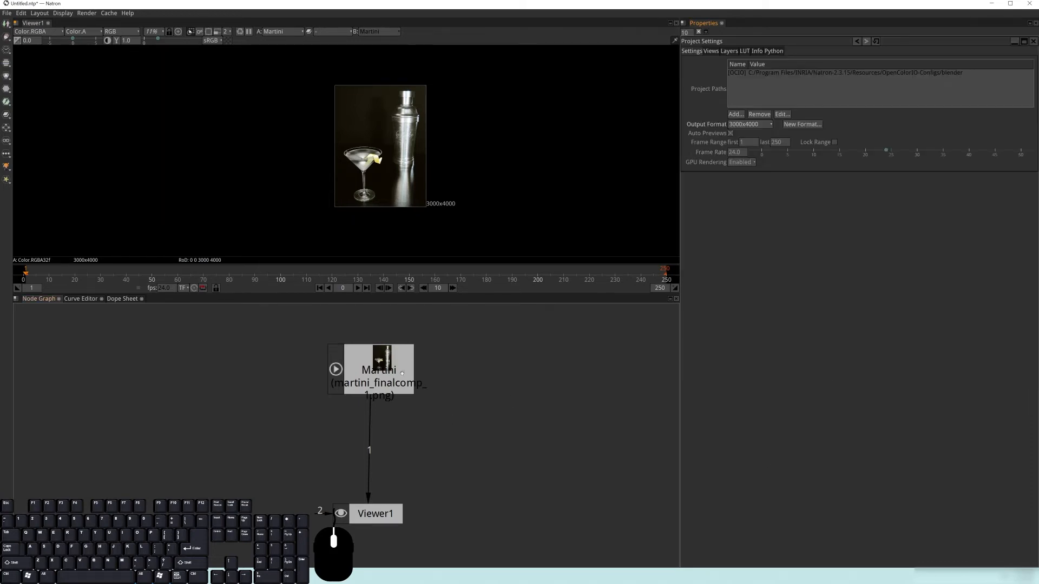
Step: Bring back the Martini read node's properties and nudge the node in the graph
left_click(379, 370)
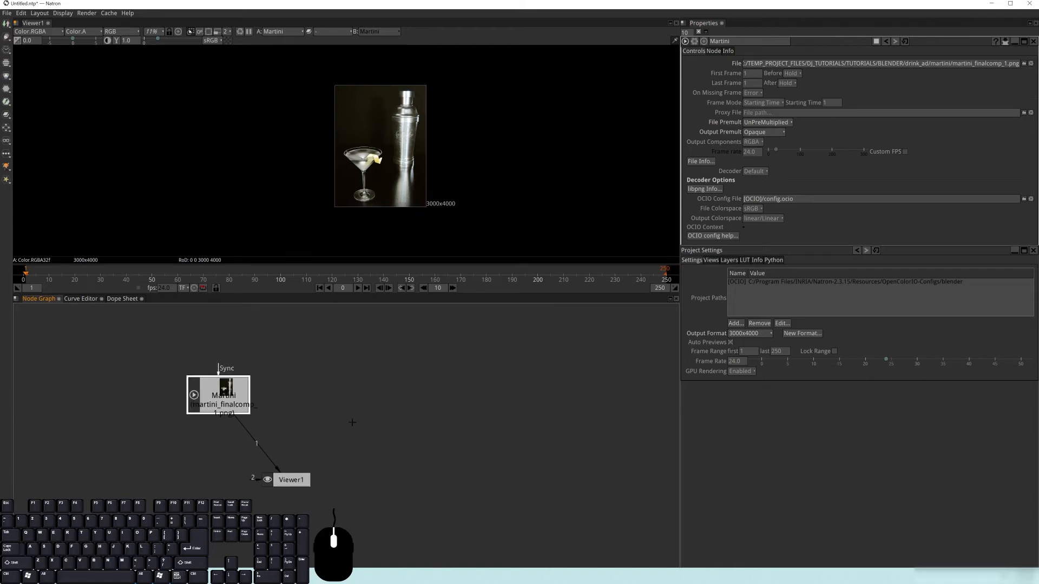
left_click_drag(218, 393, 235, 399)
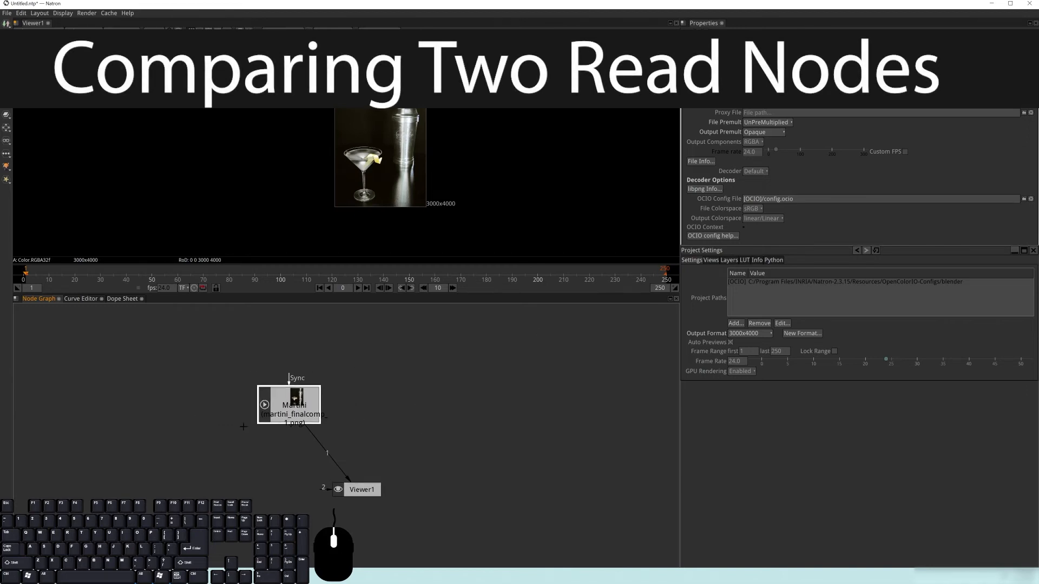
left_click_drag(288, 404, 246, 393)
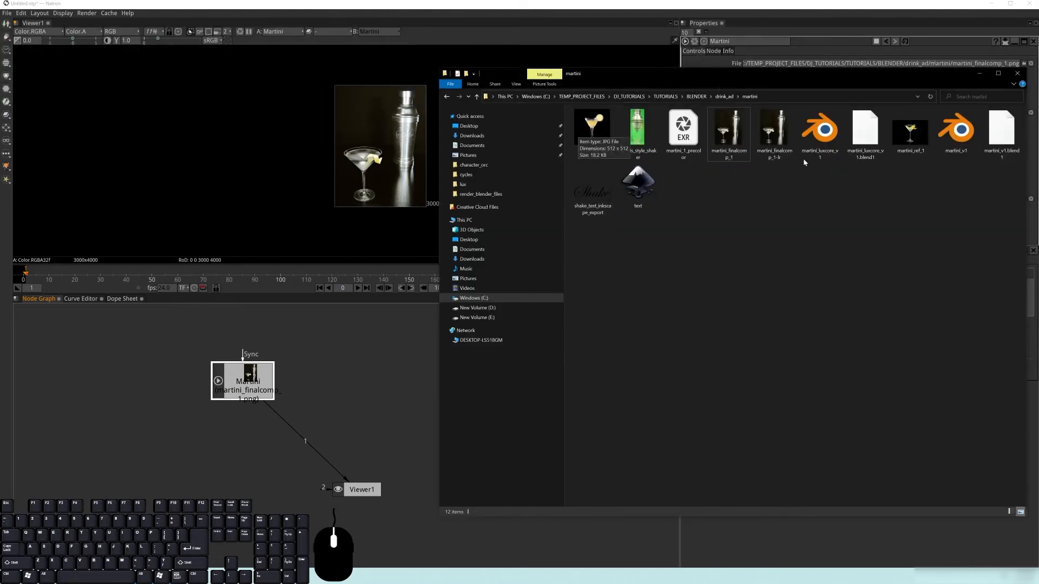
left_click(909, 130)
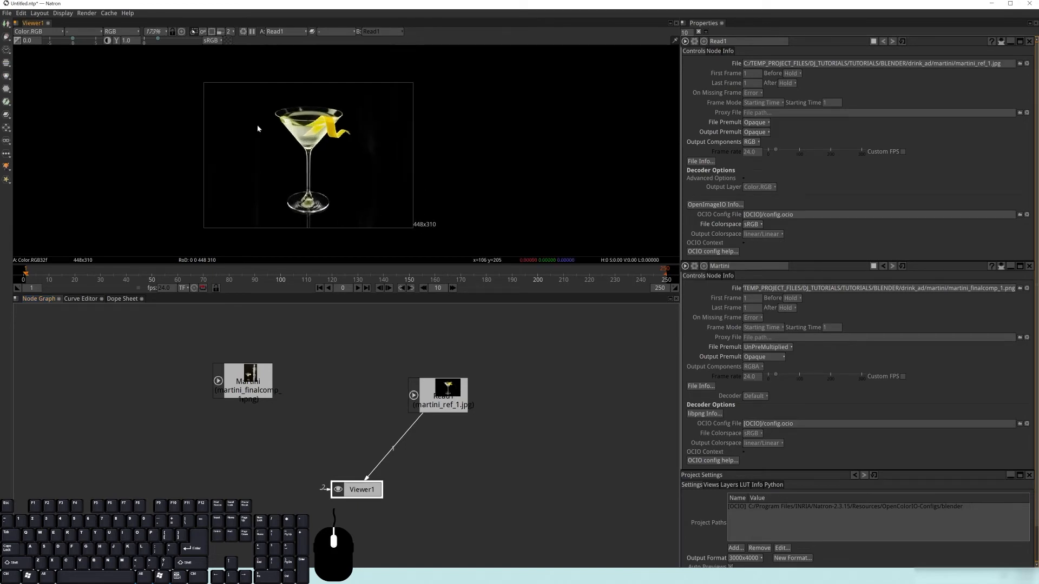
mouse_move(402, 237)
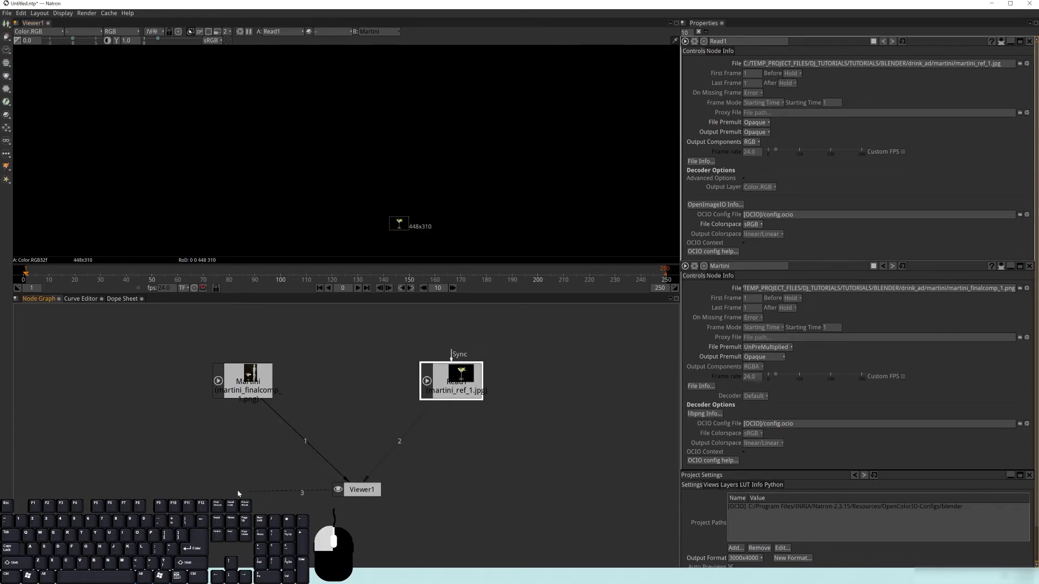
mouse_move(333, 98)
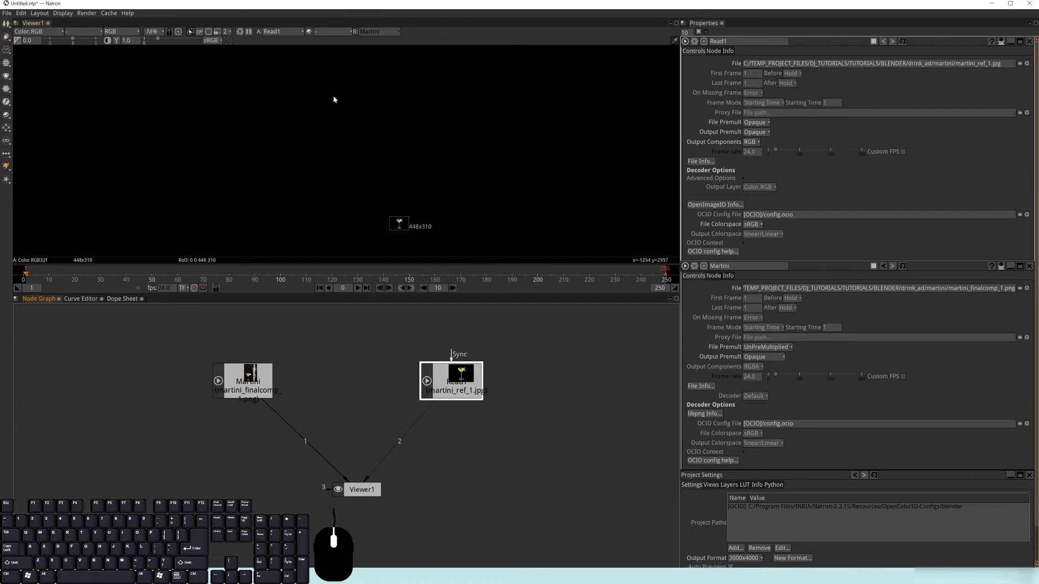
mouse_move(279, 34)
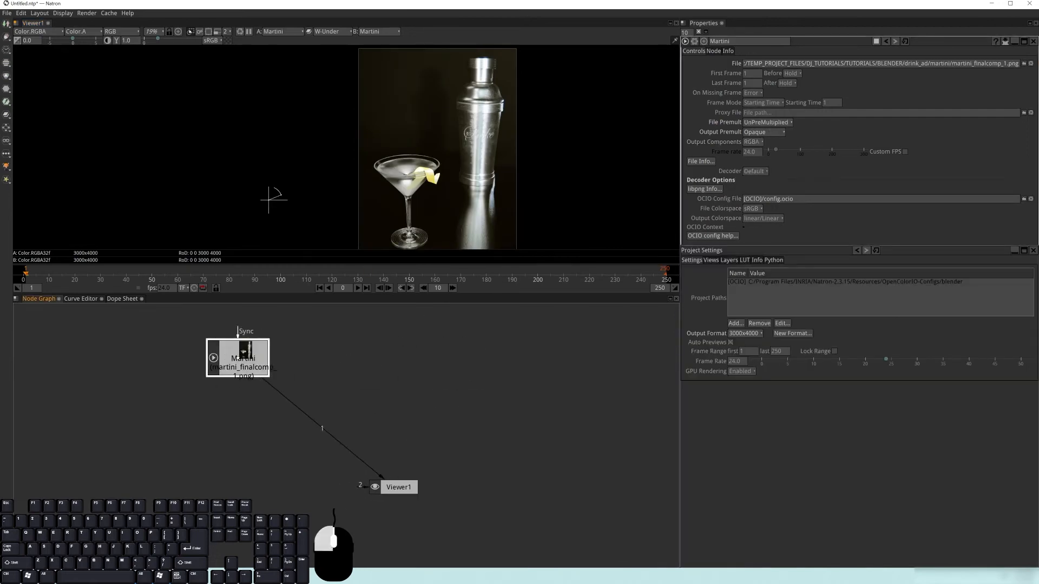
Step: Add a ColorCorrect node under the Martini read and push its saturation up
left_click_drag(237, 358, 394, 356)
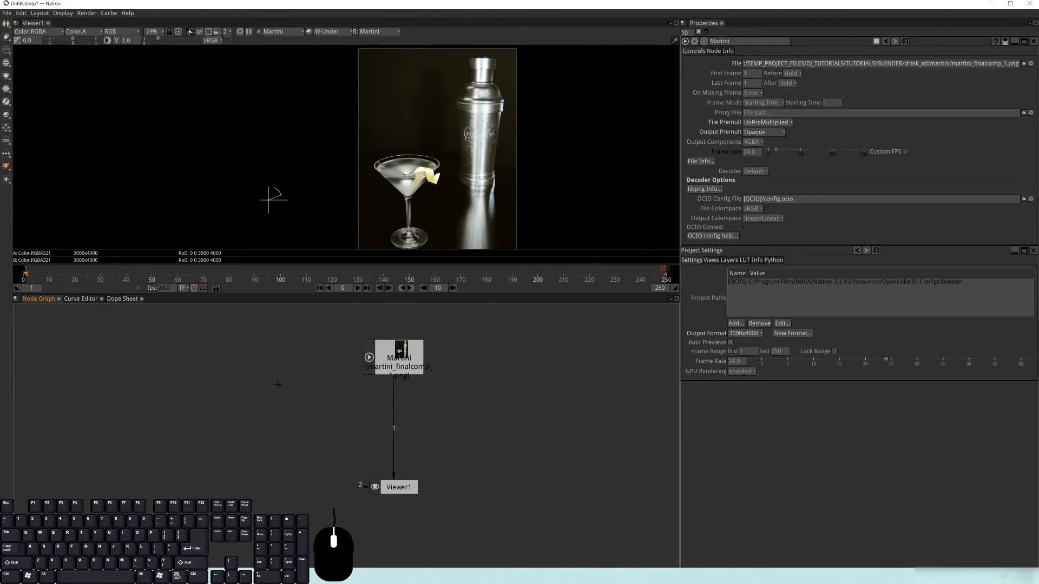
left_click(277, 385)
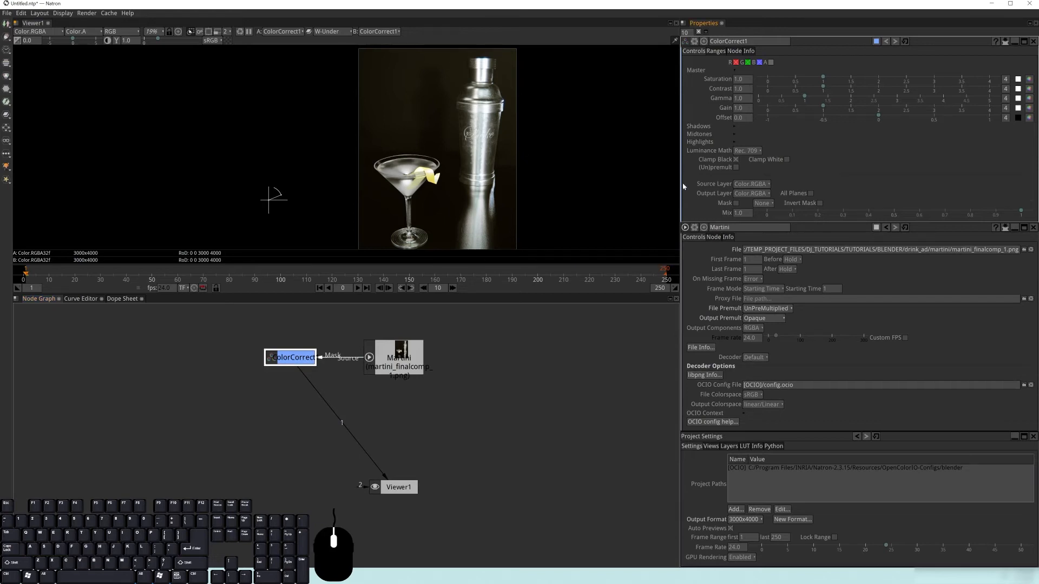
mouse_move(774, 193)
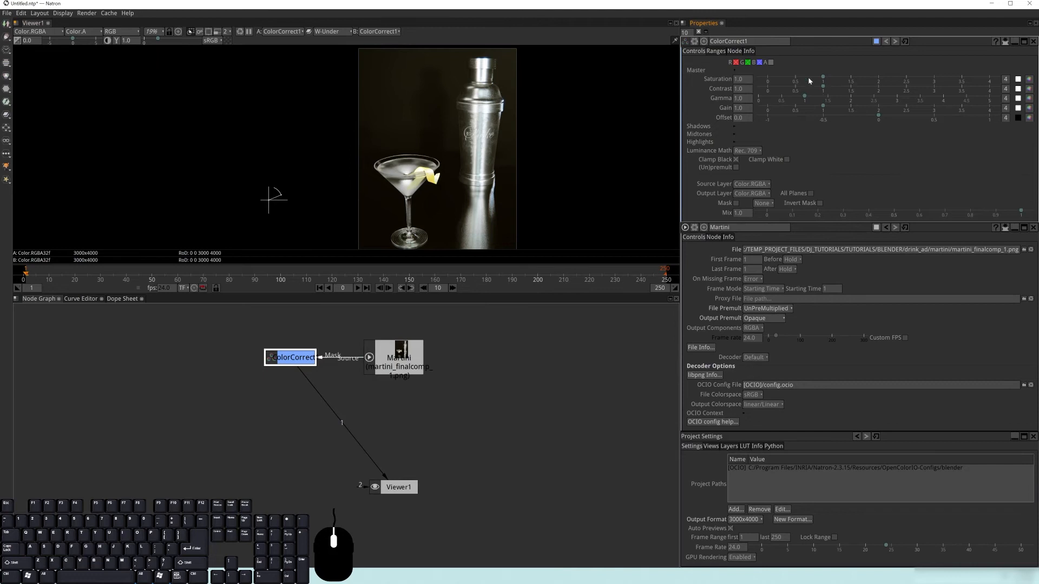
left_click_drag(822, 76, 837, 76)
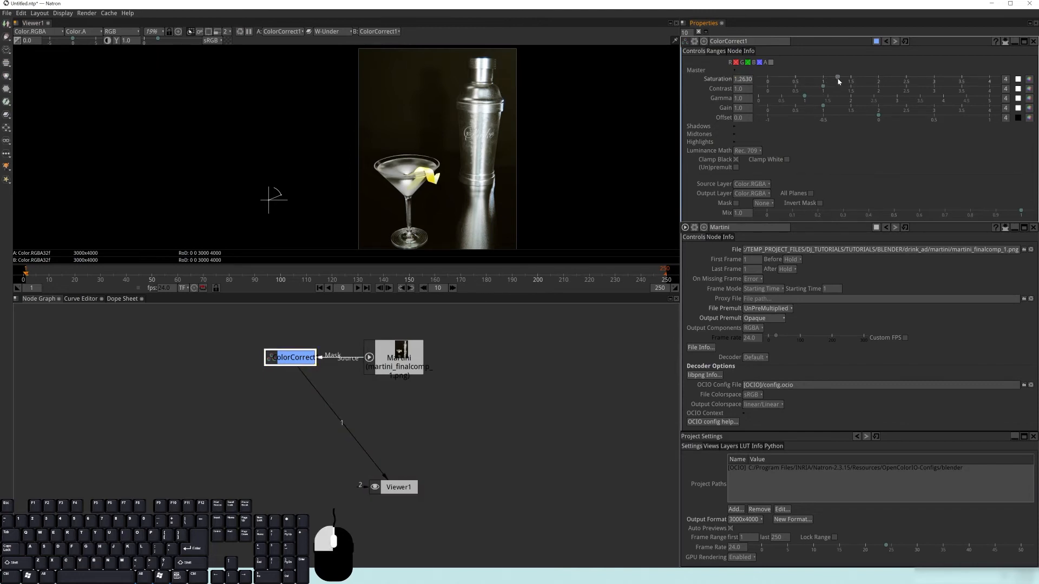
left_click_drag(837, 78, 882, 78)
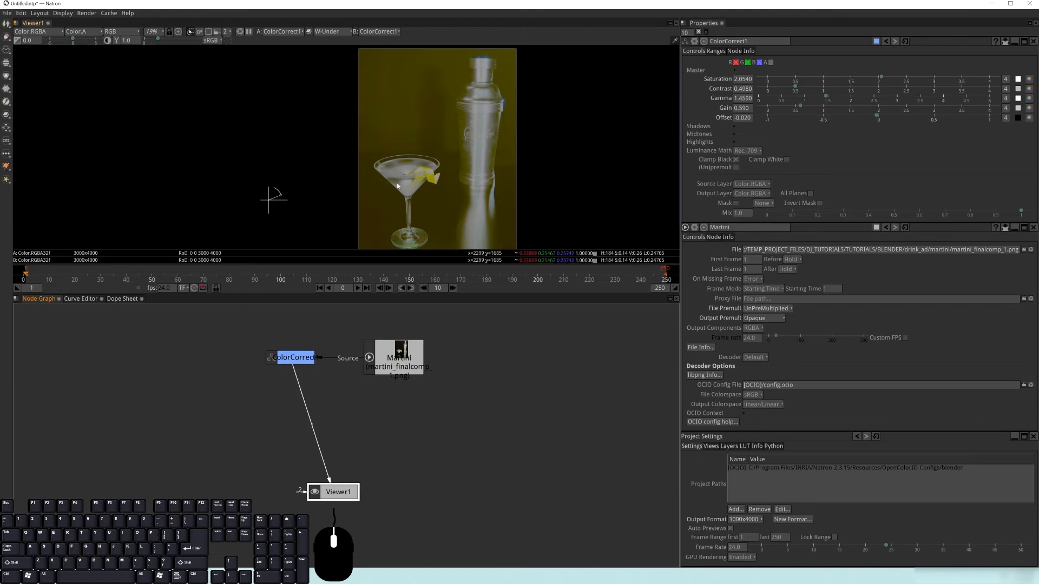
mouse_move(385, 154)
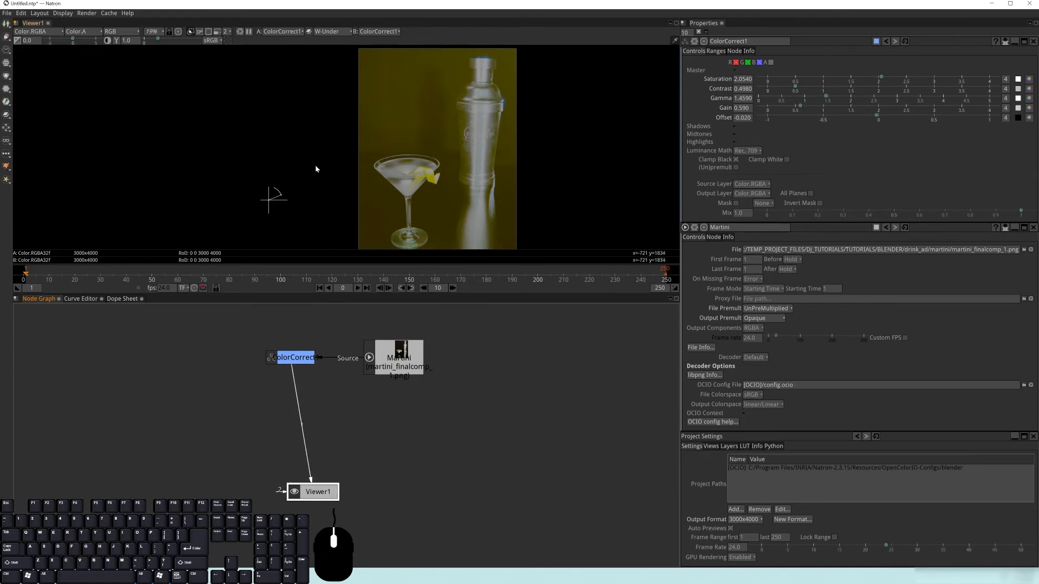
mouse_move(391, 178)
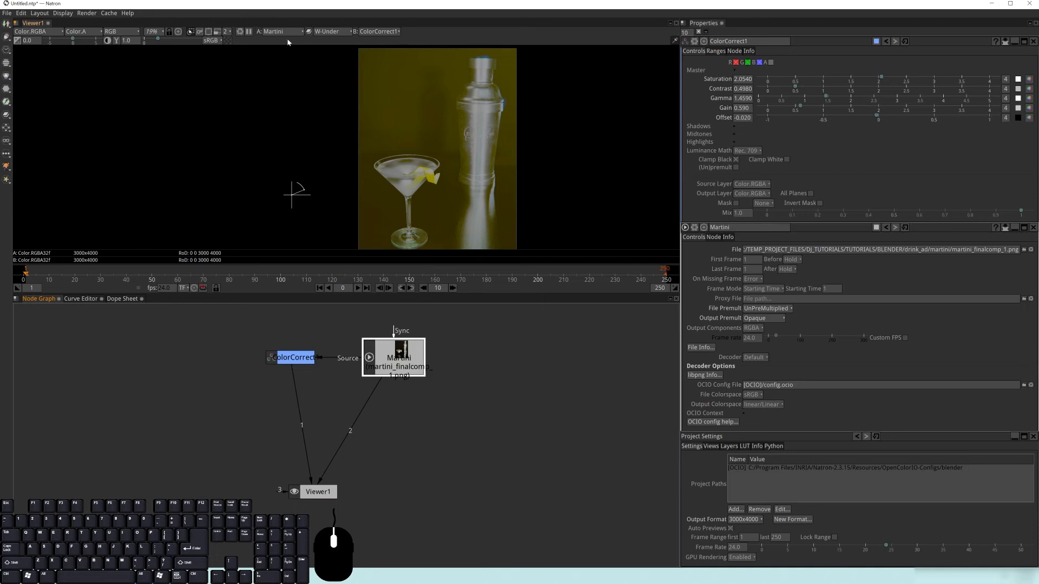
Step: Set viewer A to Martini against ColorCorrect1 and keep the wipe-under compare mode
left_click(391, 31)
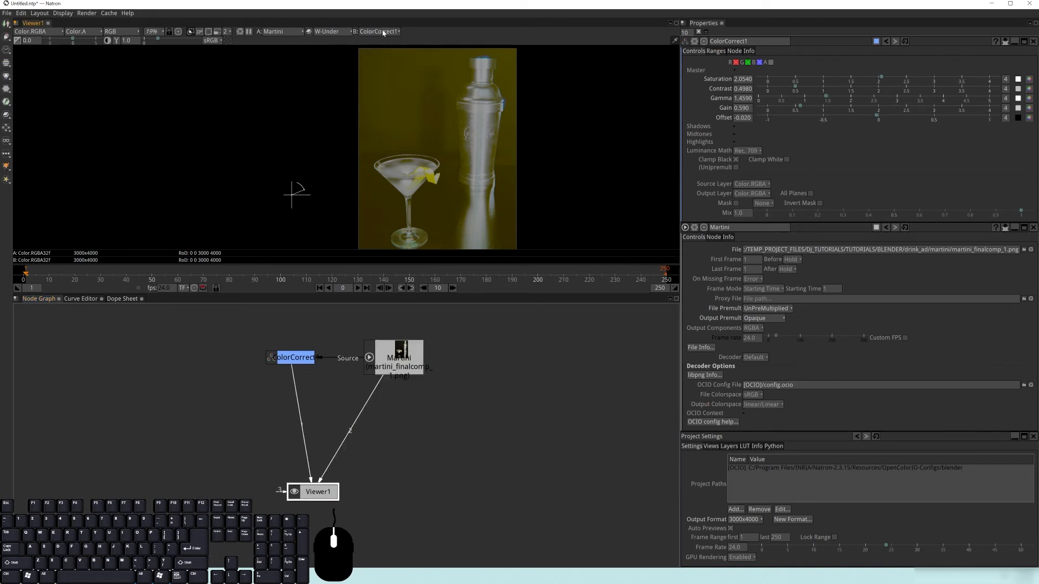
left_click(279, 30)
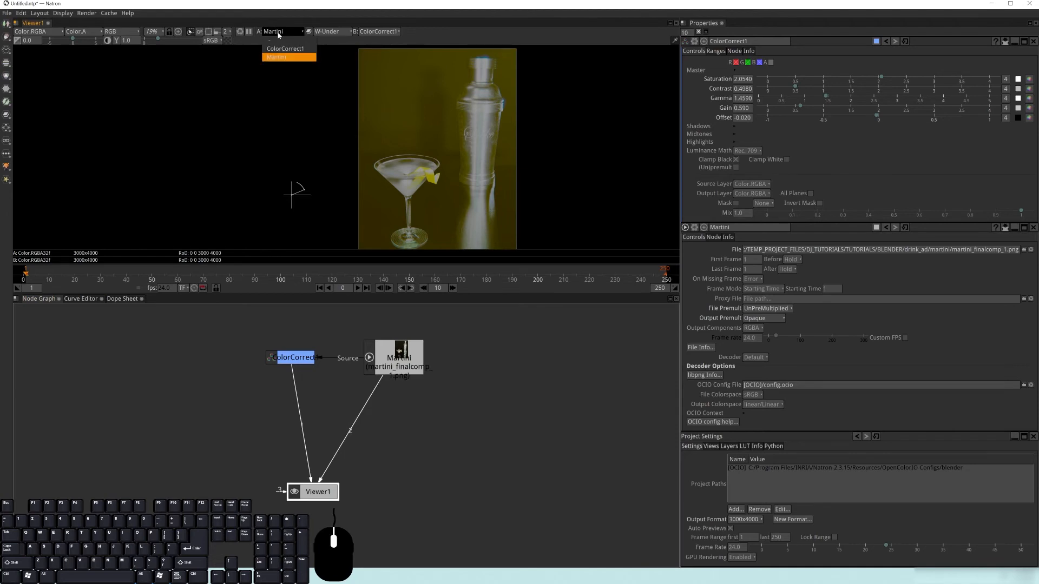
left_click(285, 57)
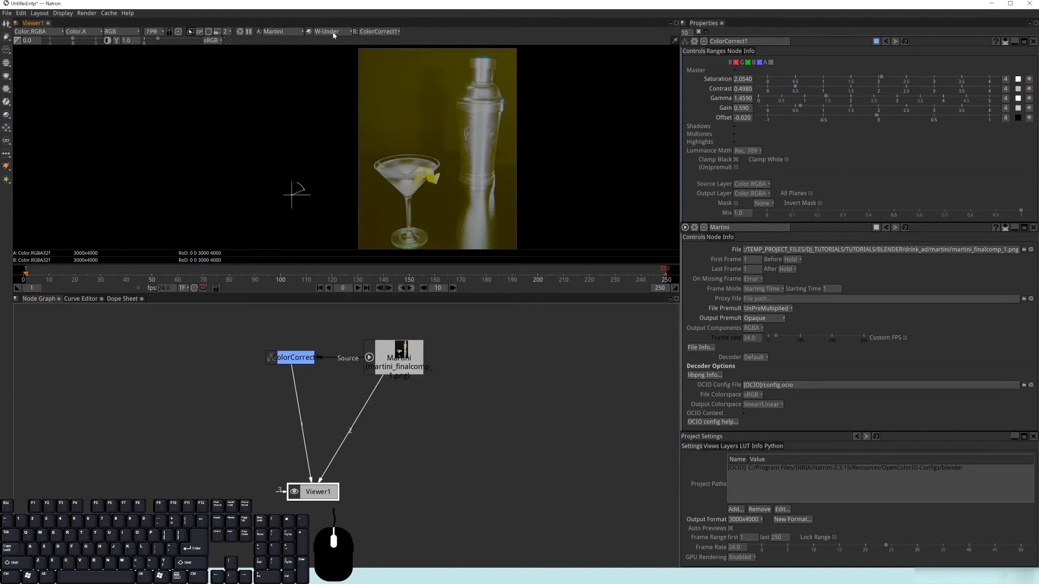
left_click(327, 31)
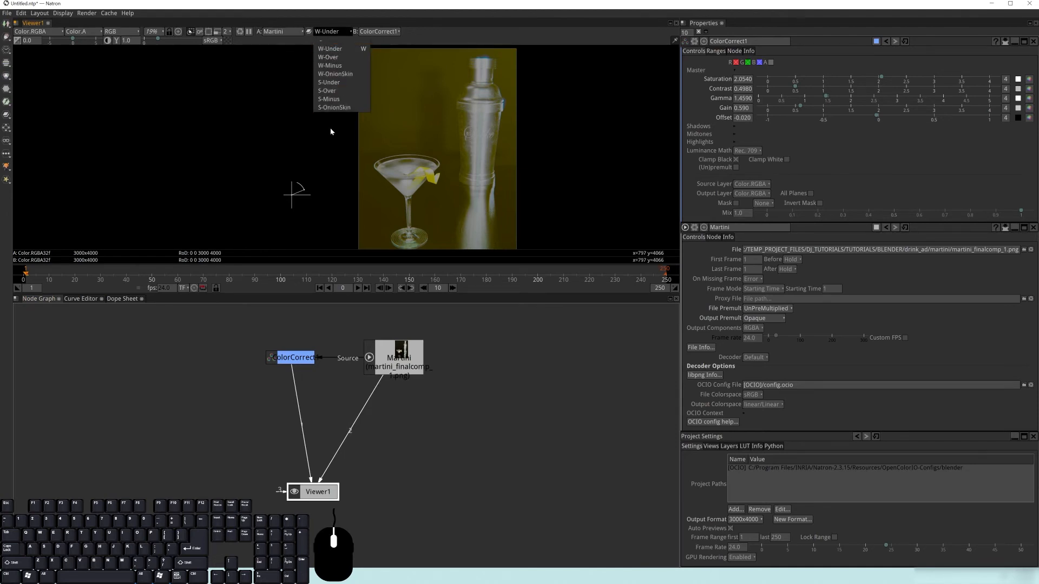
mouse_move(329, 48)
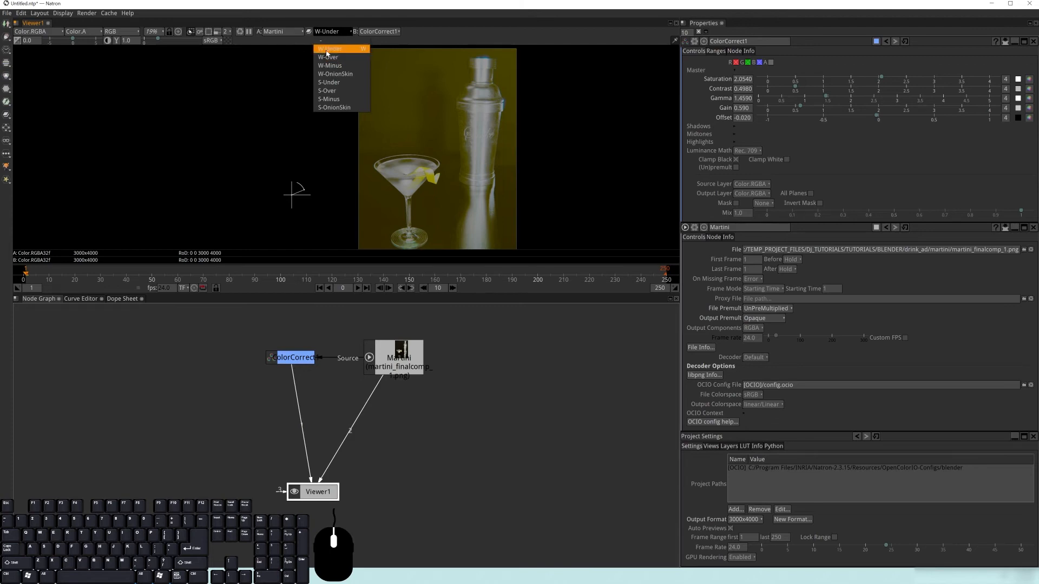
left_click(336, 49)
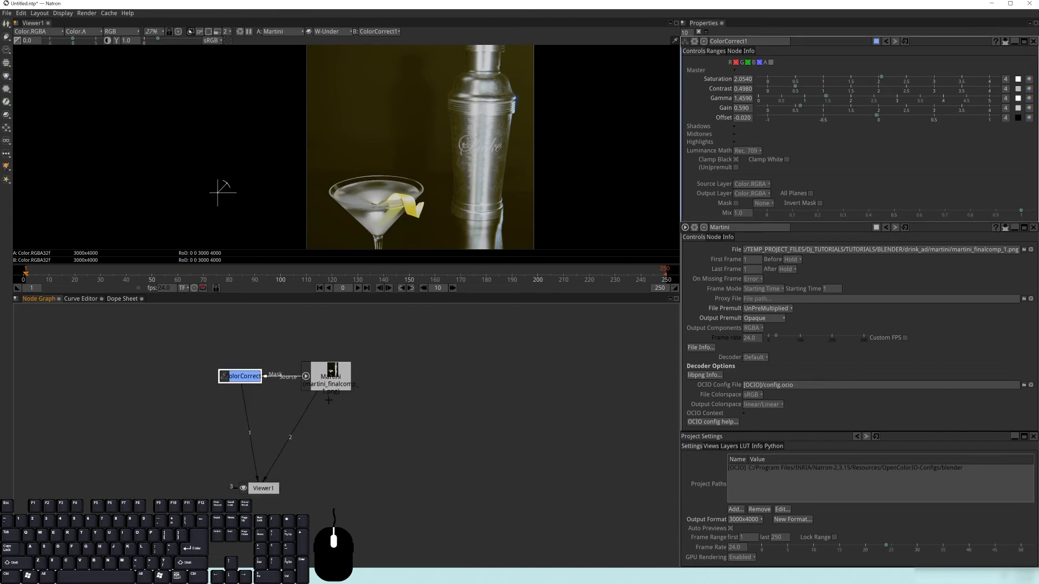
mouse_move(390, 385)
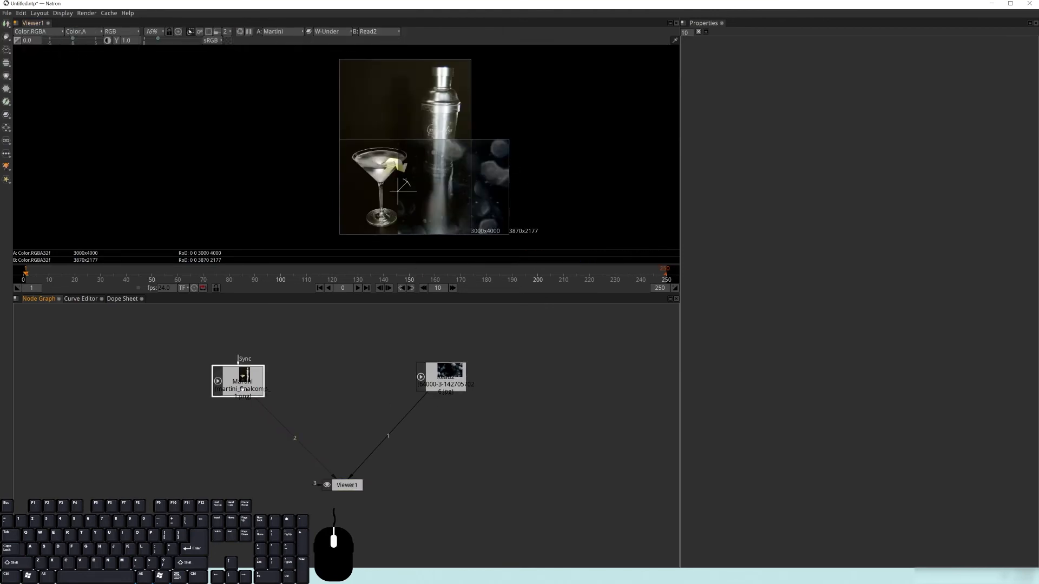
mouse_move(484, 176)
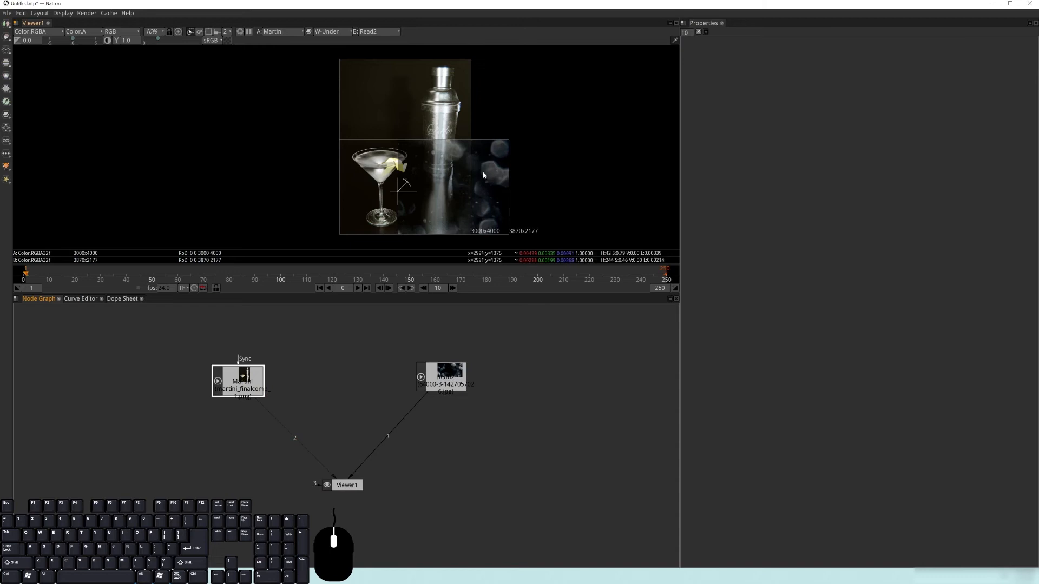
mouse_move(414, 93)
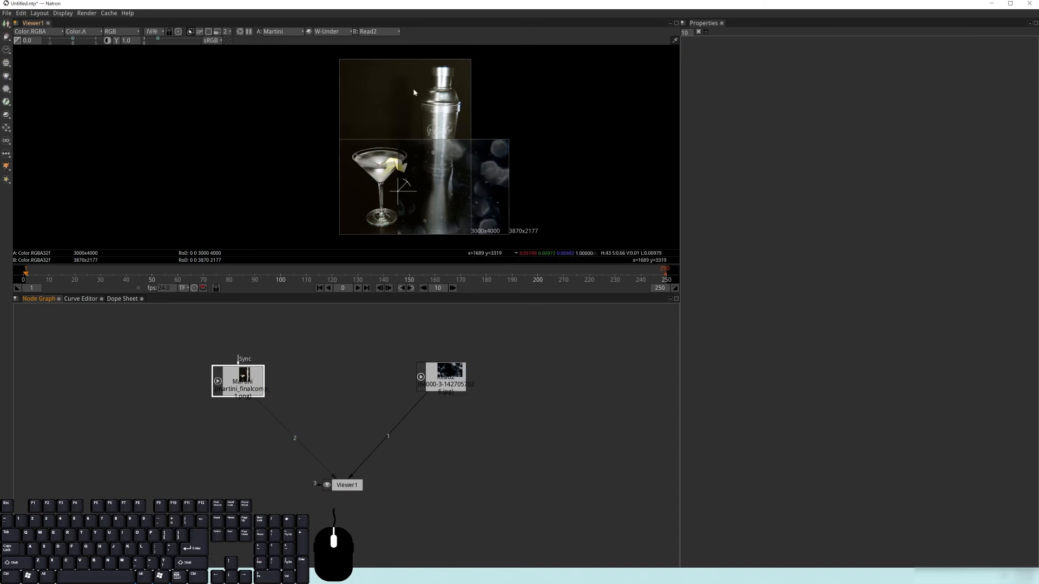
mouse_move(602, 190)
type("ref")
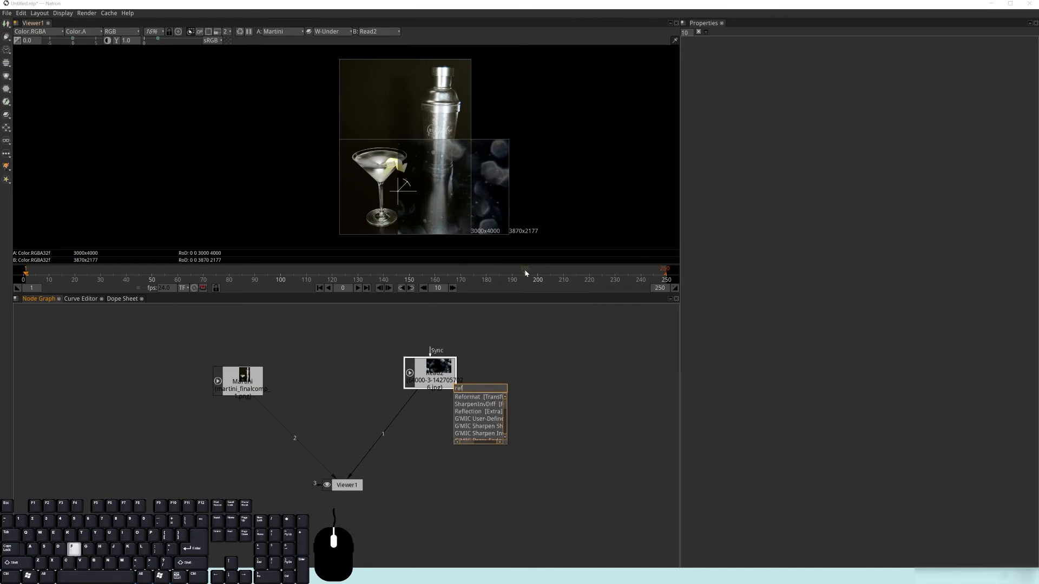
Step: Add Reformat1 under the lens-dirt read and set its output format to 3000x4000
left_click(475, 396)
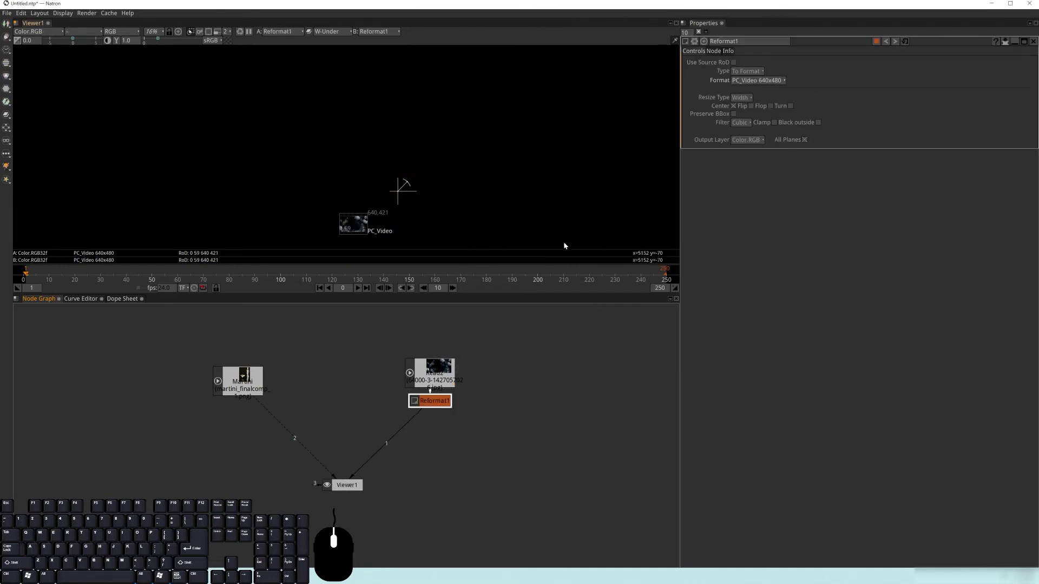
left_click(759, 80)
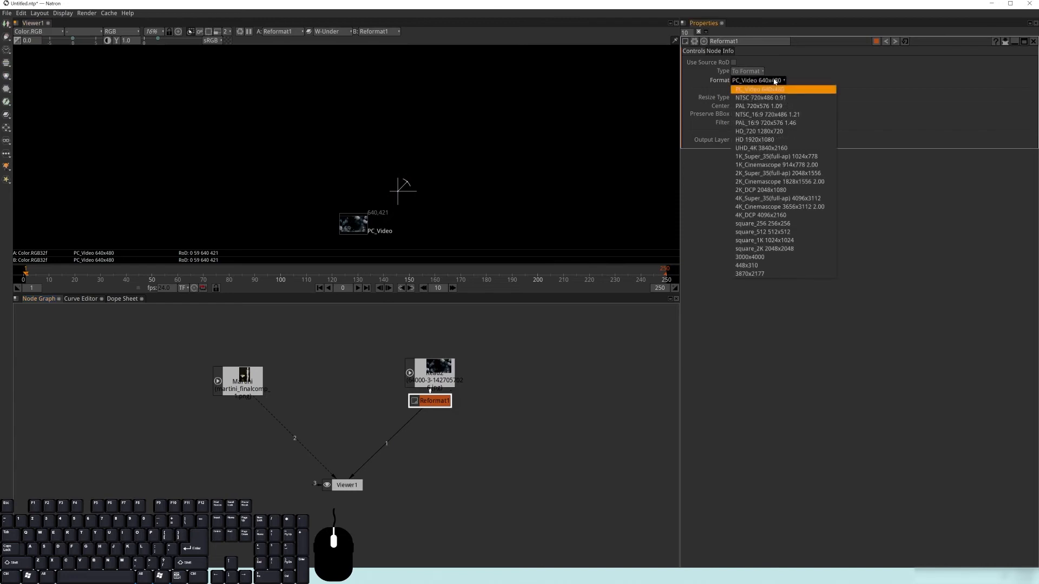
mouse_move(684, 236)
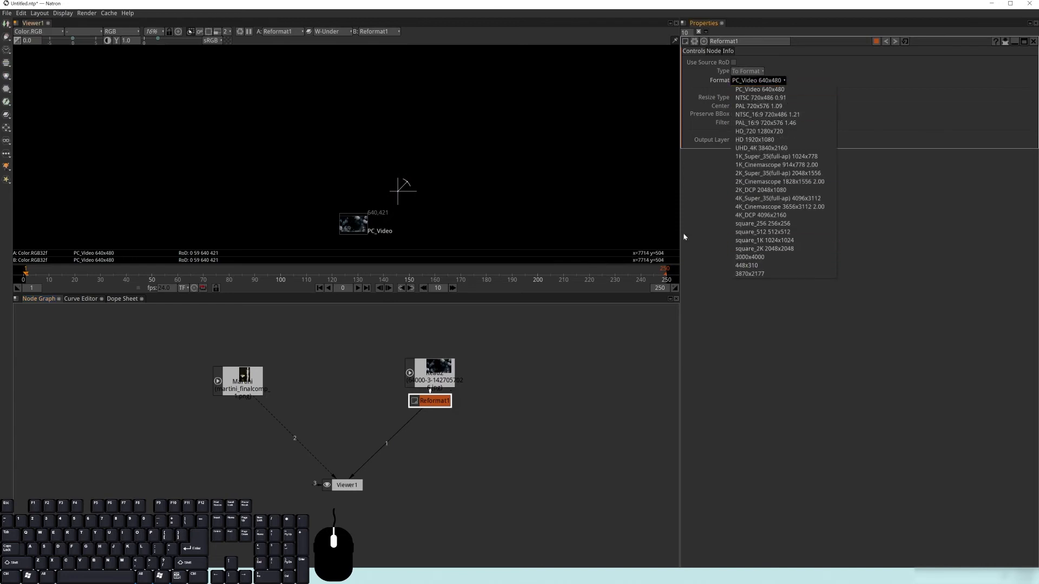
left_click(760, 89)
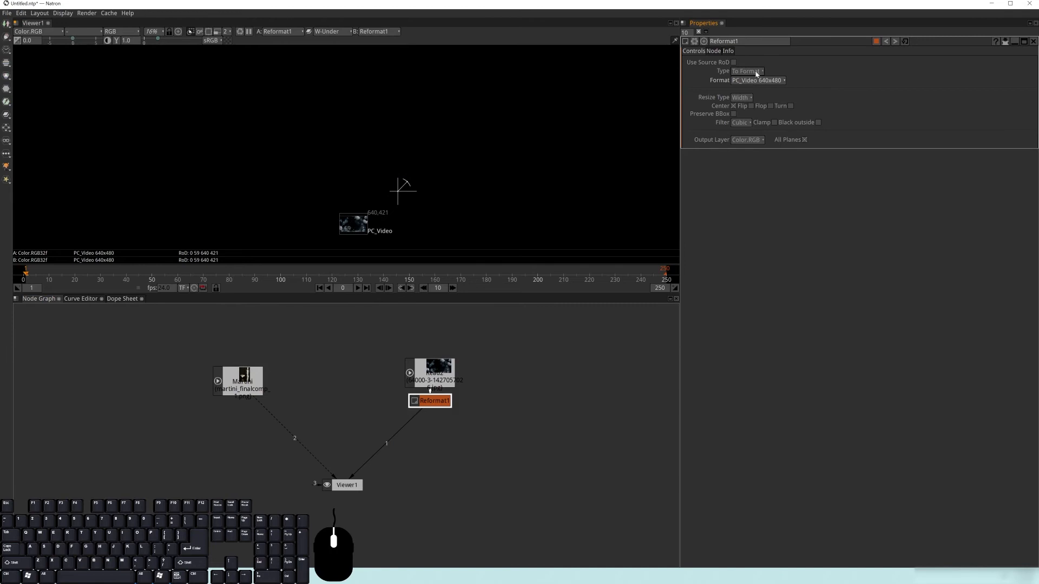
left_click(758, 80)
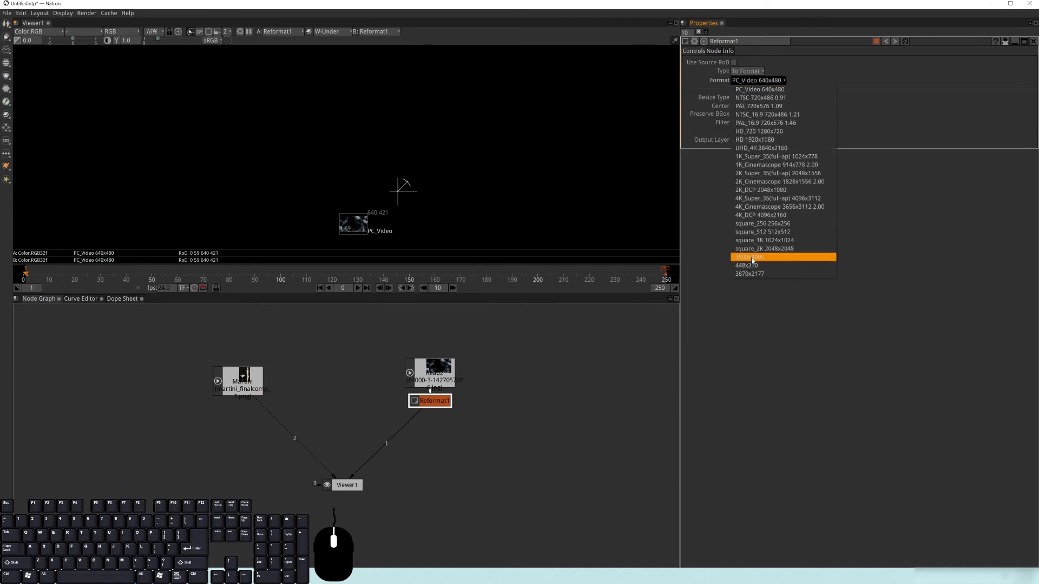
left_click(748, 257)
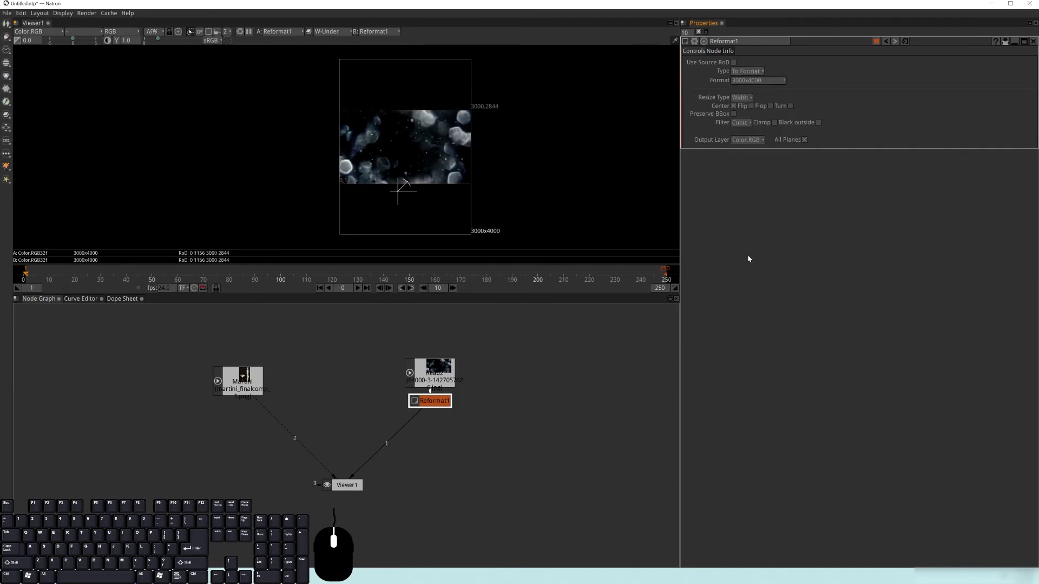
mouse_move(400, 132)
type("trans")
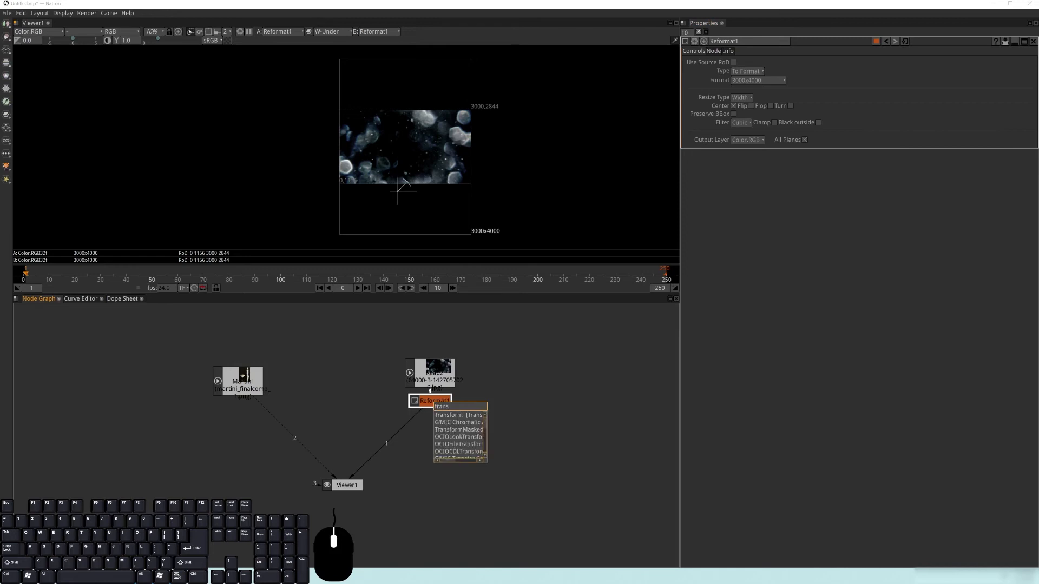
Step: Add a Transform2 node after Reformat1 to scale the lens dirt over the frame
left_click(455, 414)
type("90")
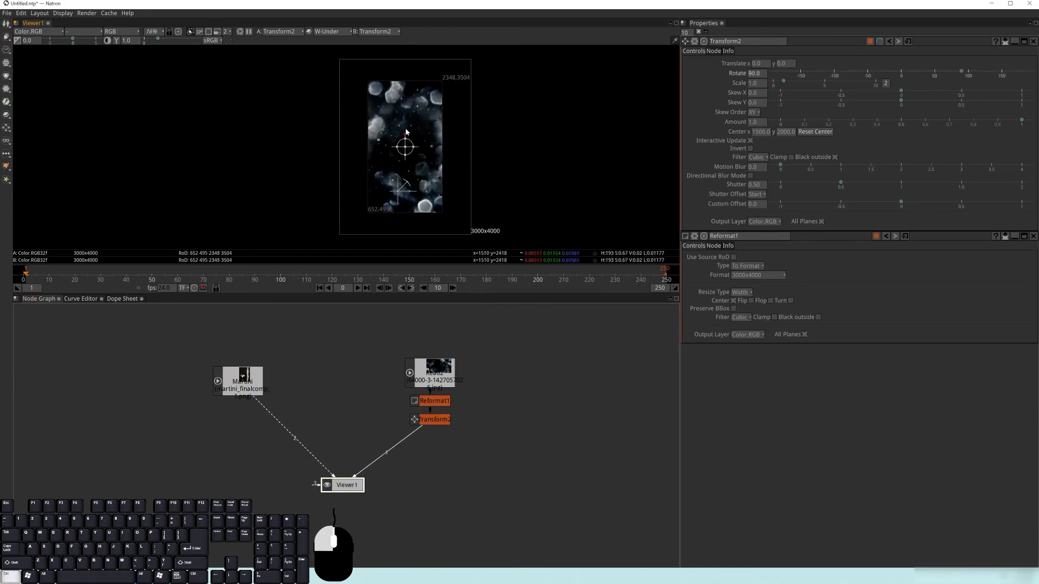
mouse_move(368, 127)
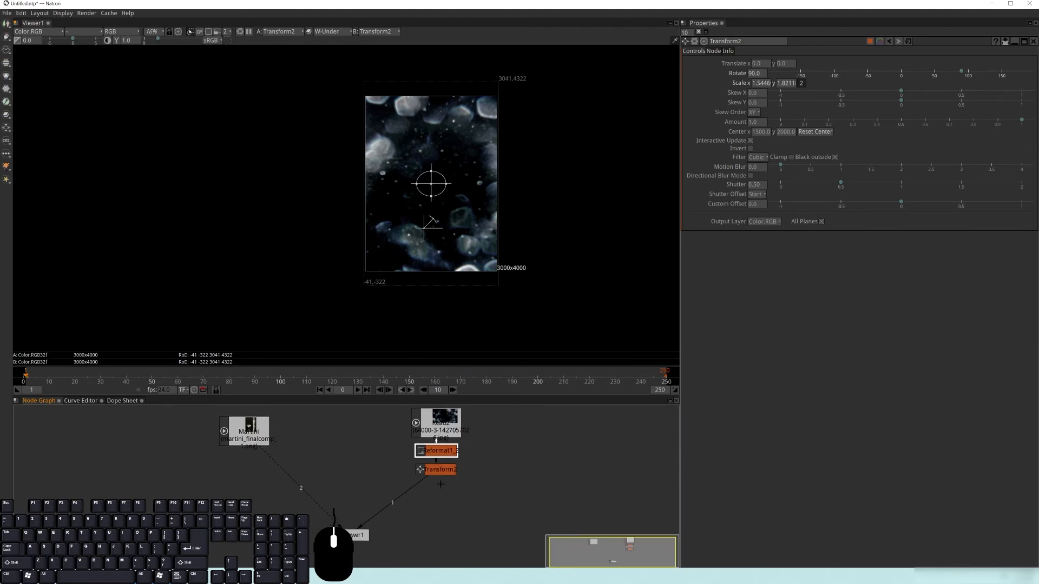
left_click_drag(441, 468, 438, 534)
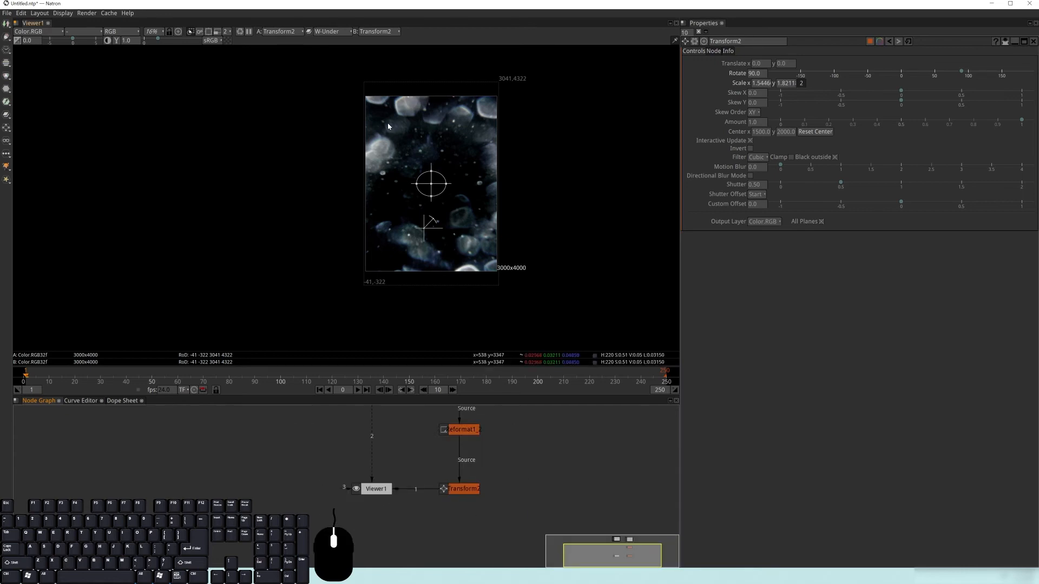
mouse_move(542, 224)
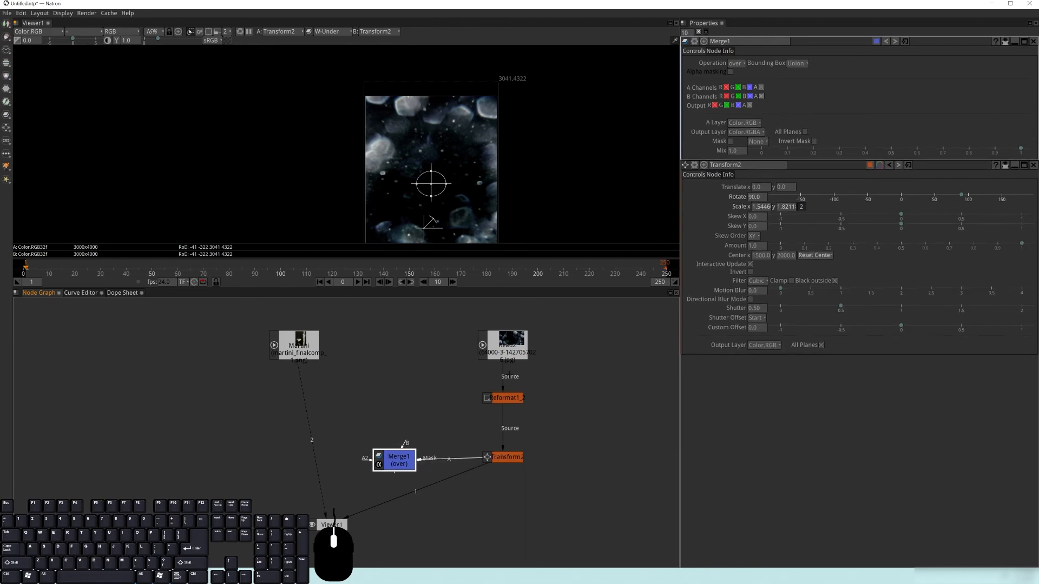
mouse_move(407, 442)
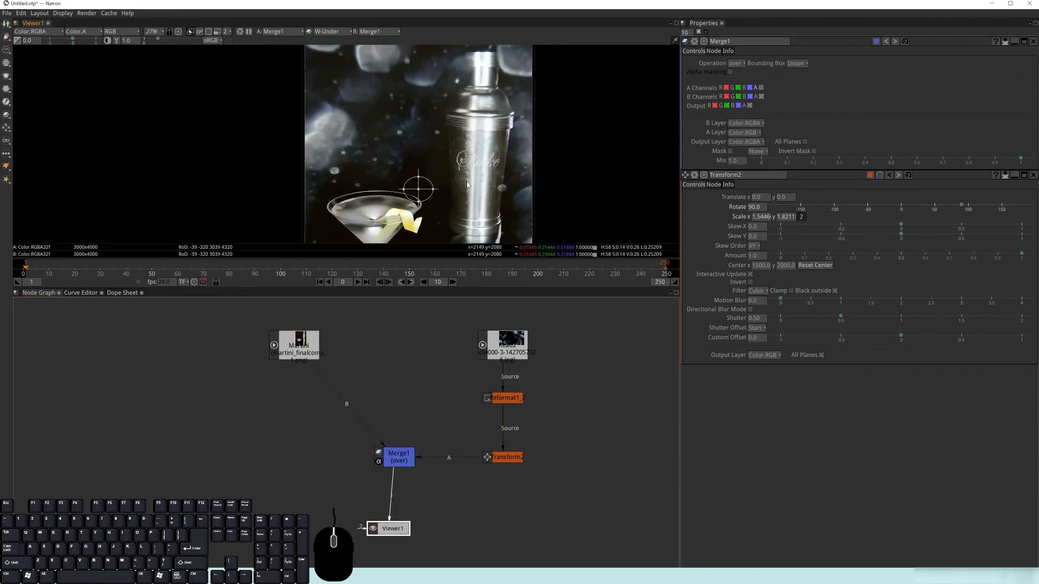
mouse_move(558, 158)
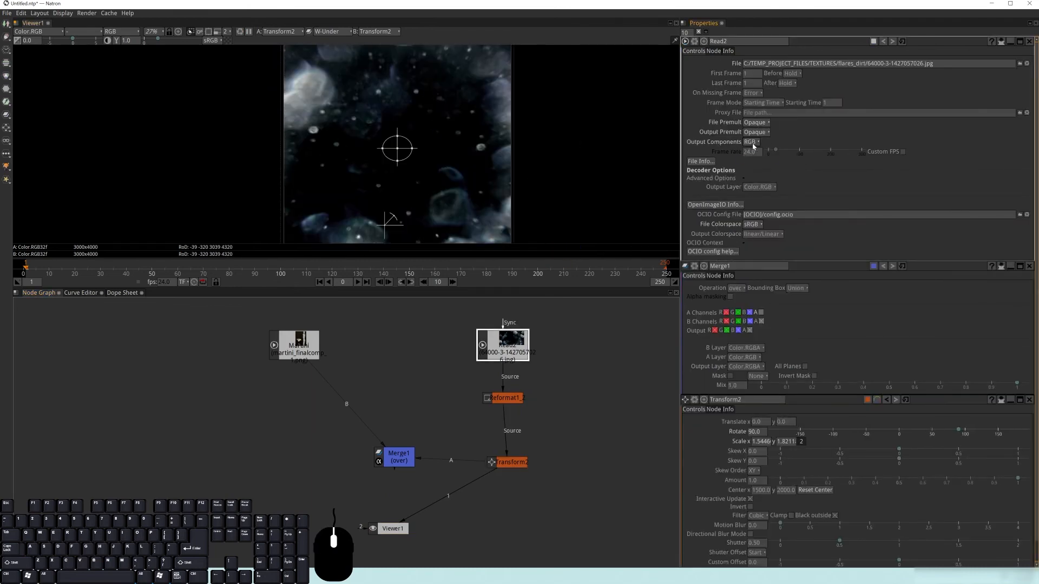
Step: Make the lens-dirt read node output RGBA components
left_click(750, 142)
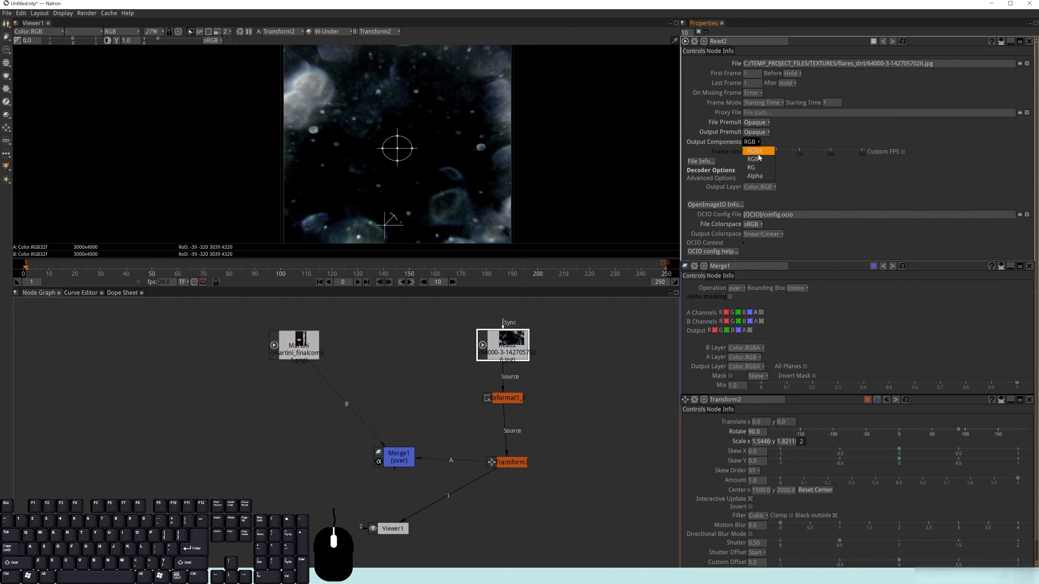
left_click(756, 150)
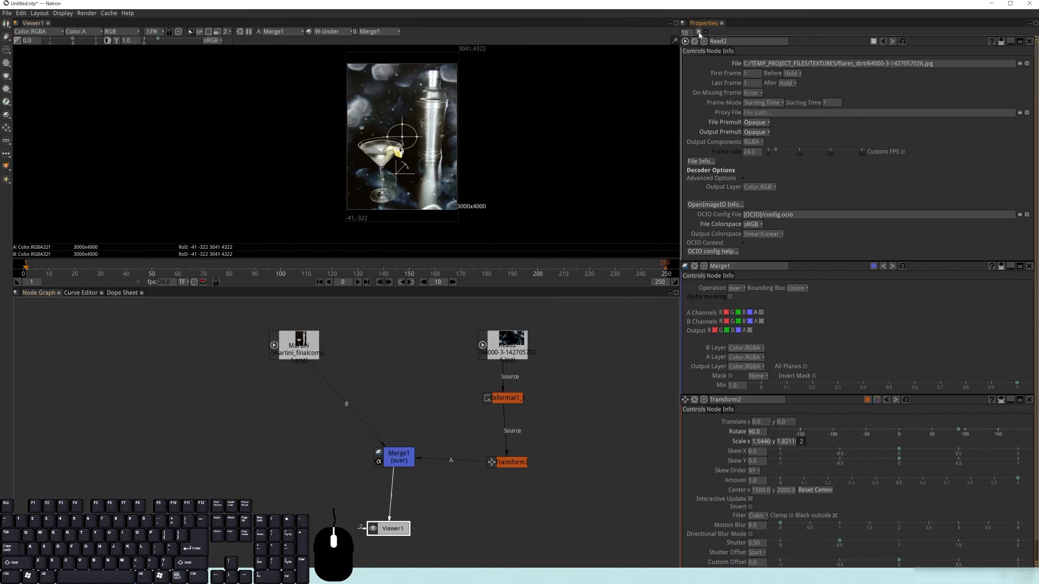
Step: Set Merge1's operation to screen after trying other merge modes
left_click(400, 459)
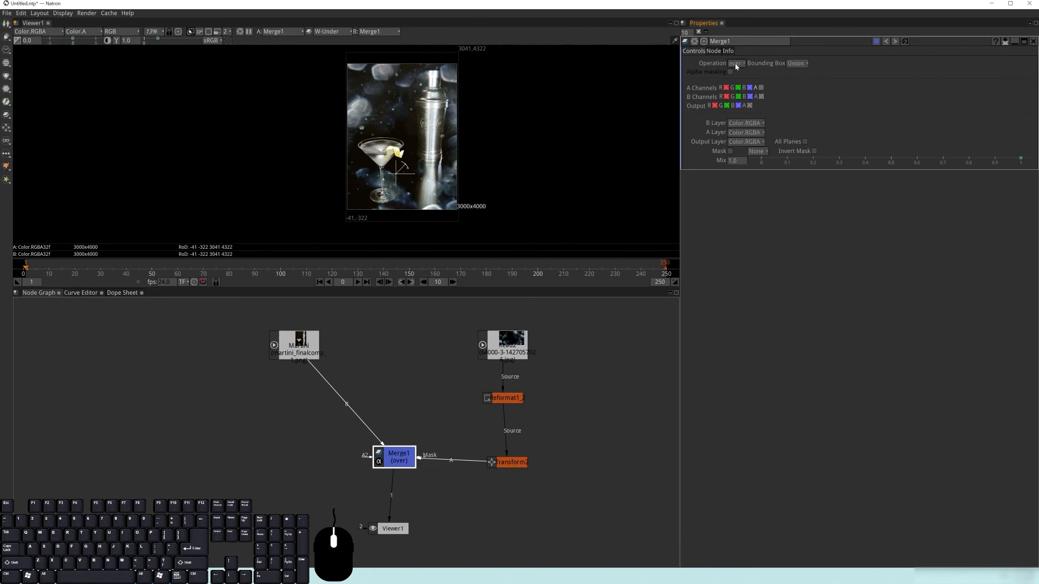
mouse_move(805, 69)
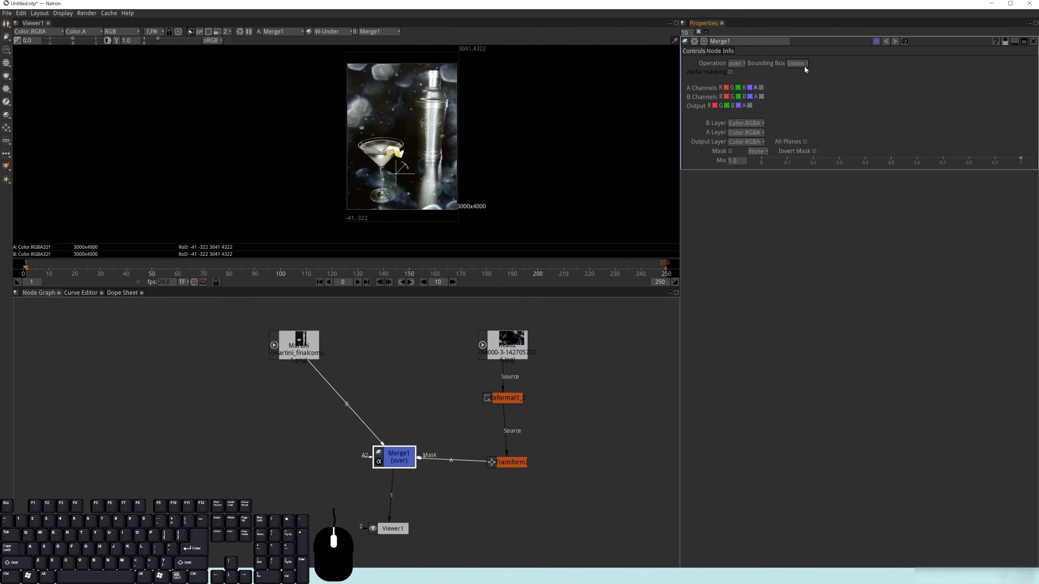
mouse_move(803, 67)
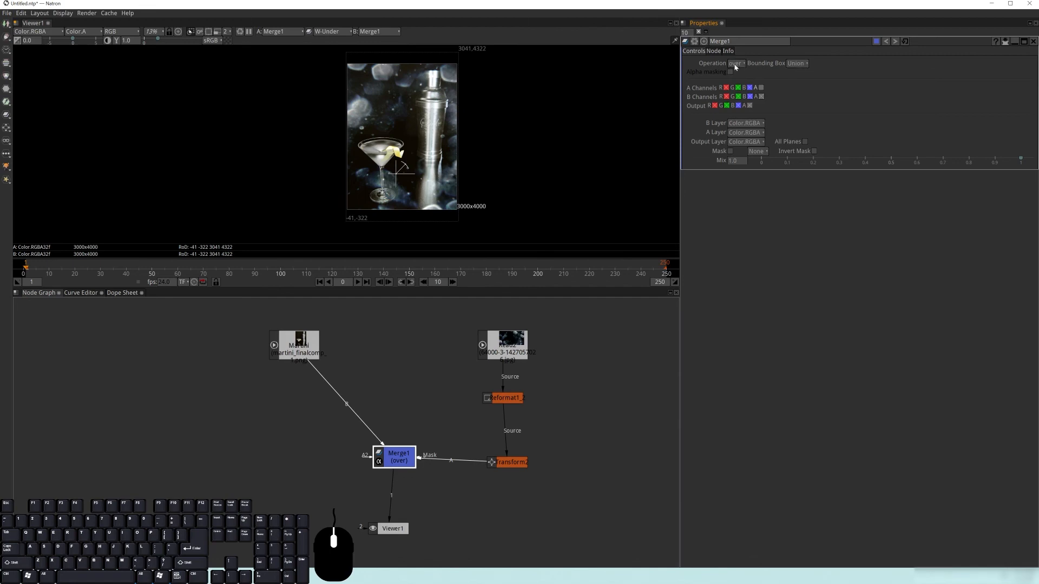
left_click(733, 63)
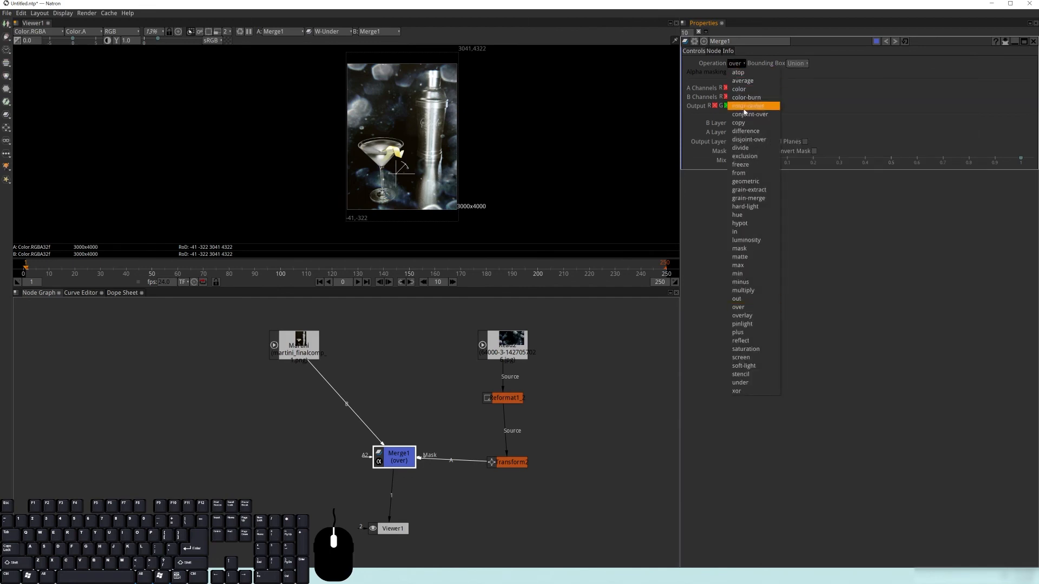
mouse_move(745, 138)
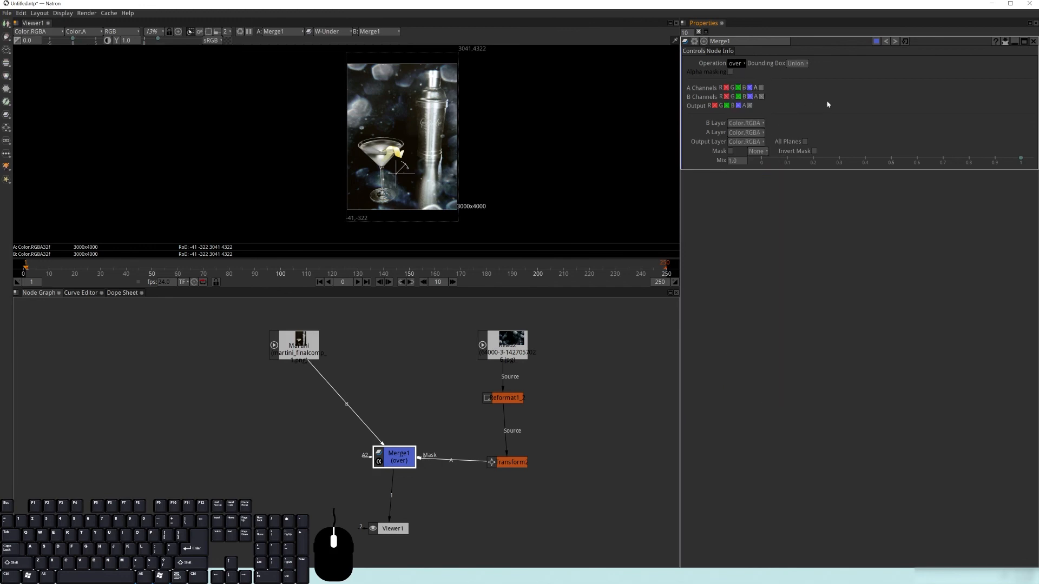
mouse_move(735, 63)
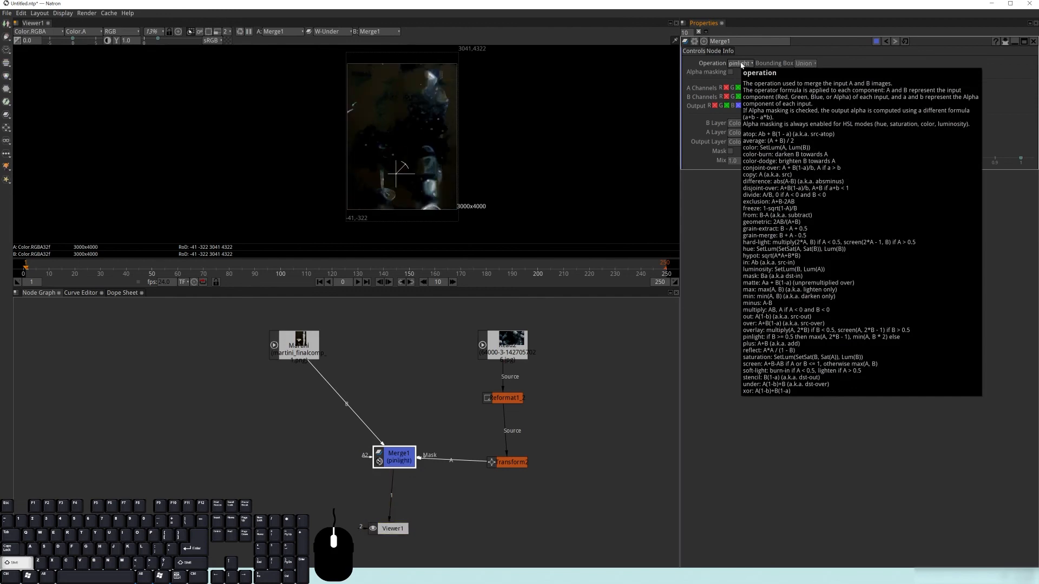
left_click(740, 62)
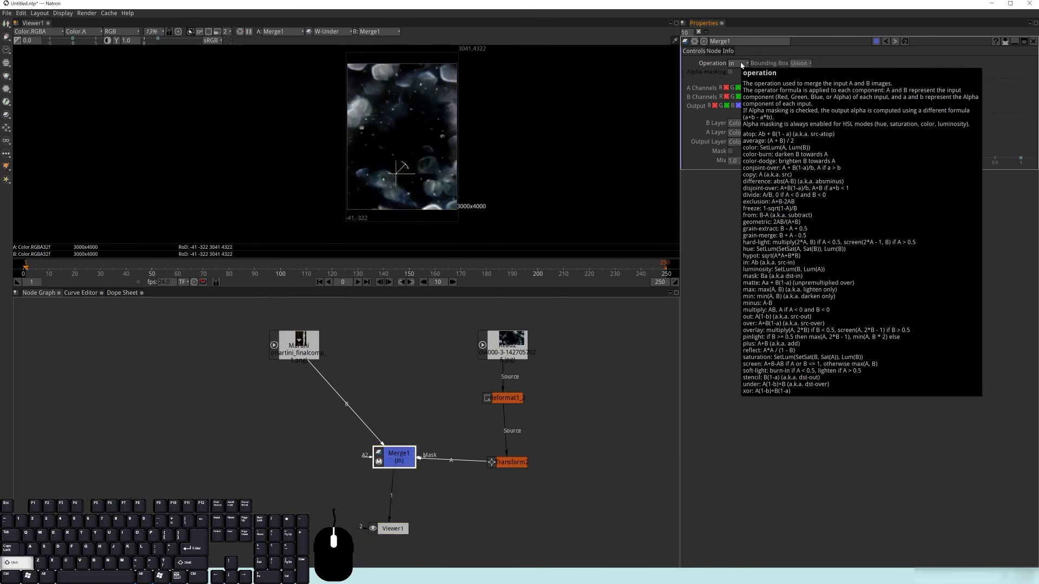
left_click(740, 63)
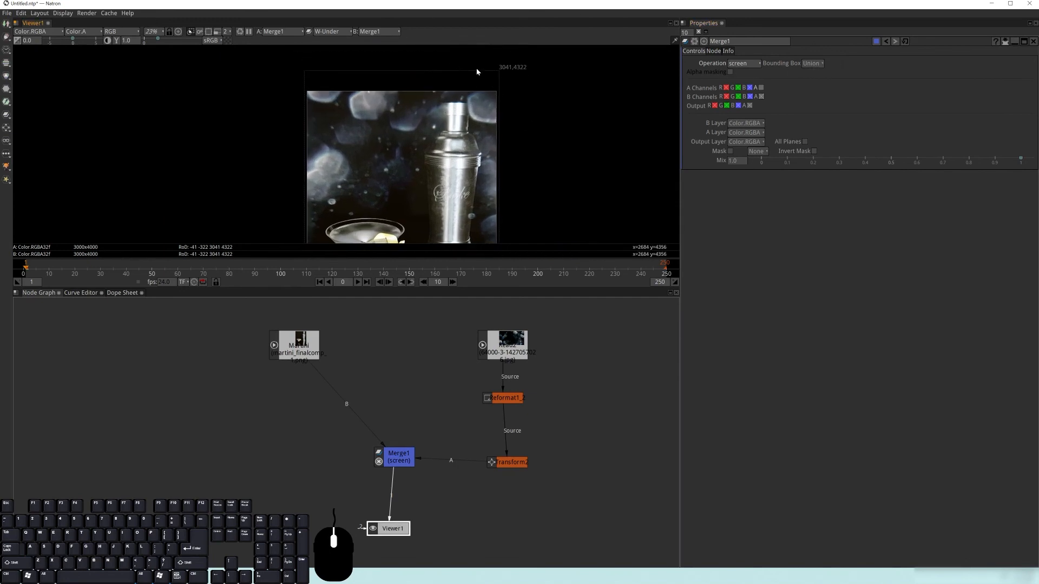
mouse_move(484, 111)
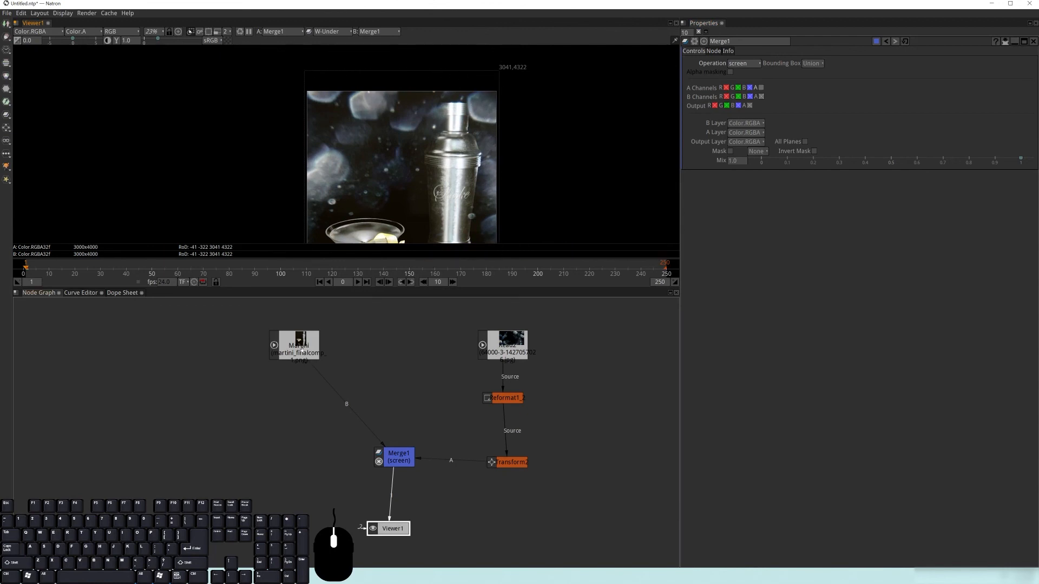
Step: Move the martini read above Merge1 and limit the merge bounding box to input B
left_click_drag(298, 345, 268, 367)
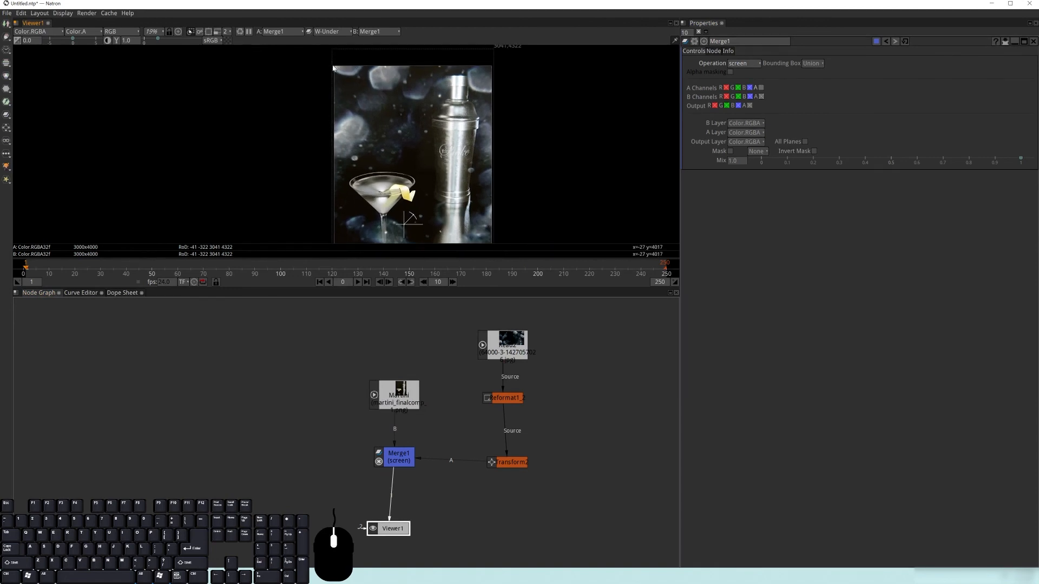
left_click(811, 62)
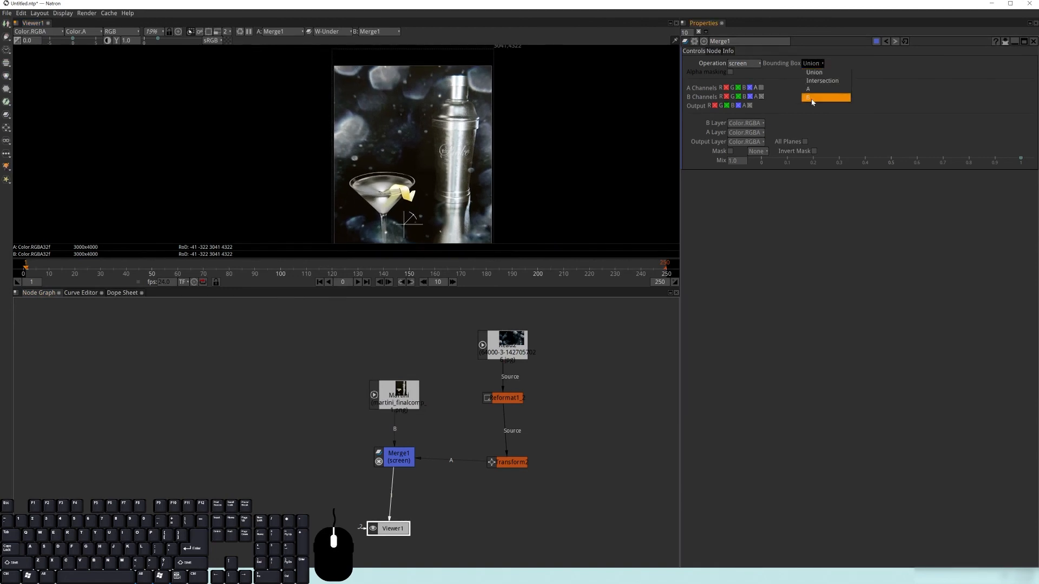
left_click(824, 97)
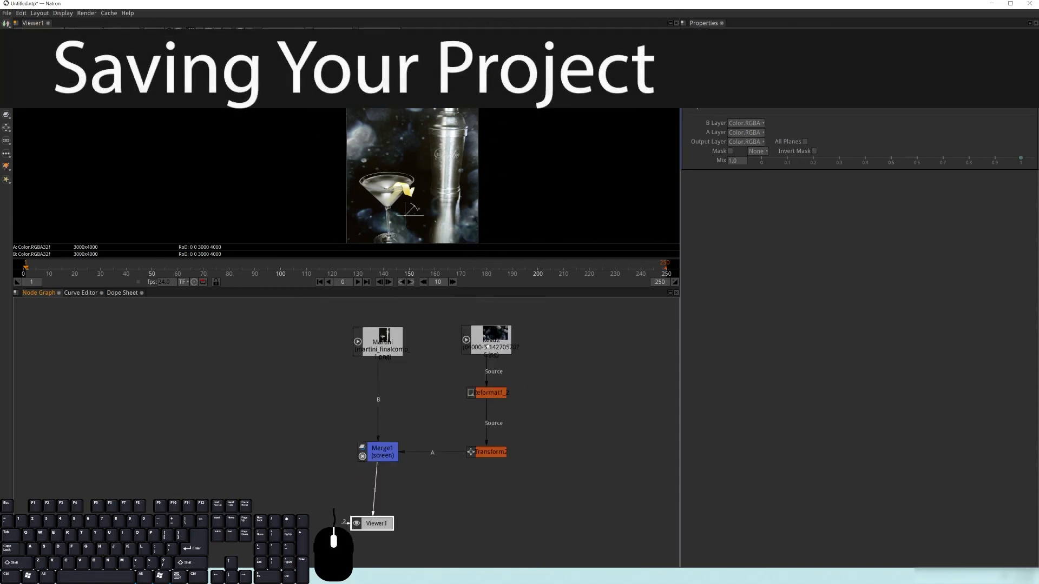
Step: Save the project into the TUTORIALS/Natron folder, naming it natron_test_01
left_click(486, 340)
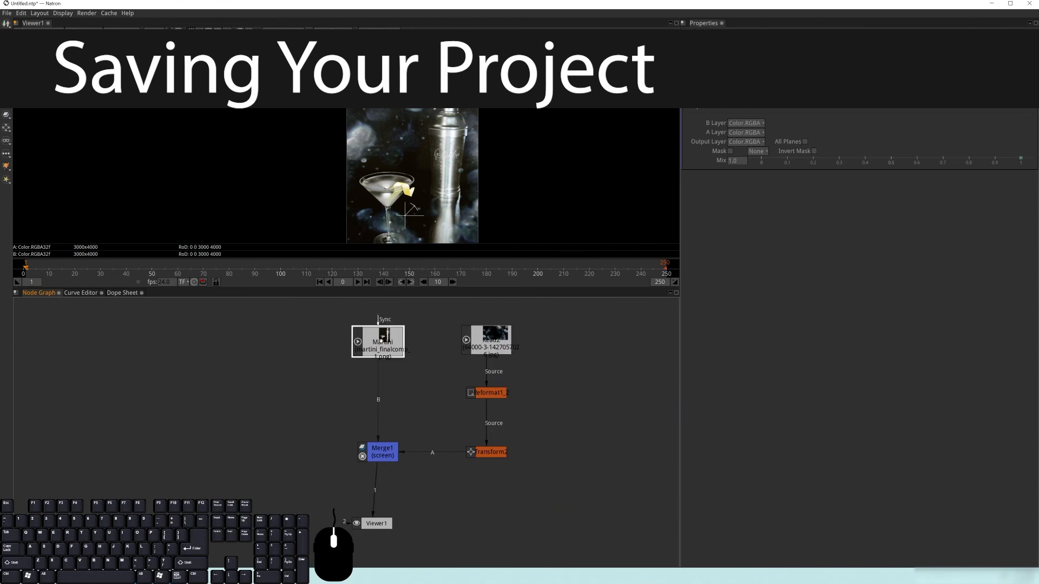
key("Ctrl+s")
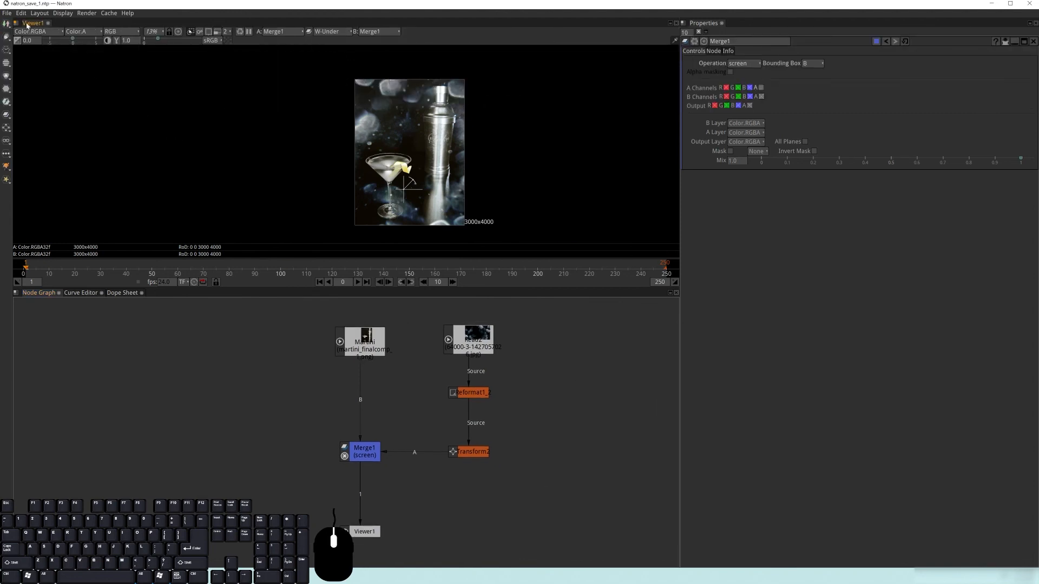
left_click(5, 13)
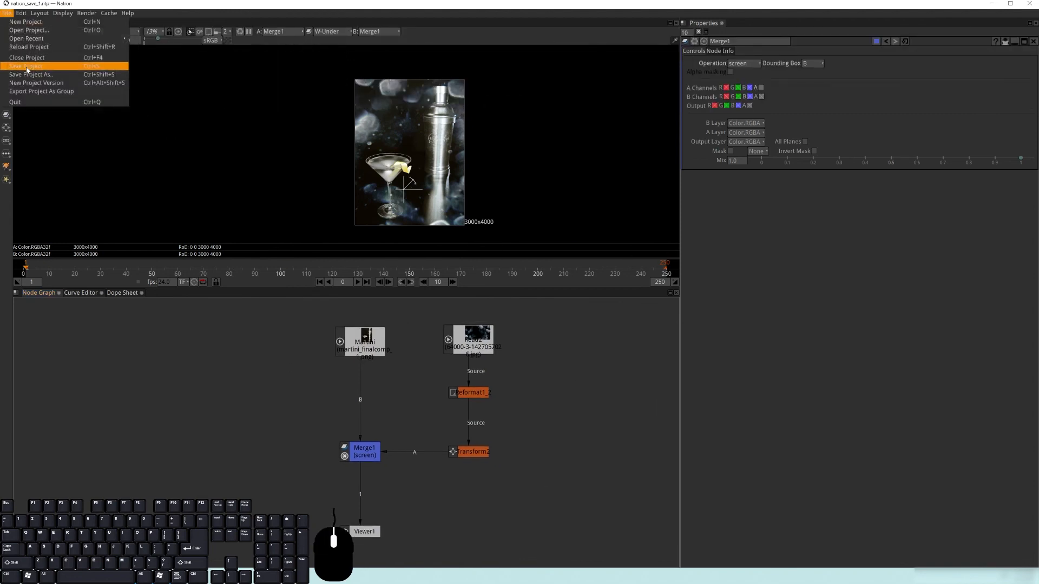
left_click(31, 74)
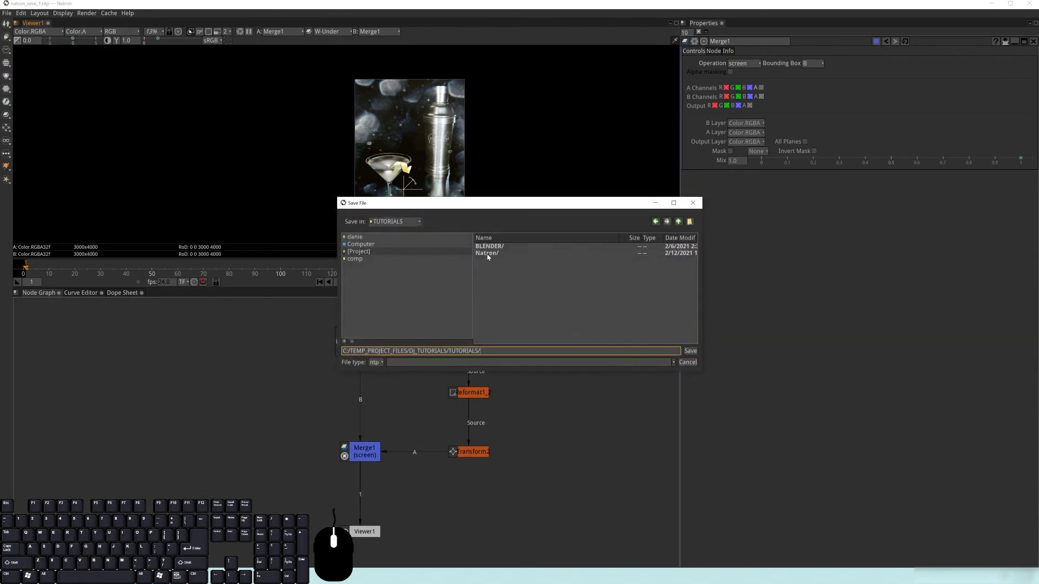
double_click(486, 253)
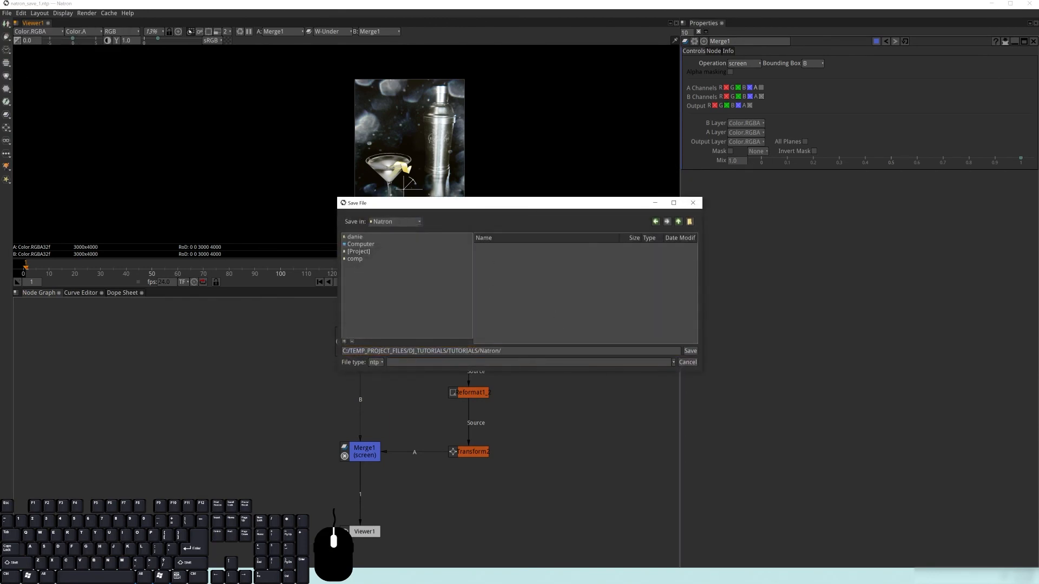
left_click(512, 351)
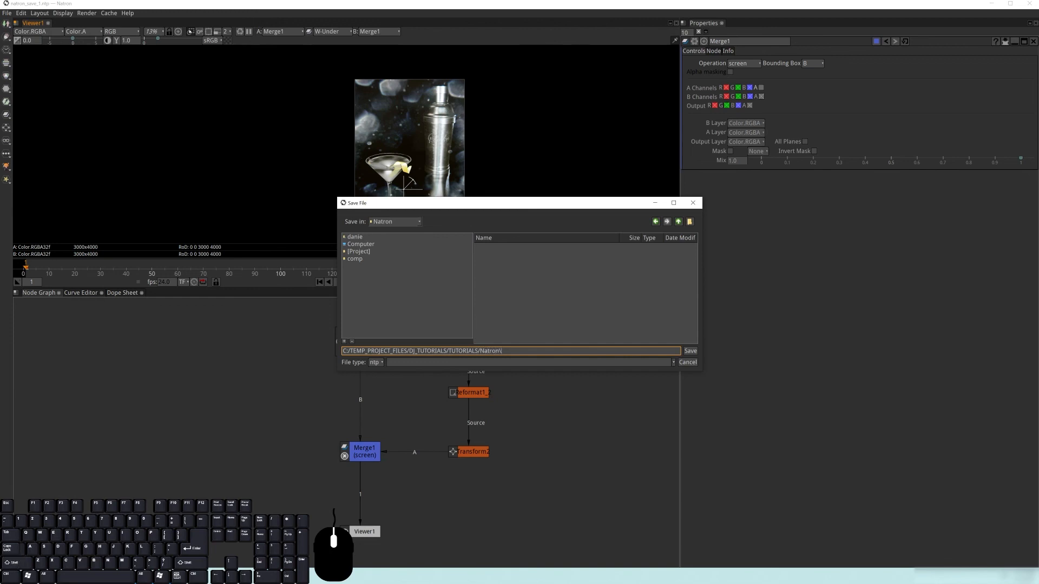
type("na")
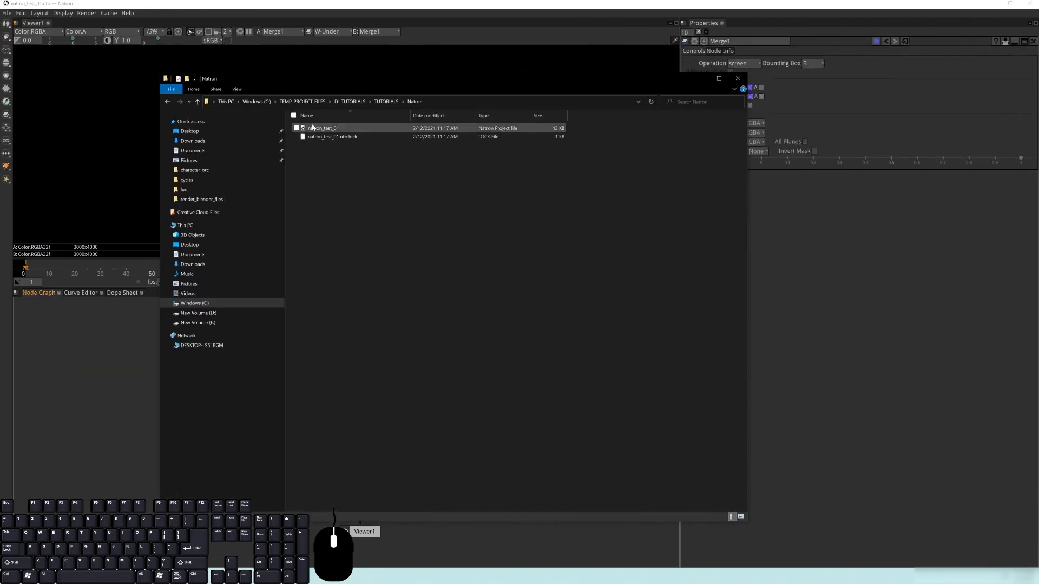
left_click(330, 138)
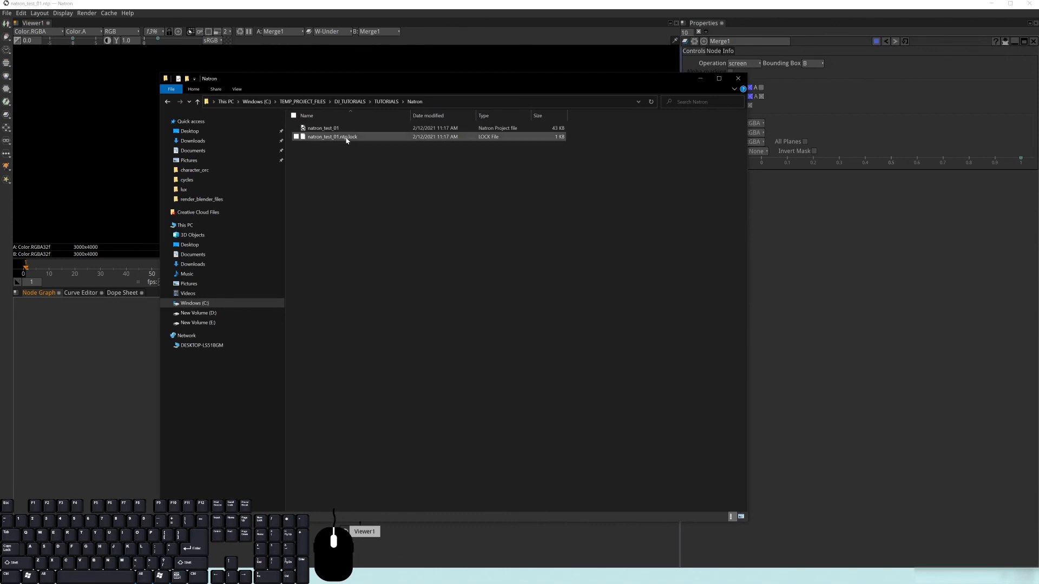
mouse_move(359, 139)
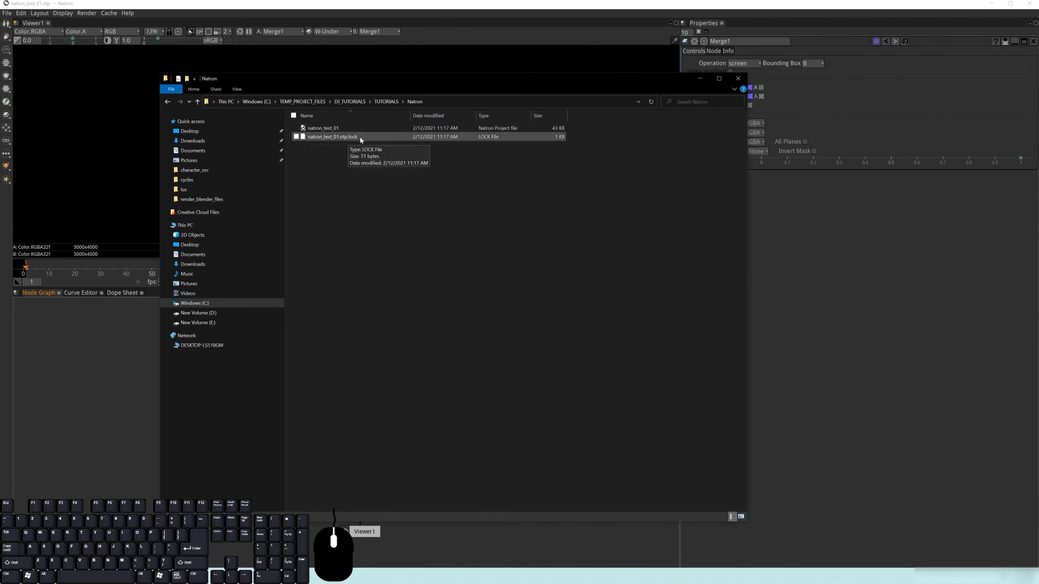